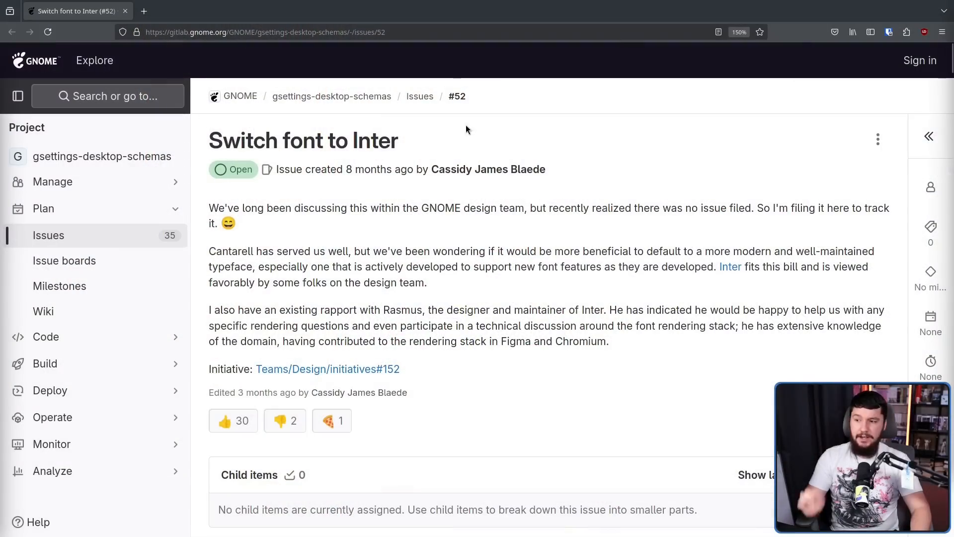
mouse_move(507, 104)
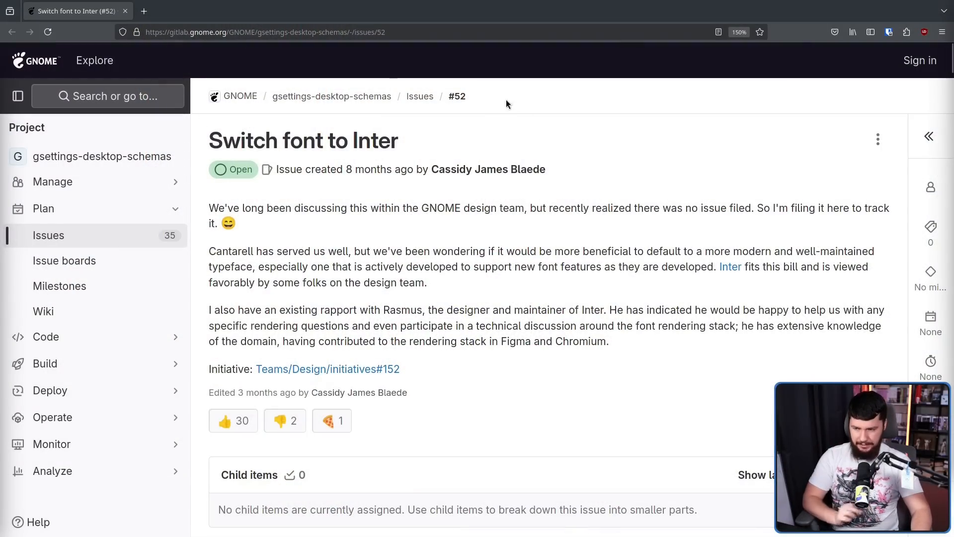
- Select 'Inter' in the issue #52 title, then follow a related cantarell-fonts issue link
double_click(370, 140)
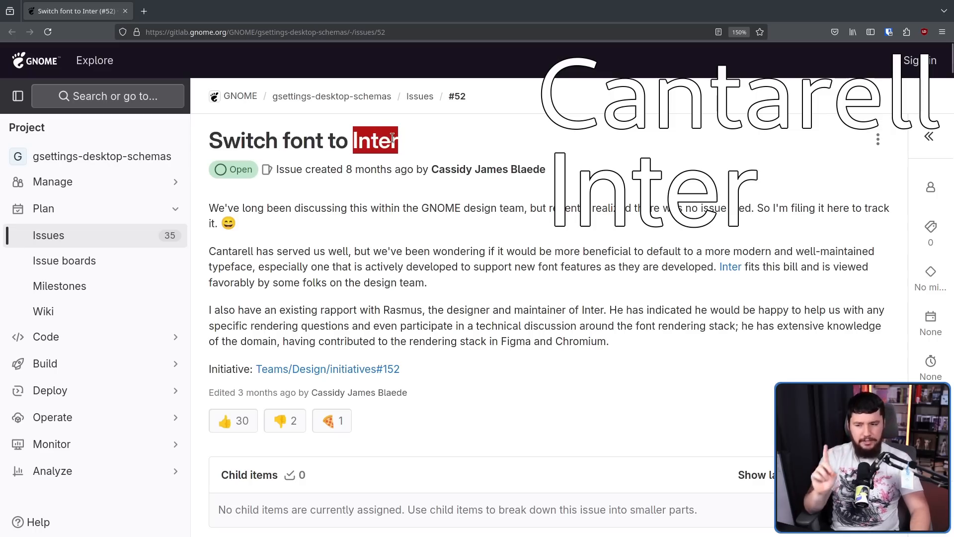
click(402, 141)
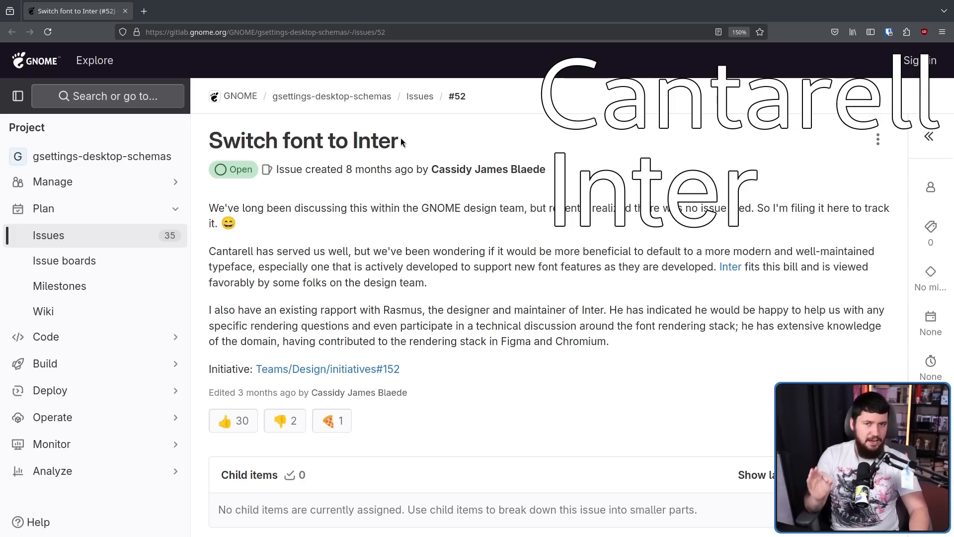
double_click(377, 141)
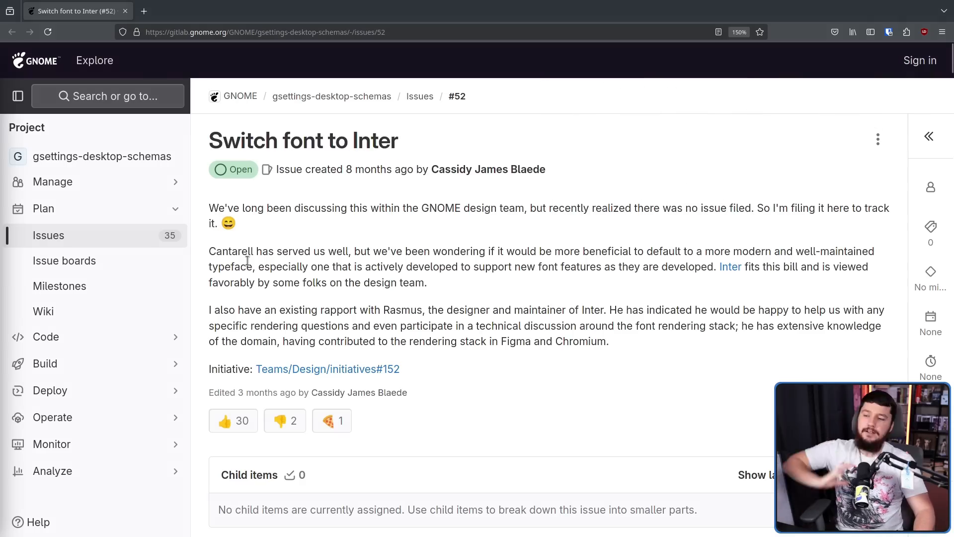
mouse_move(431, 252)
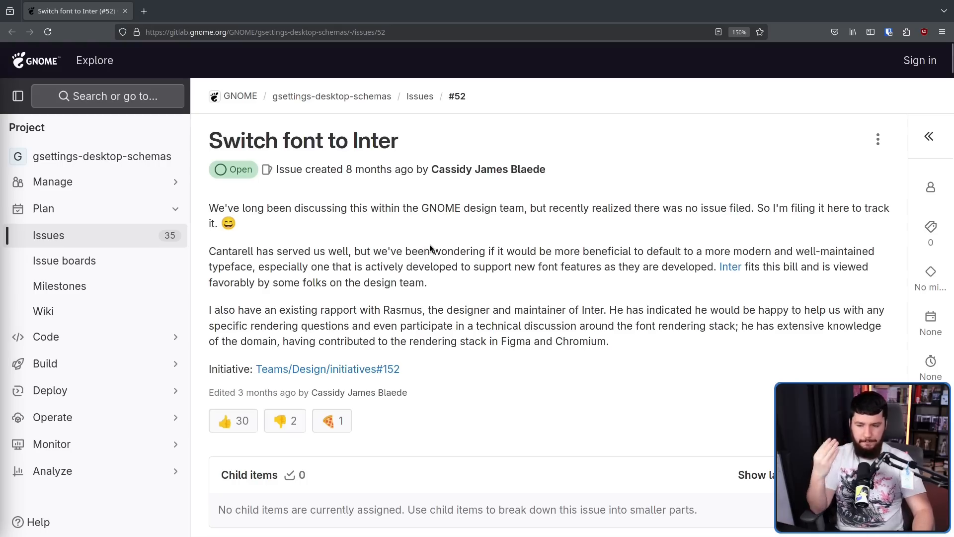
mouse_move(769, 246)
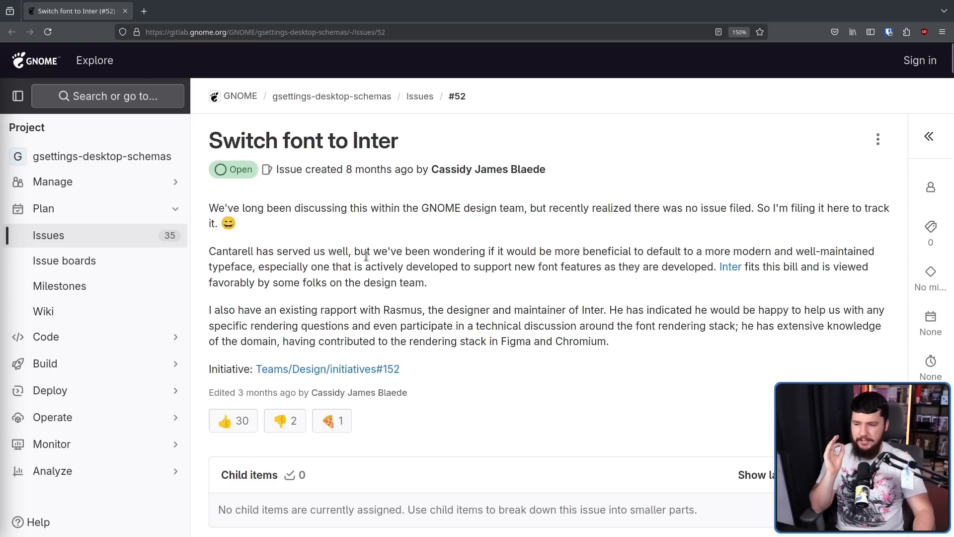
mouse_move(475, 264)
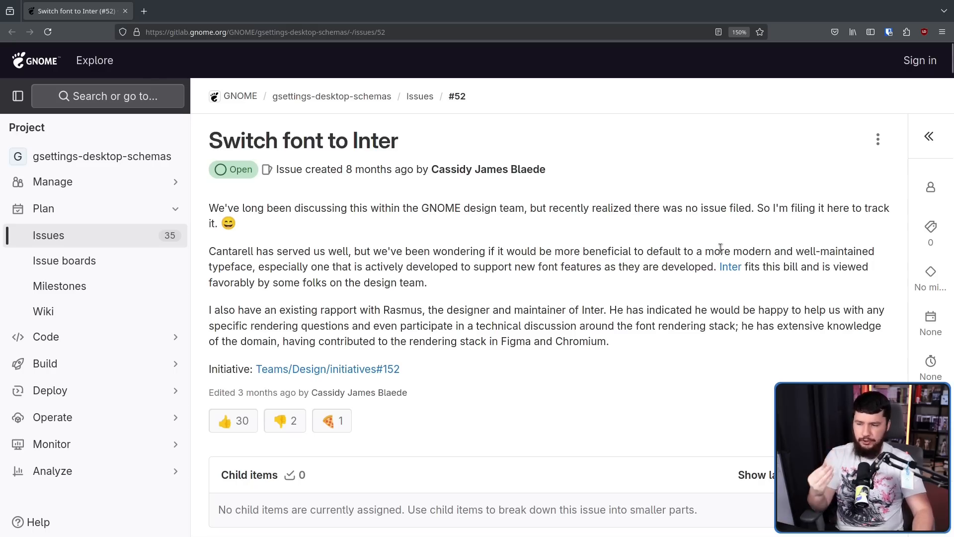
mouse_move(609, 266)
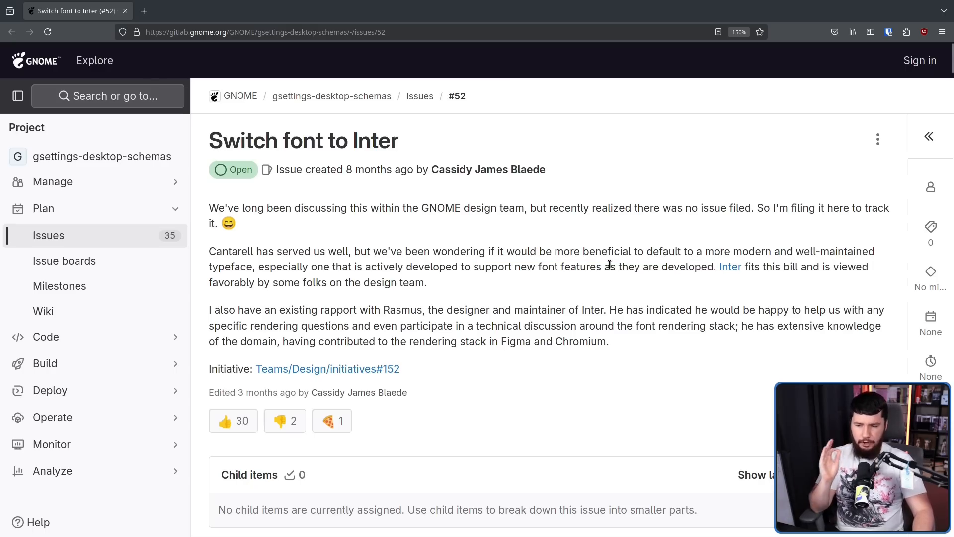
mouse_move(721, 274)
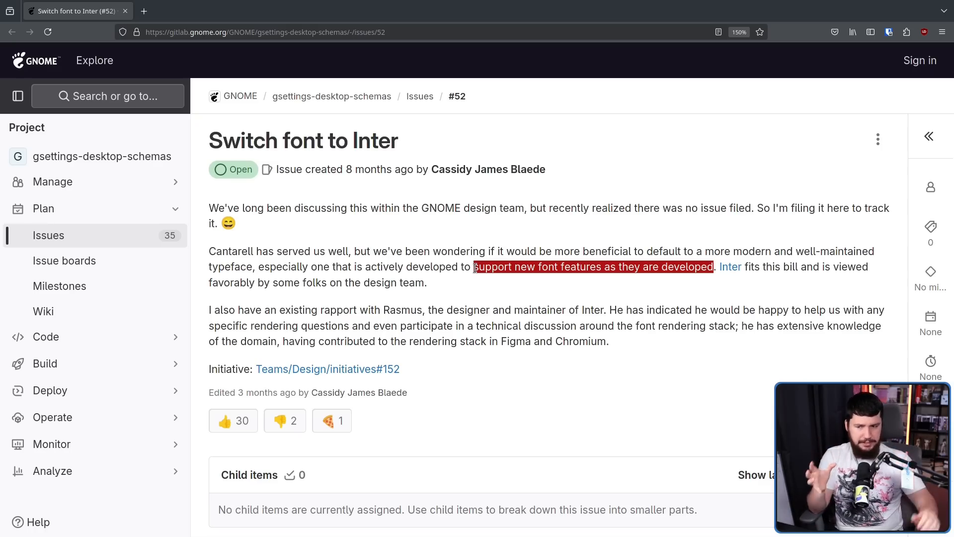
click(376, 266)
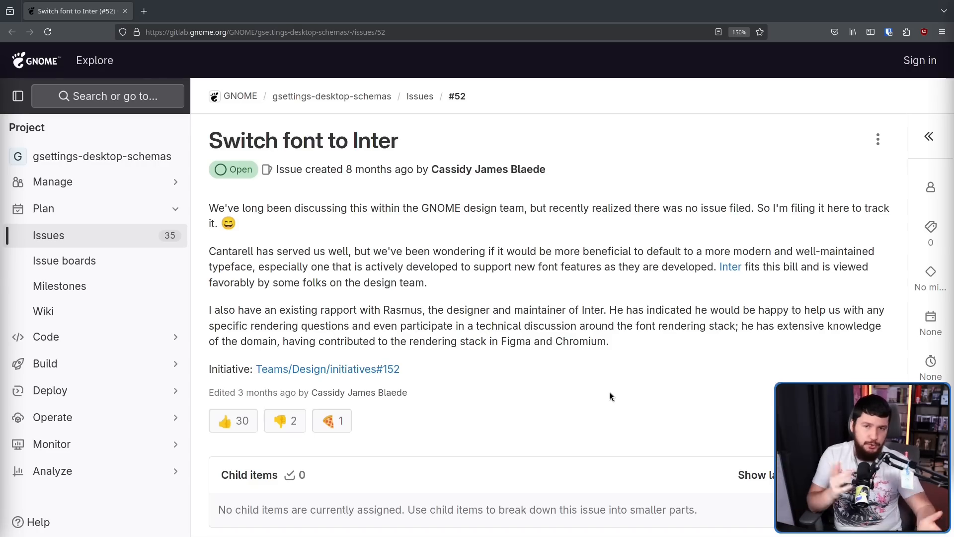
mouse_move(594, 325)
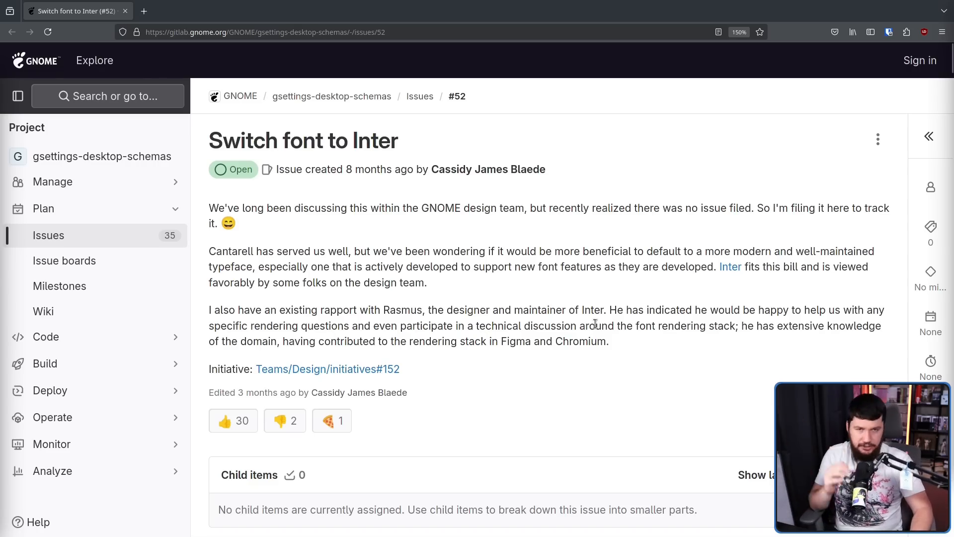
mouse_move(692, 248)
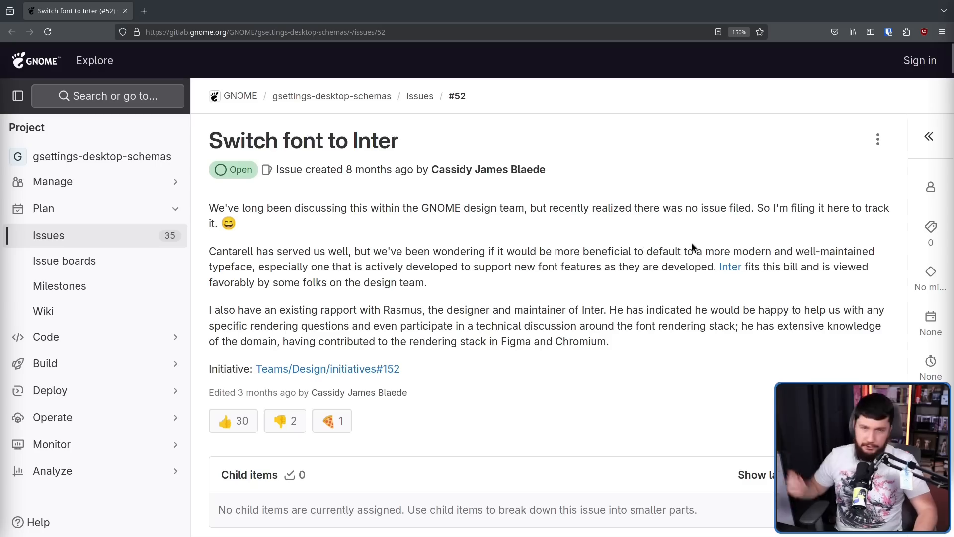
mouse_move(697, 239)
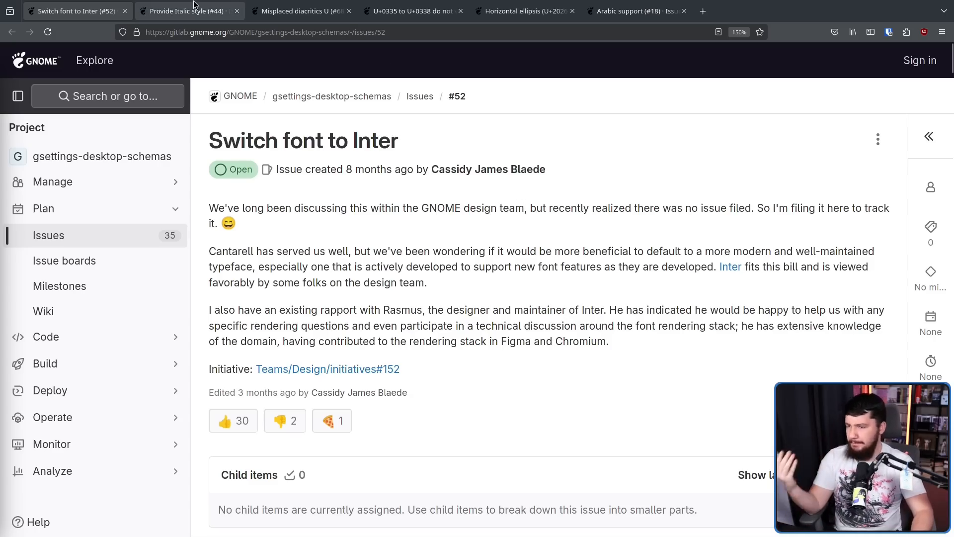
- Read the Italic style and misplaced diacritics issues, then switch to issue #32
click(187, 11)
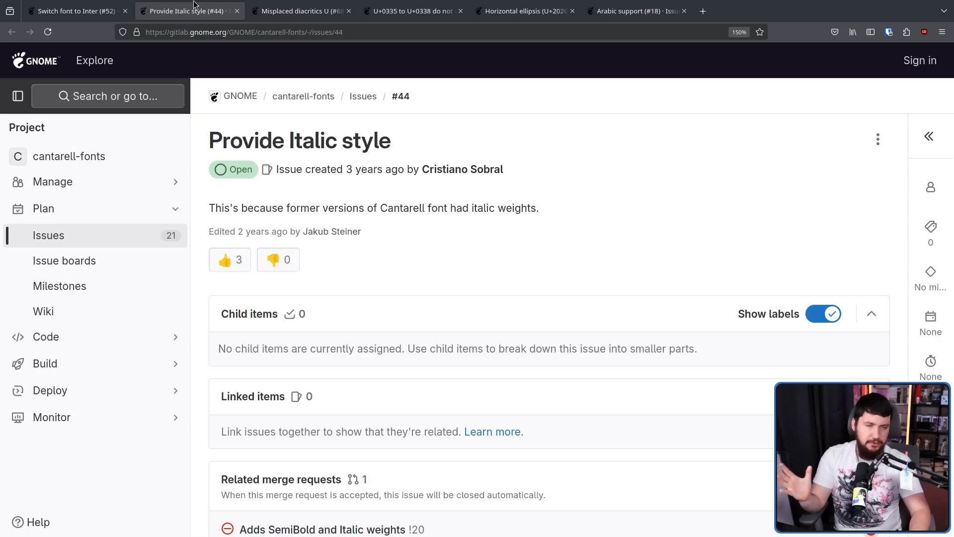
mouse_move(189, 10)
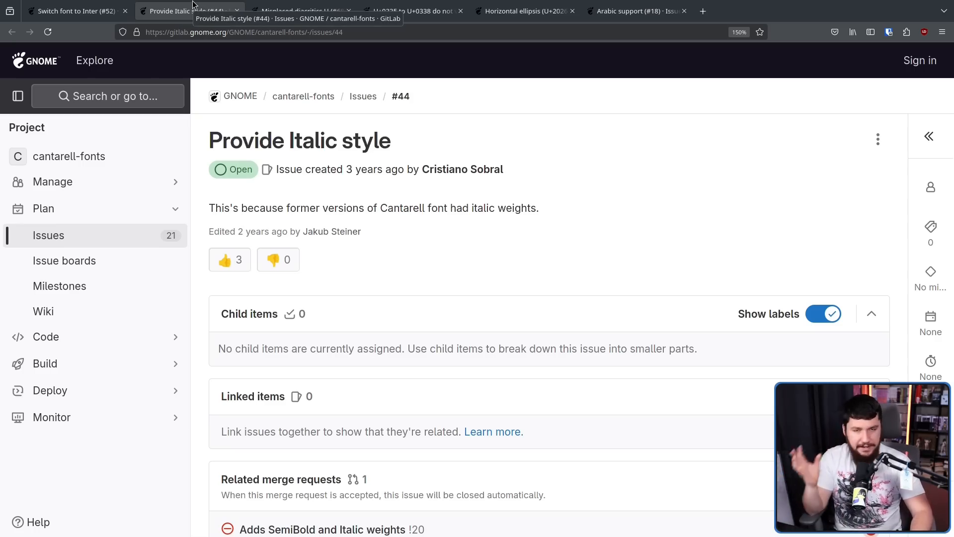
mouse_move(366, 166)
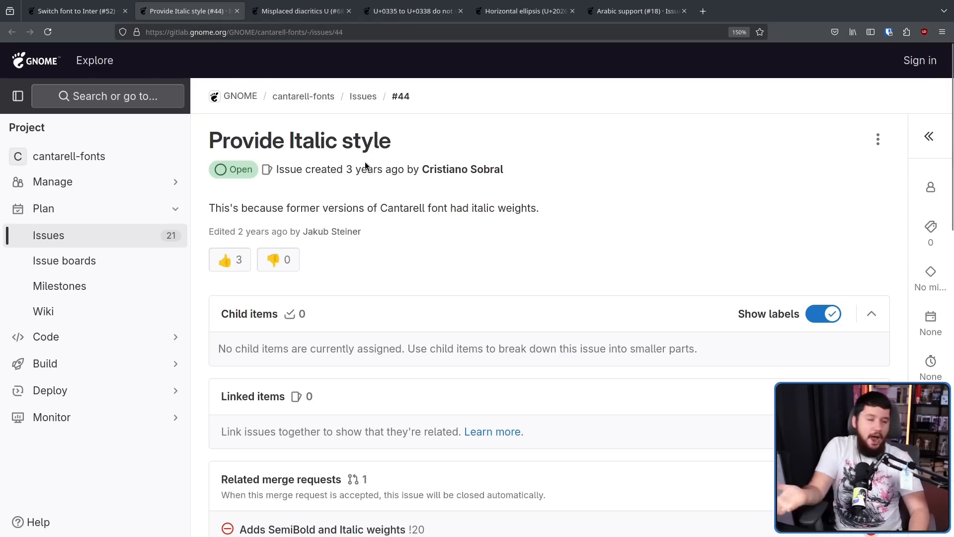
mouse_move(396, 222)
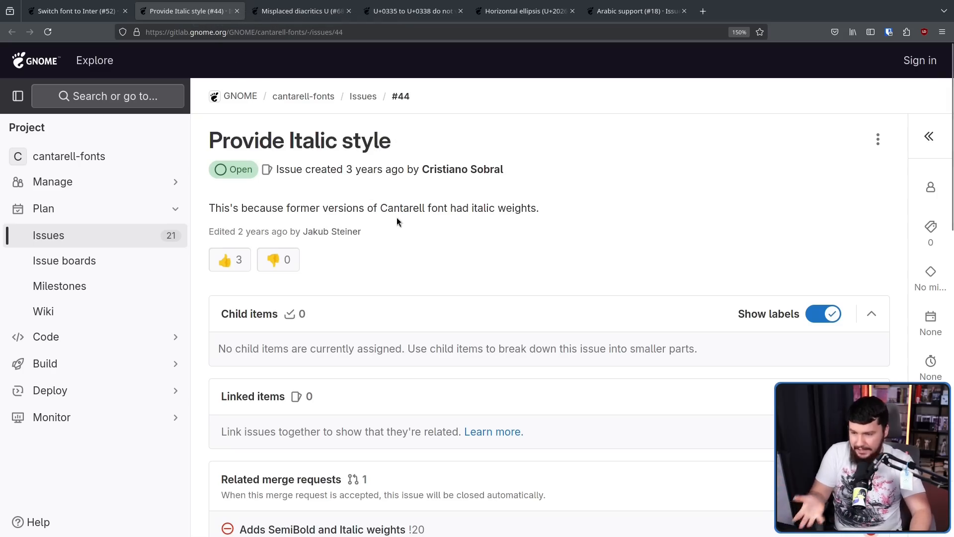
mouse_move(435, 197)
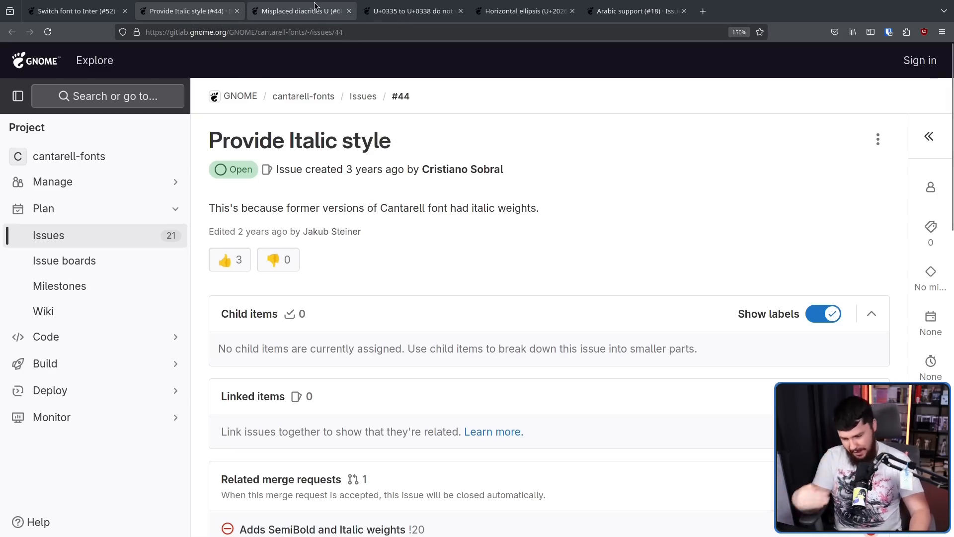
mouse_move(298, 10)
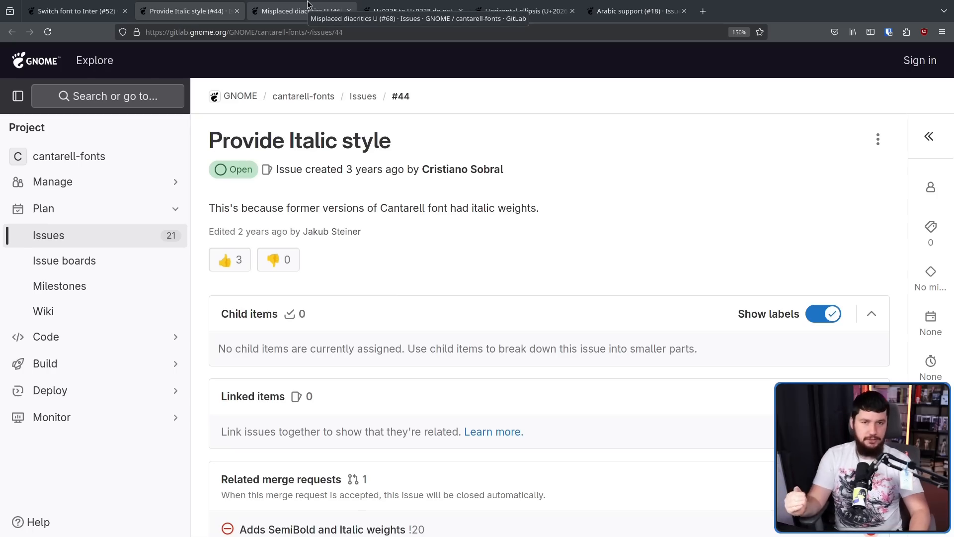
click(292, 11)
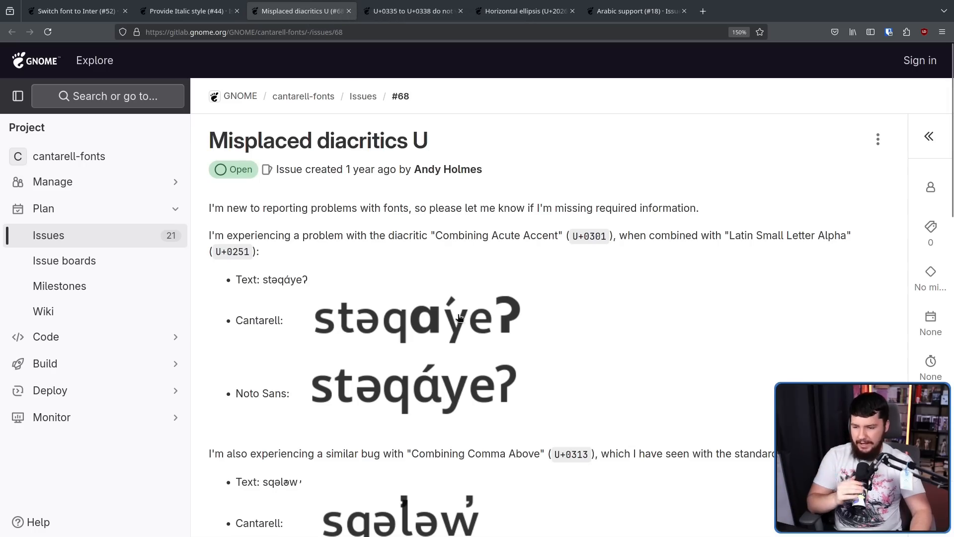
mouse_move(466, 290)
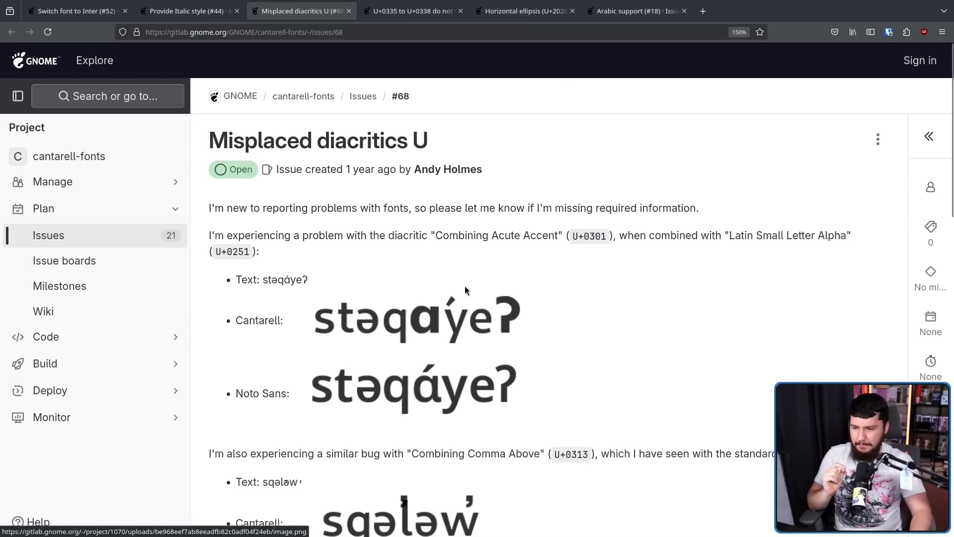
scroll(down, 3)
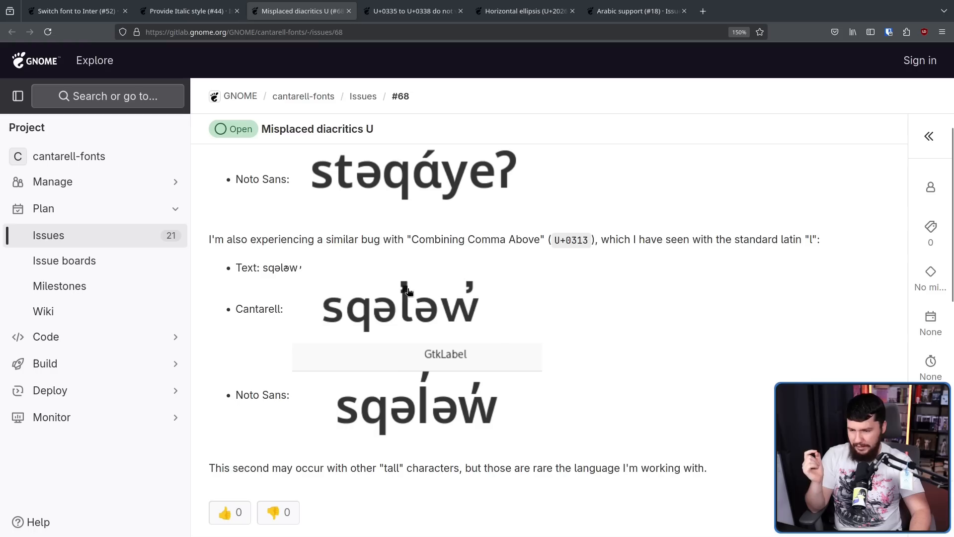
mouse_move(498, 298)
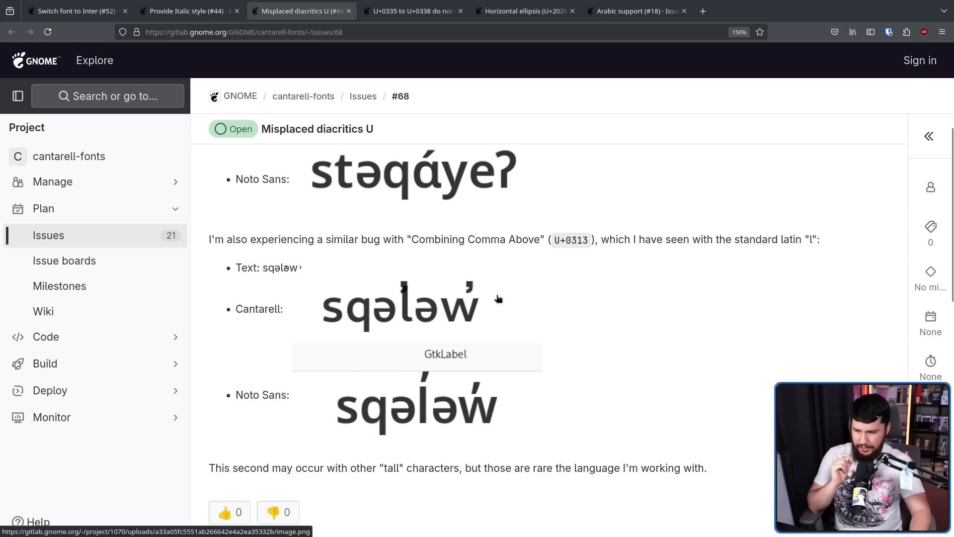
mouse_move(476, 297)
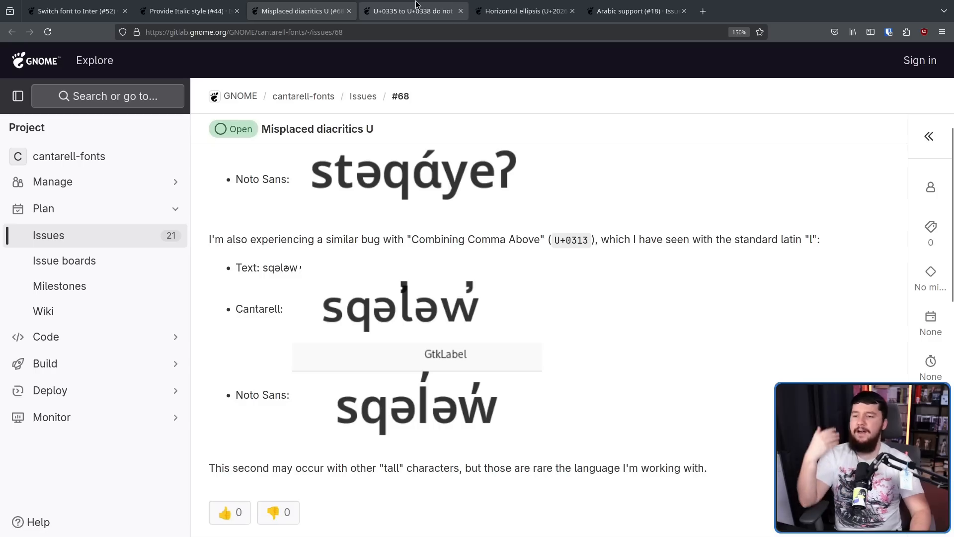
click(412, 11)
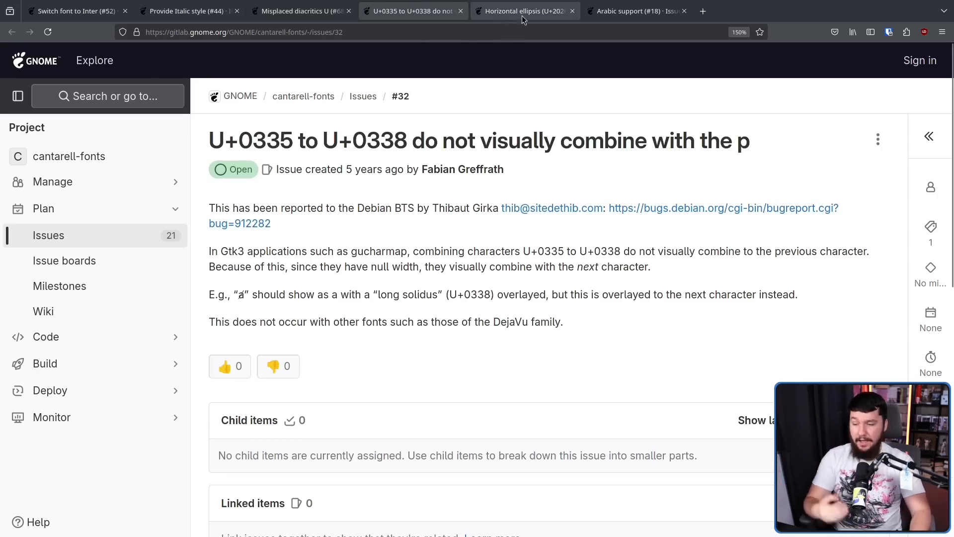
- Read the horizontal ellipsis issue #64, then switch to the Arabic support issue #18
click(523, 11)
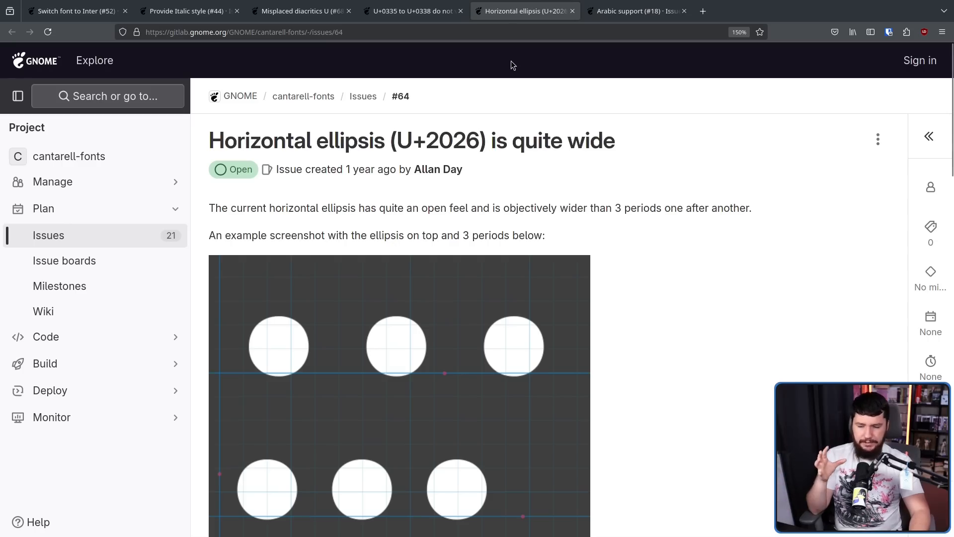
mouse_move(510, 72)
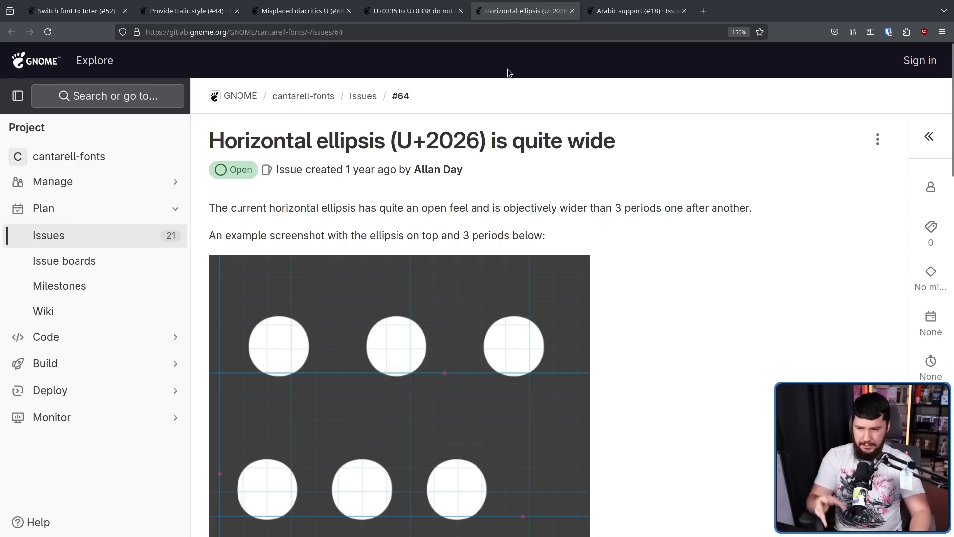
scroll(down, 3)
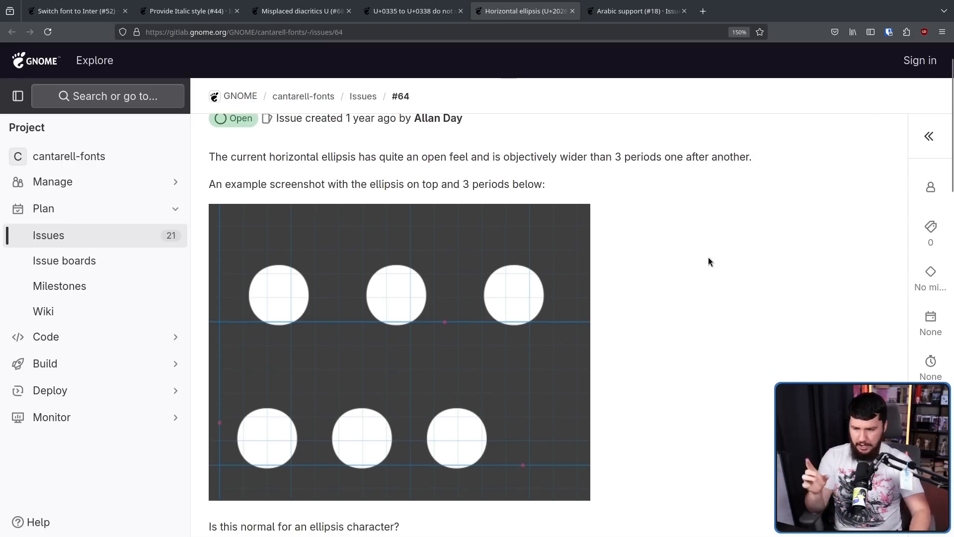
mouse_move(518, 299)
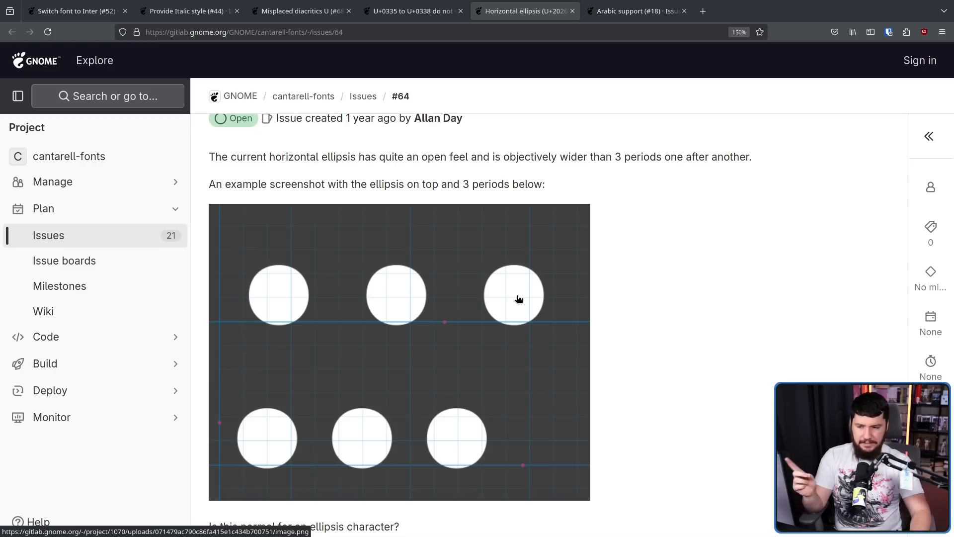
mouse_move(514, 282)
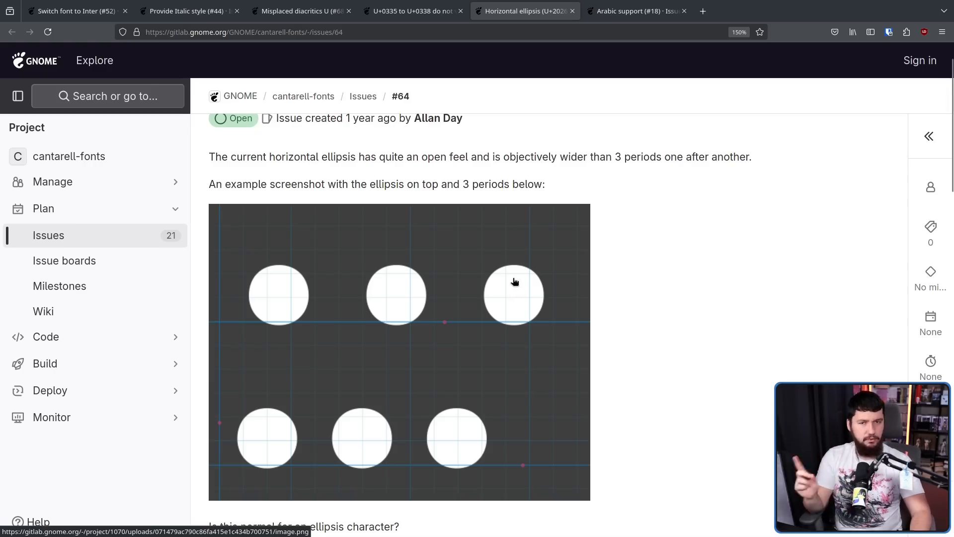
mouse_move(514, 277)
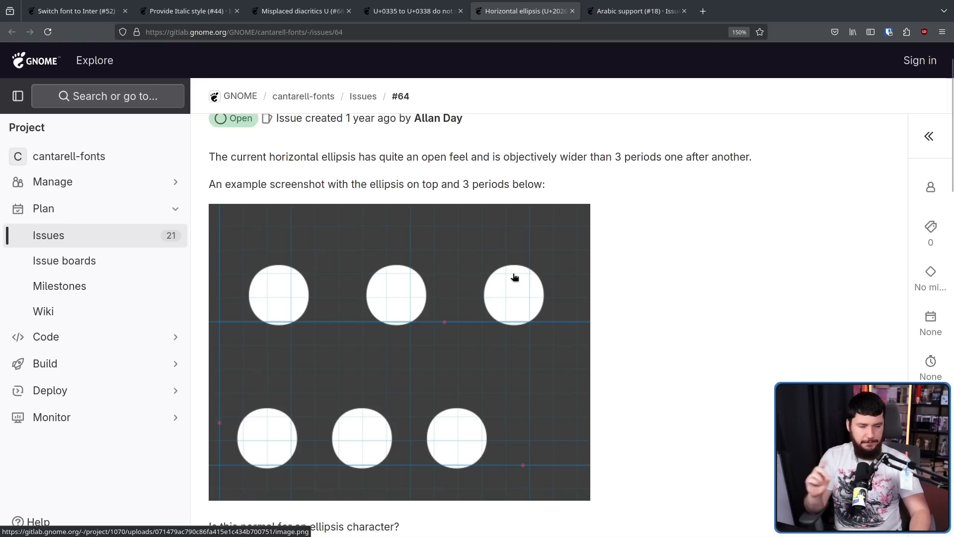
mouse_move(514, 269)
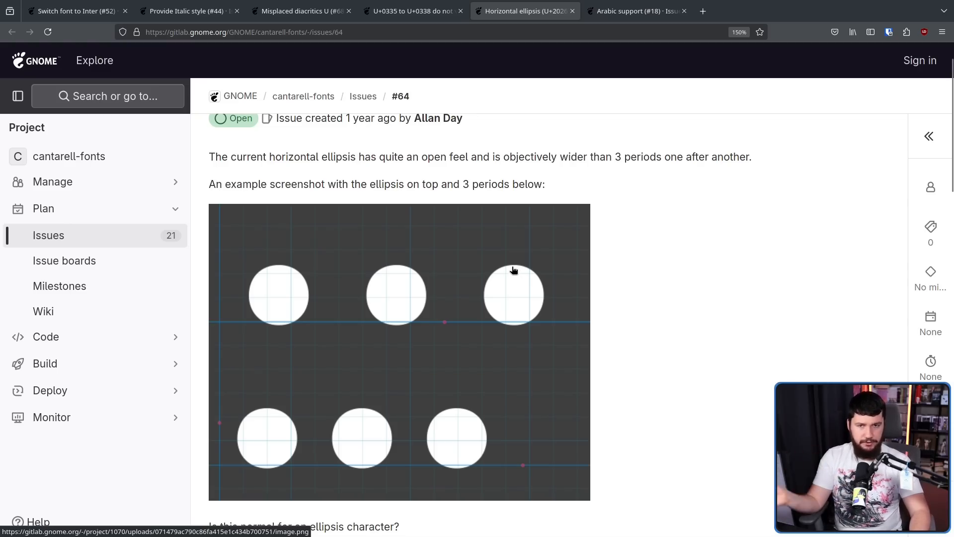
click(637, 11)
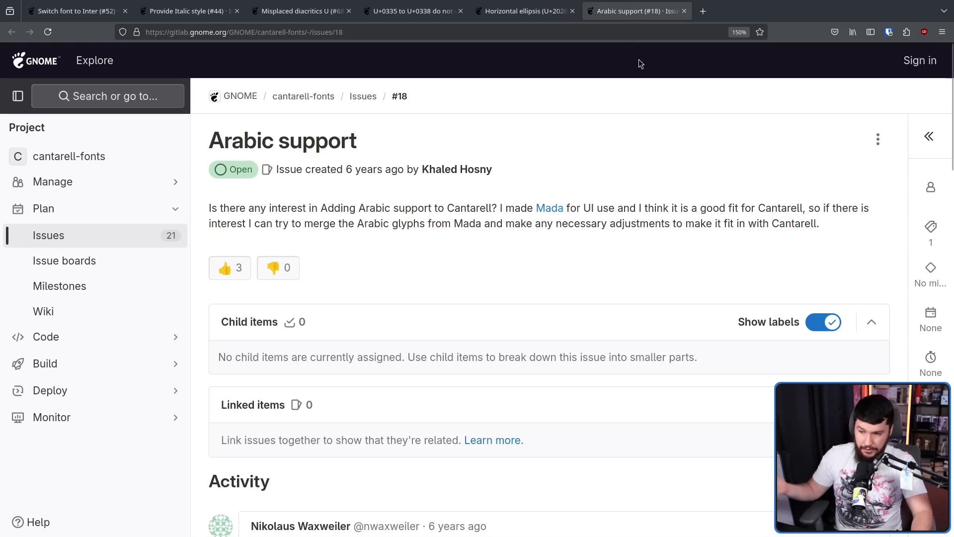
mouse_move(658, 370)
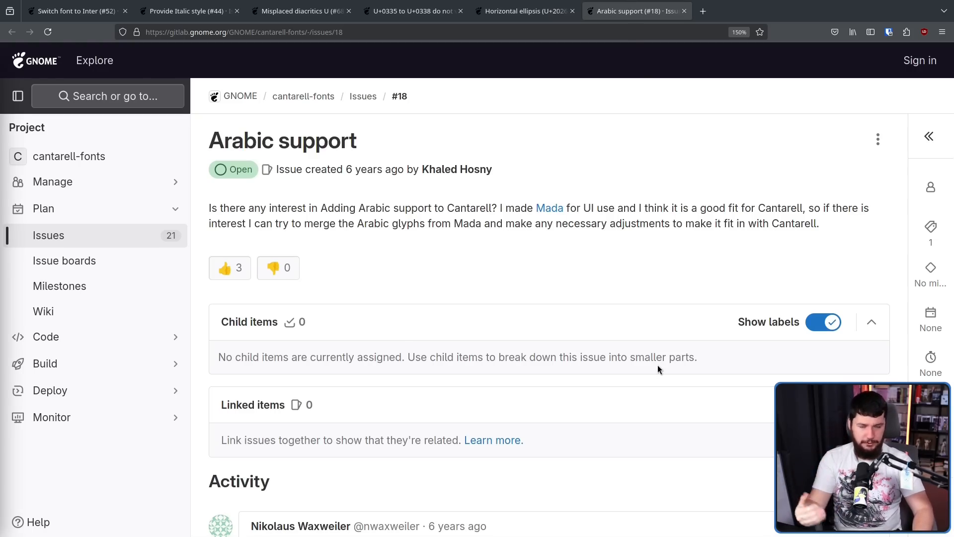
mouse_move(673, 307)
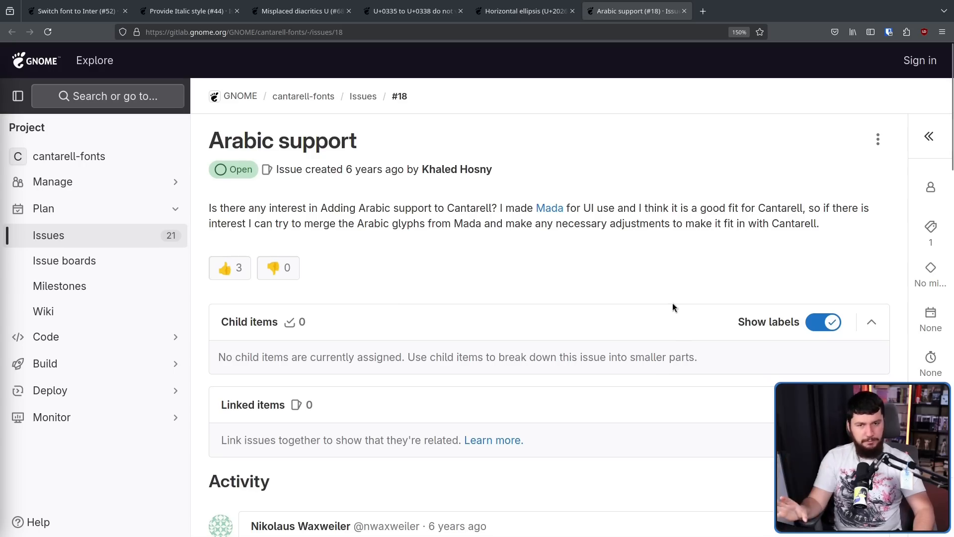
mouse_move(680, 285)
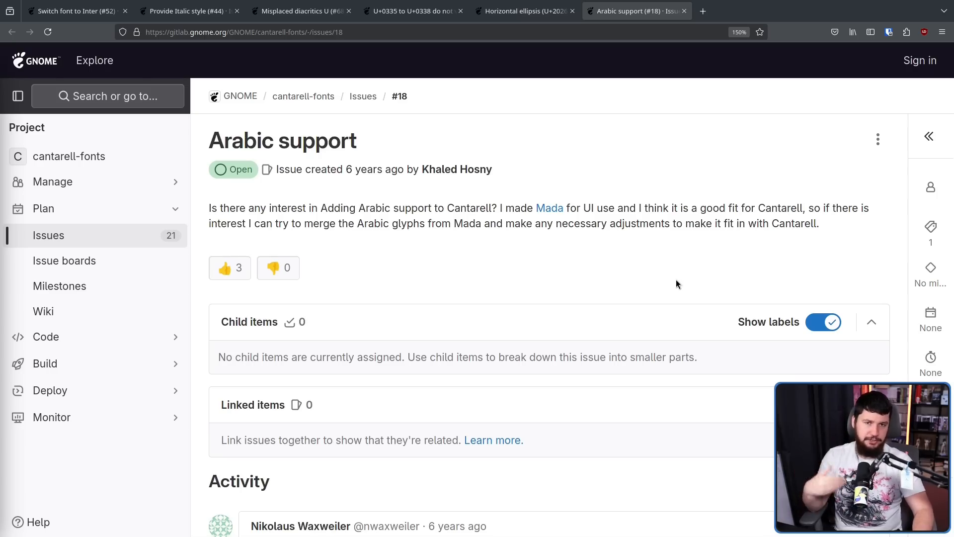
mouse_move(673, 263)
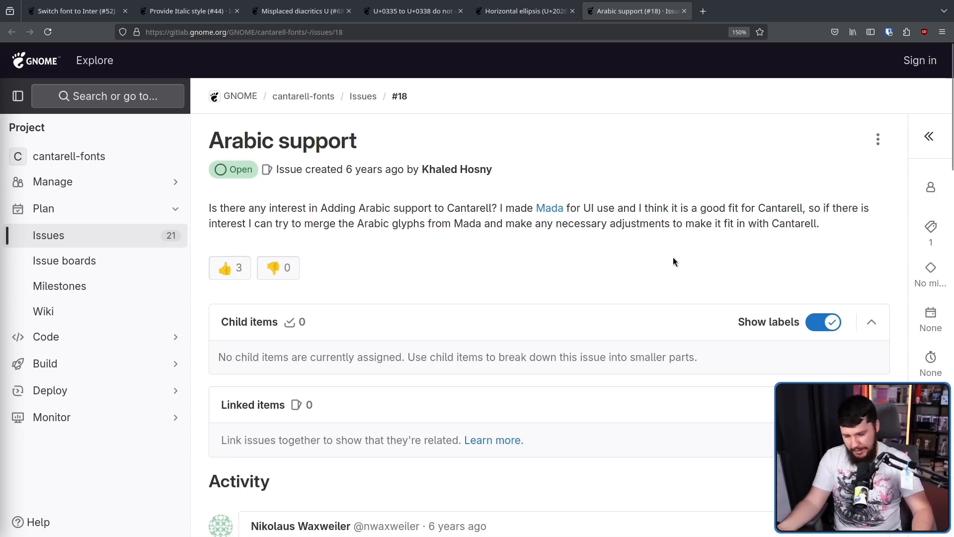
mouse_move(667, 257)
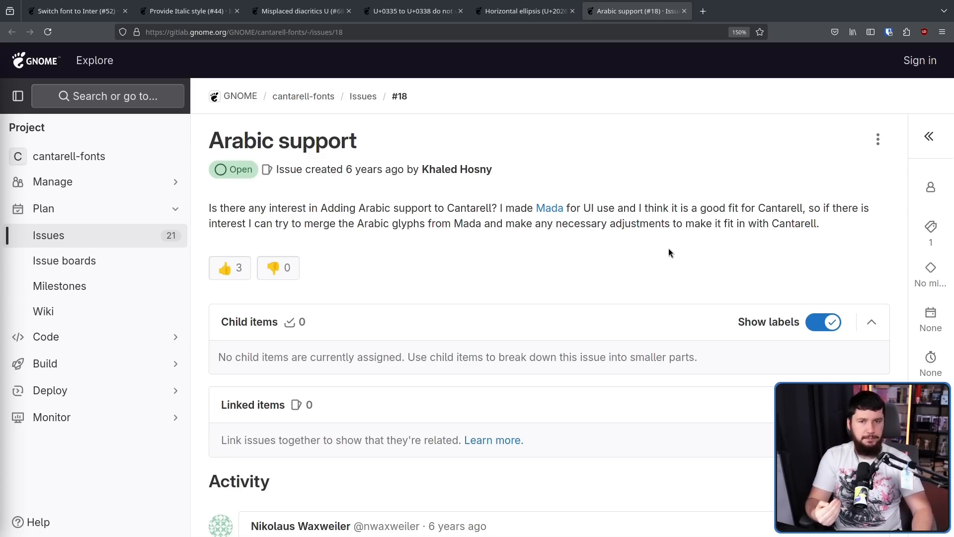
- View the Inter typeface page, then revisit the Italic, #32 and ellipsis issues
click(813, 11)
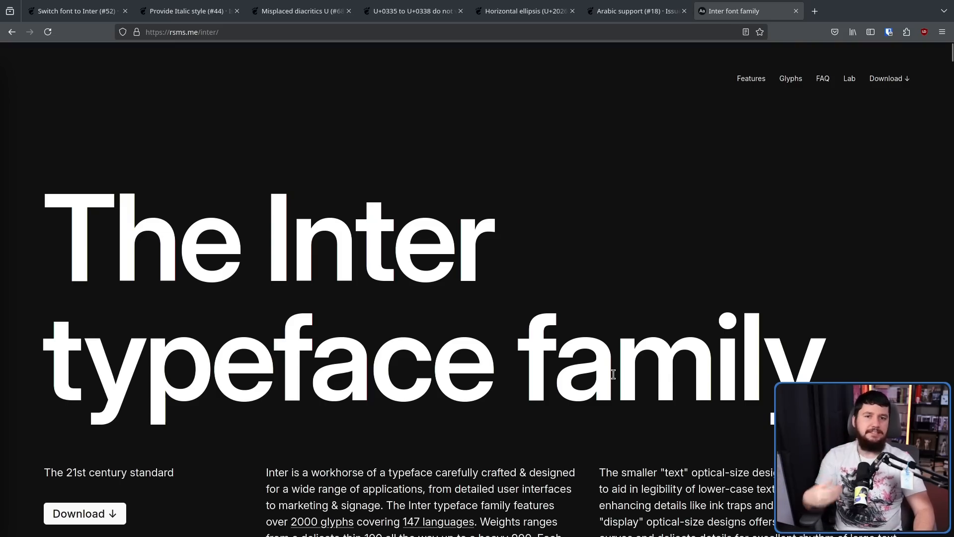
mouse_move(623, 349)
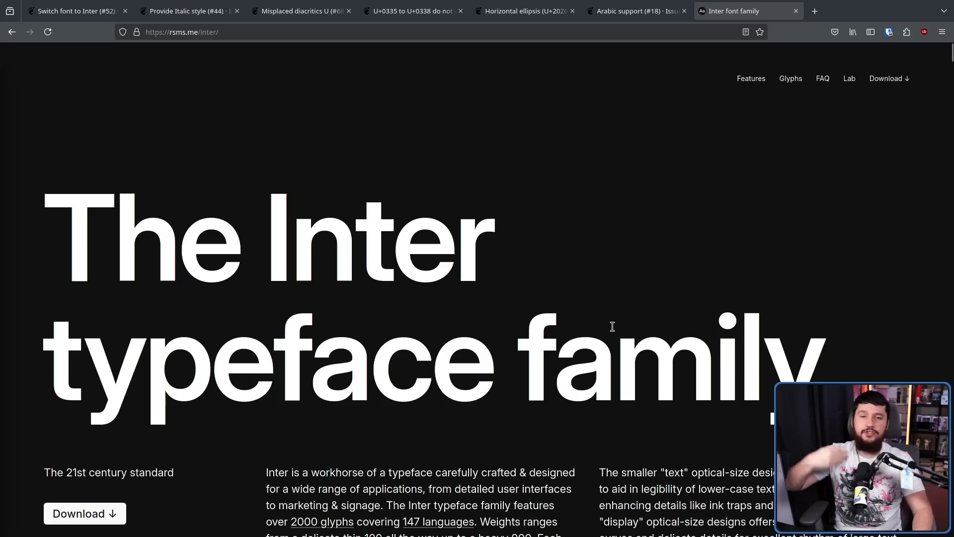
click(182, 11)
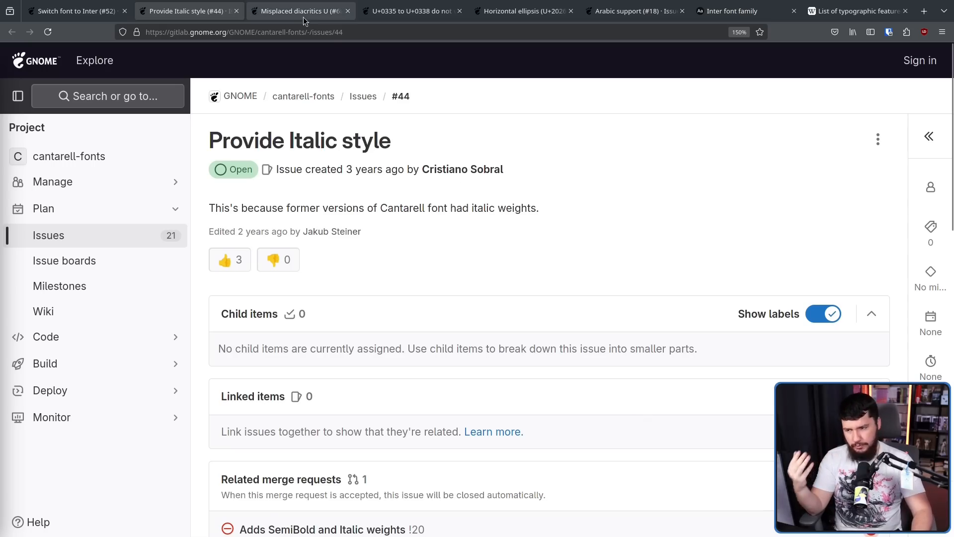
click(412, 11)
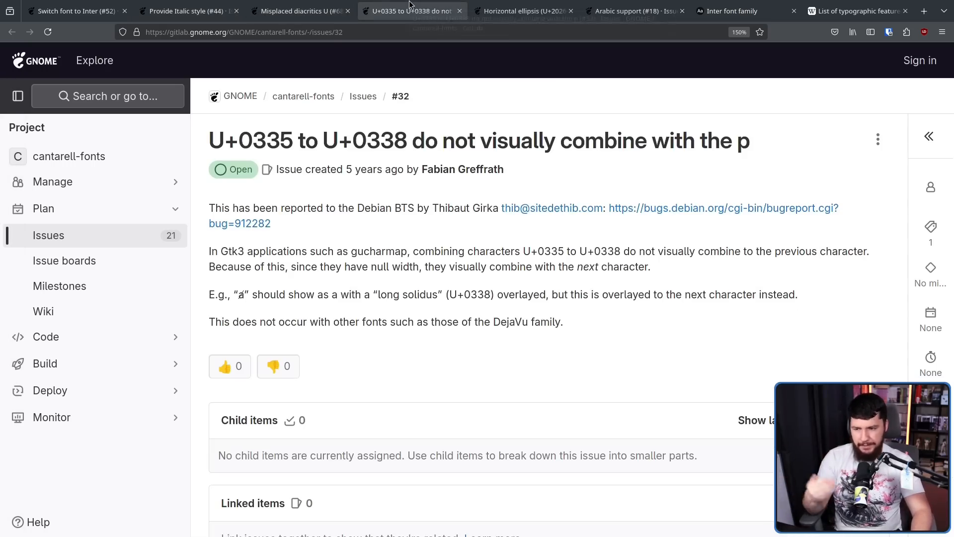
click(520, 11)
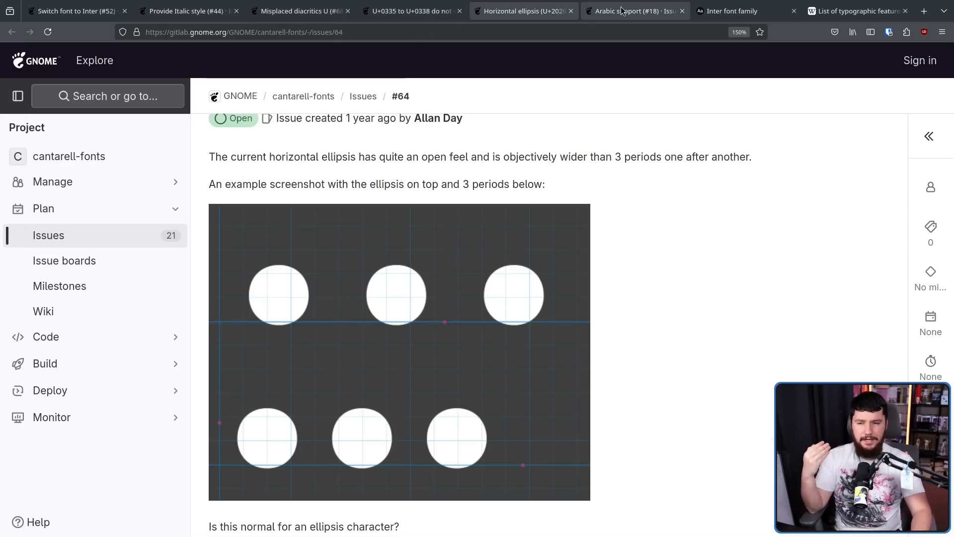
click(633, 11)
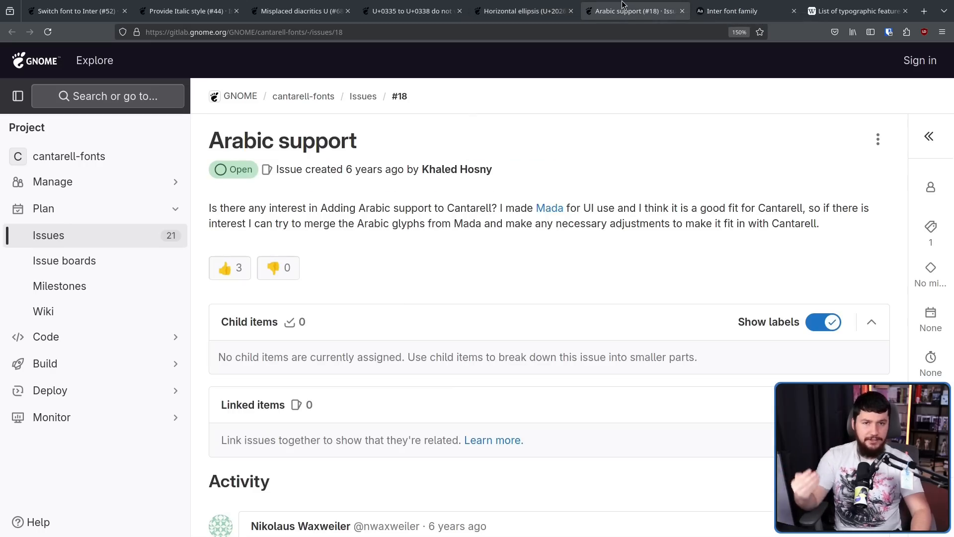
mouse_move(633, 10)
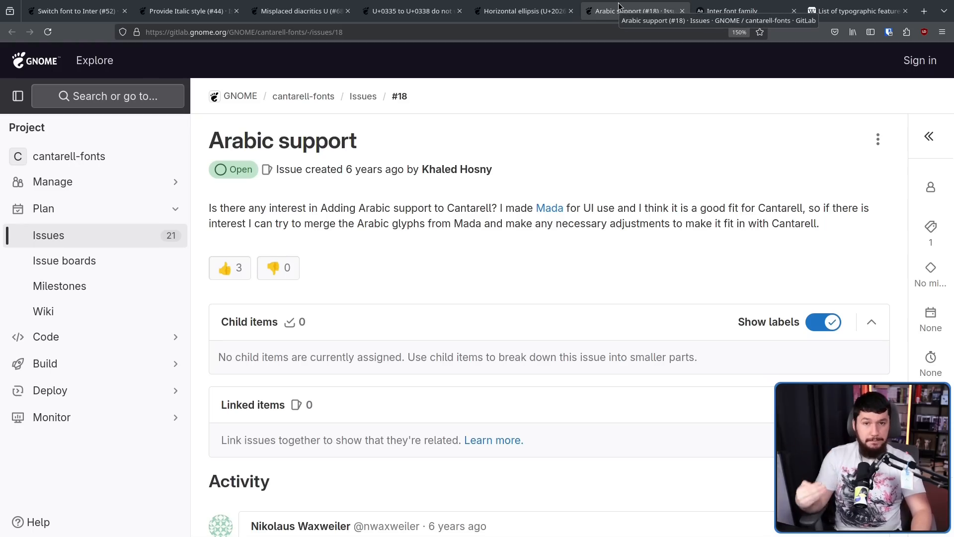
- Scroll through the OpenType feature tables in Wikipedia's List of typographic features
click(858, 11)
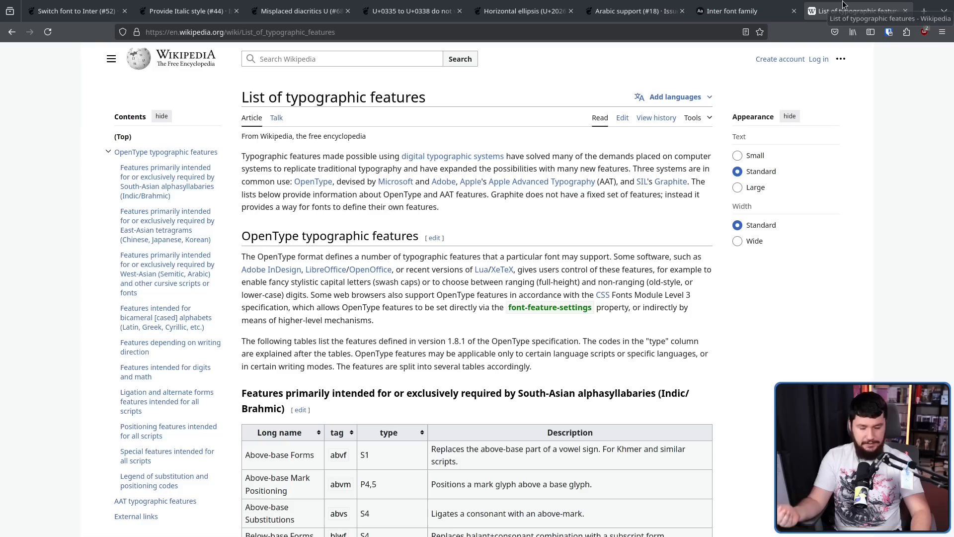
mouse_move(541, 181)
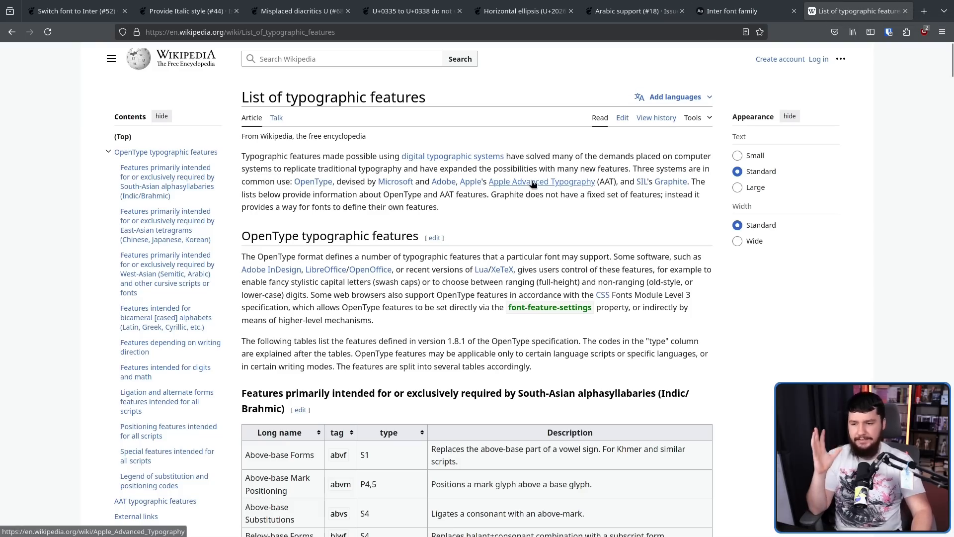
scroll(up, 3)
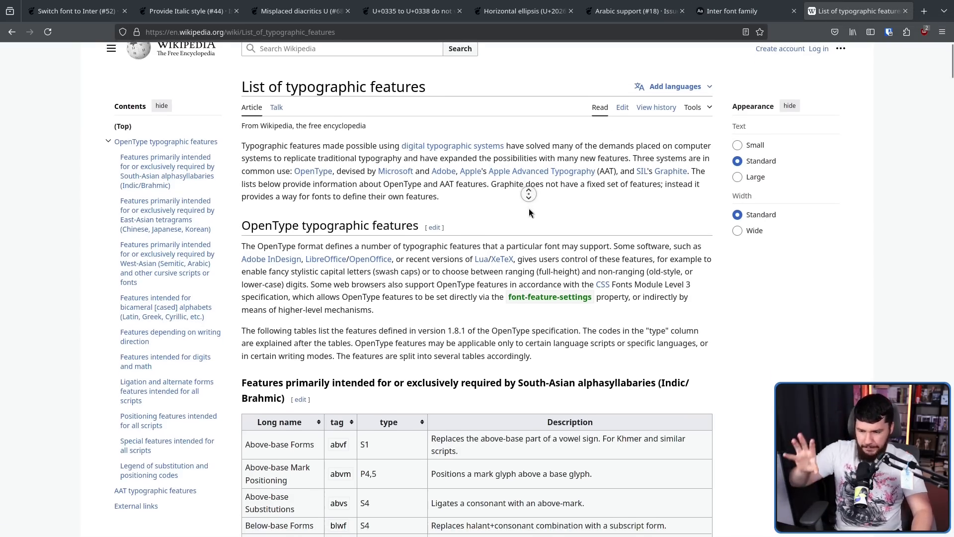
scroll(down, 3)
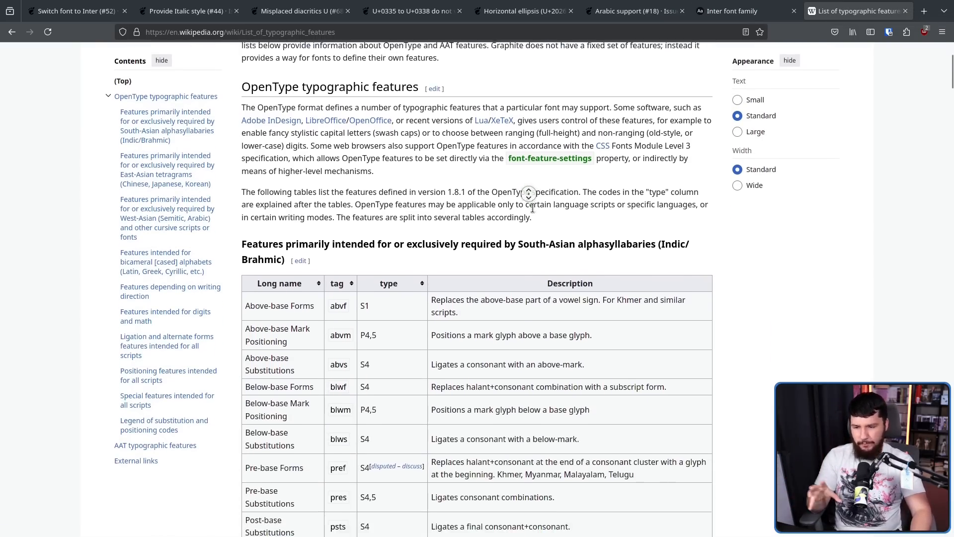
scroll(down, 3)
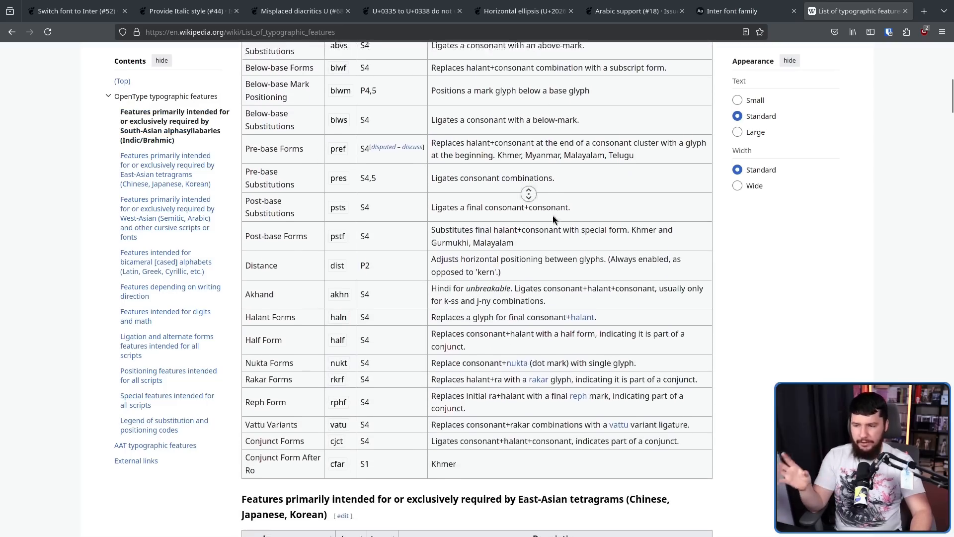
scroll(down, 3)
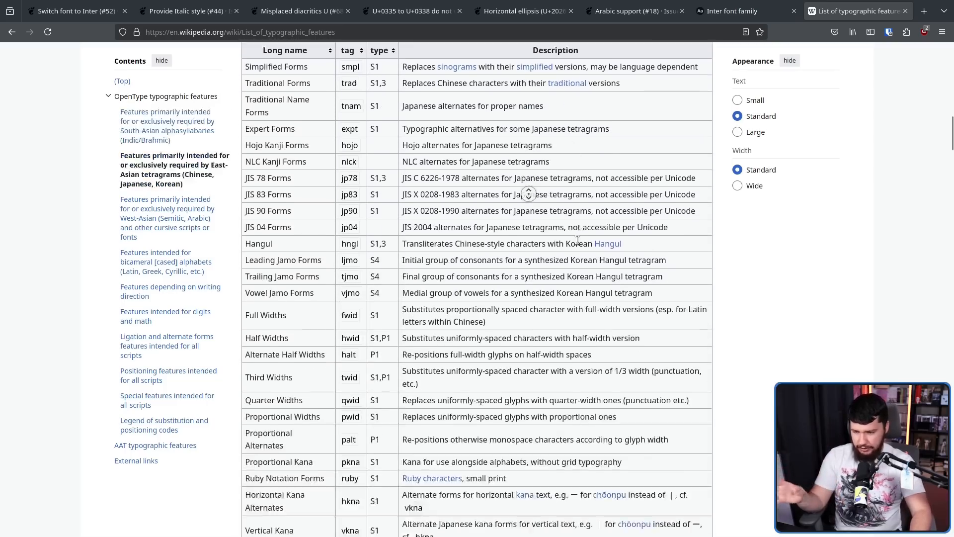
scroll(down, 3)
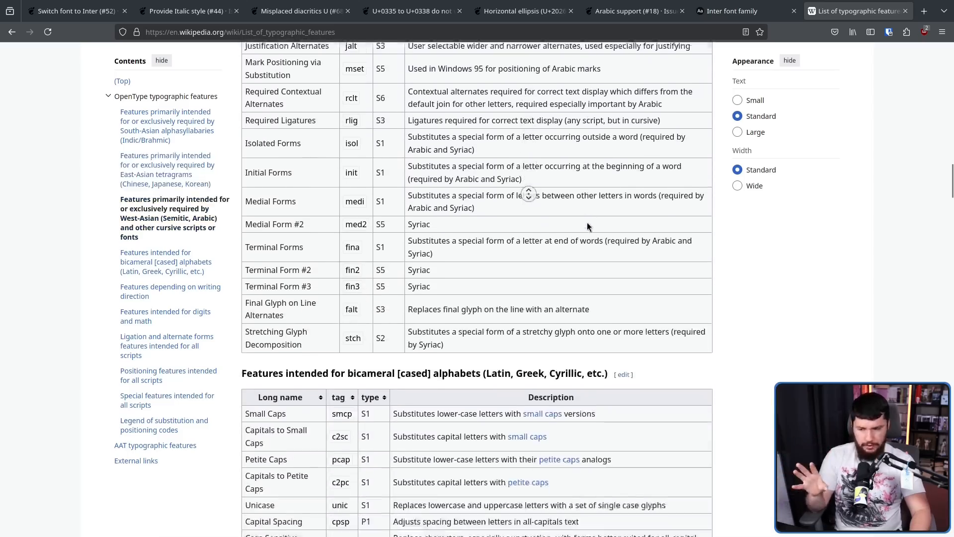
scroll(down, 3)
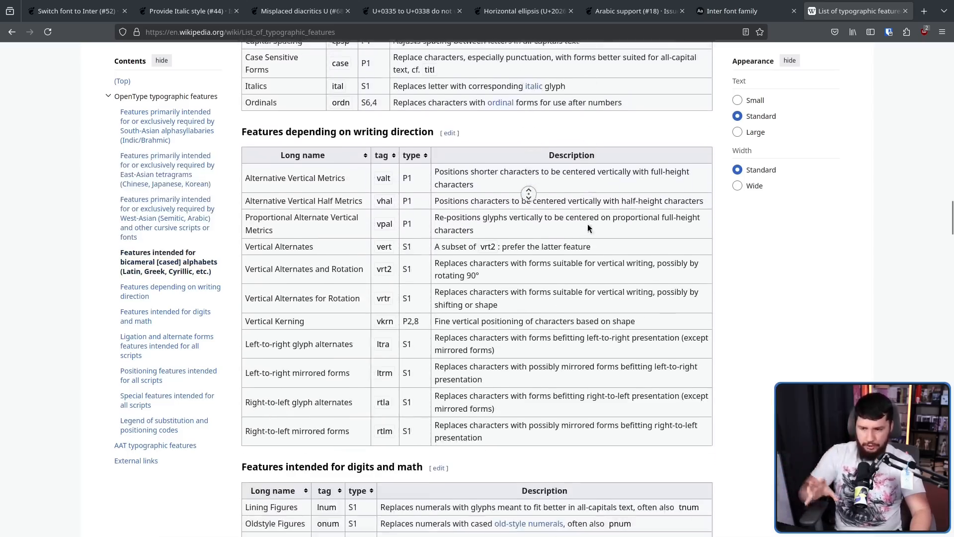
scroll(down, 3)
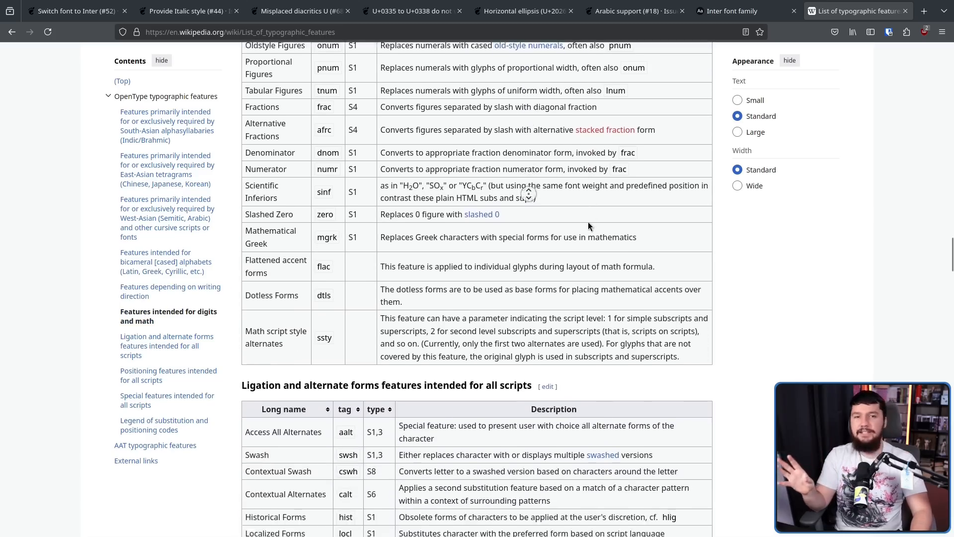
scroll(down, 3)
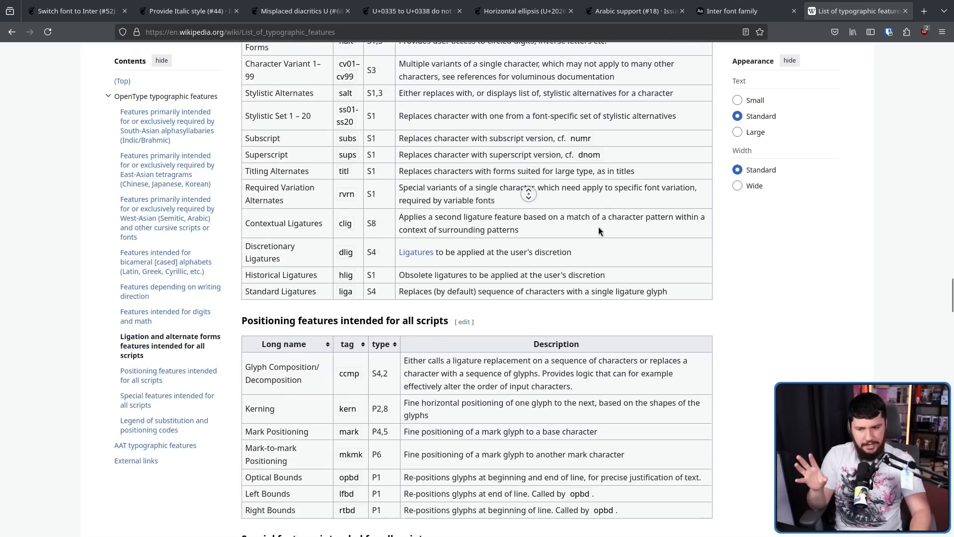
scroll(down, 3)
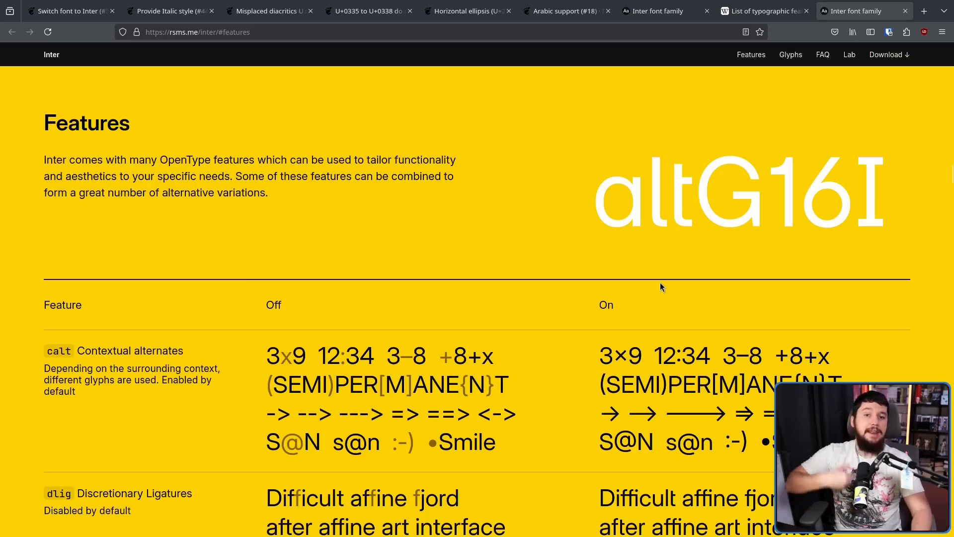
mouse_move(665, 287)
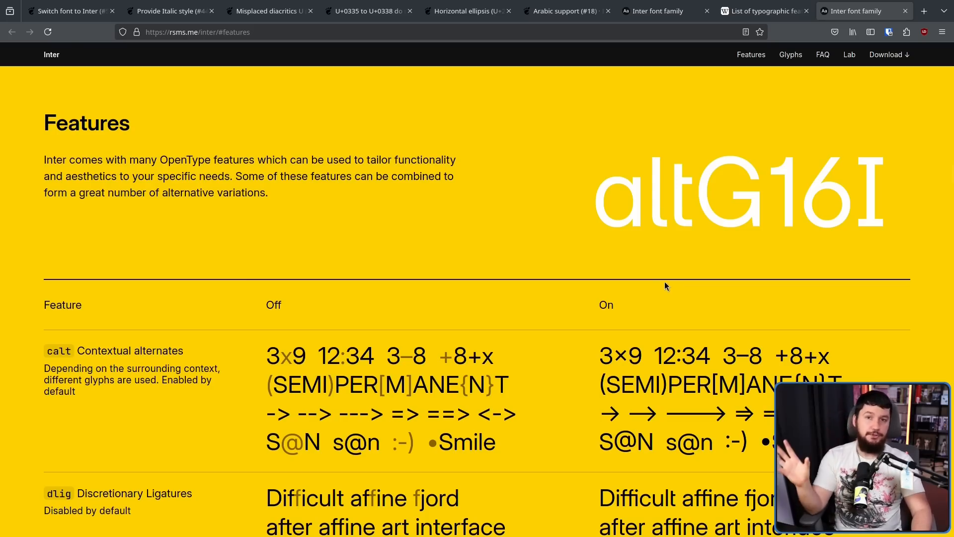
mouse_move(679, 244)
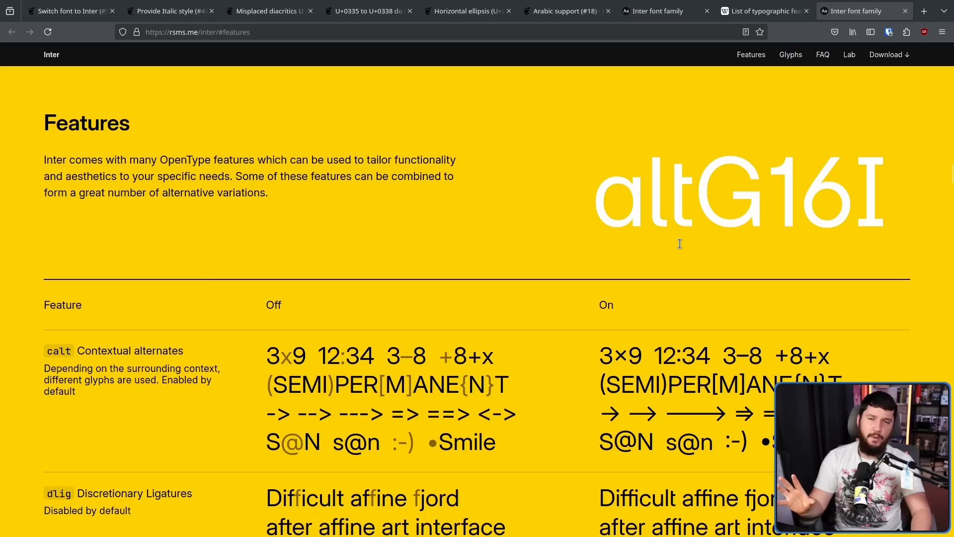
mouse_move(655, 214)
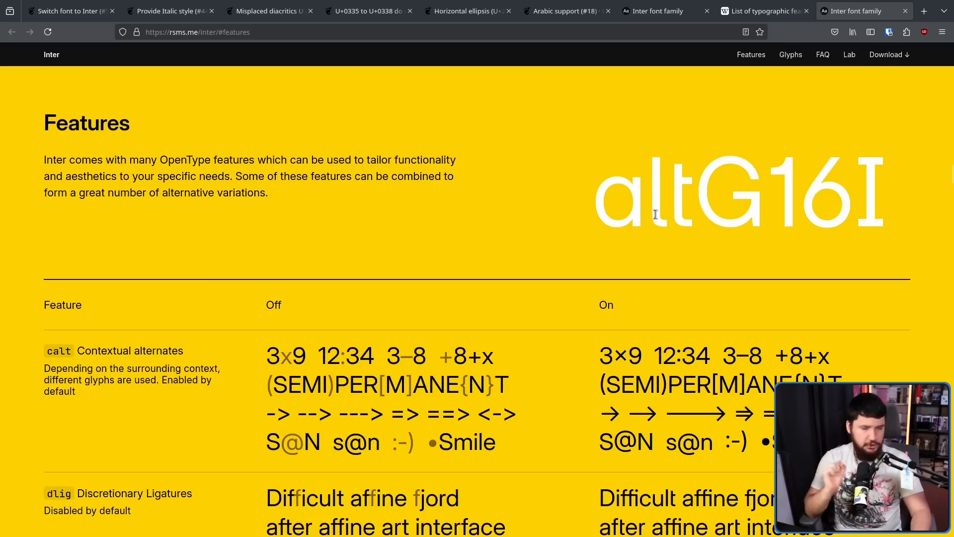
scroll(down, 3)
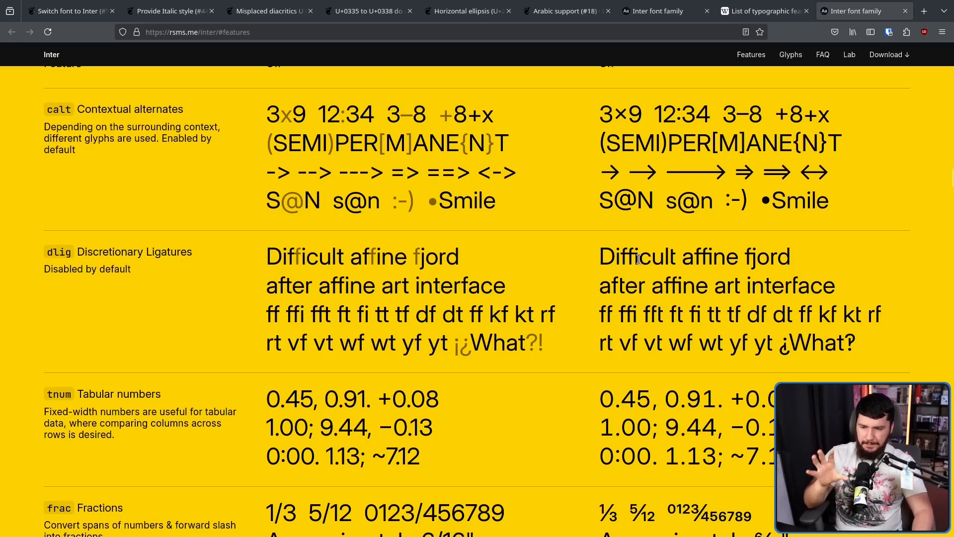
double_click(624, 257)
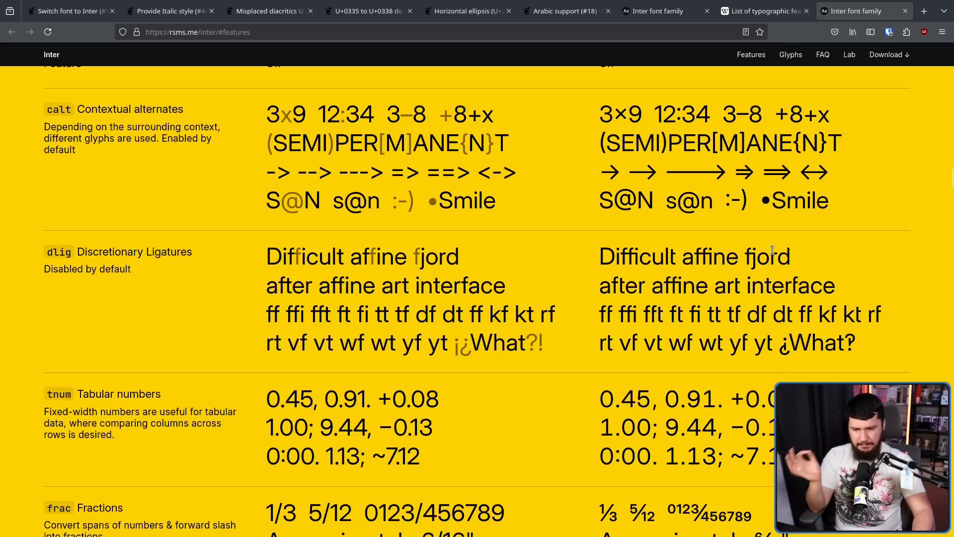
mouse_move(832, 290)
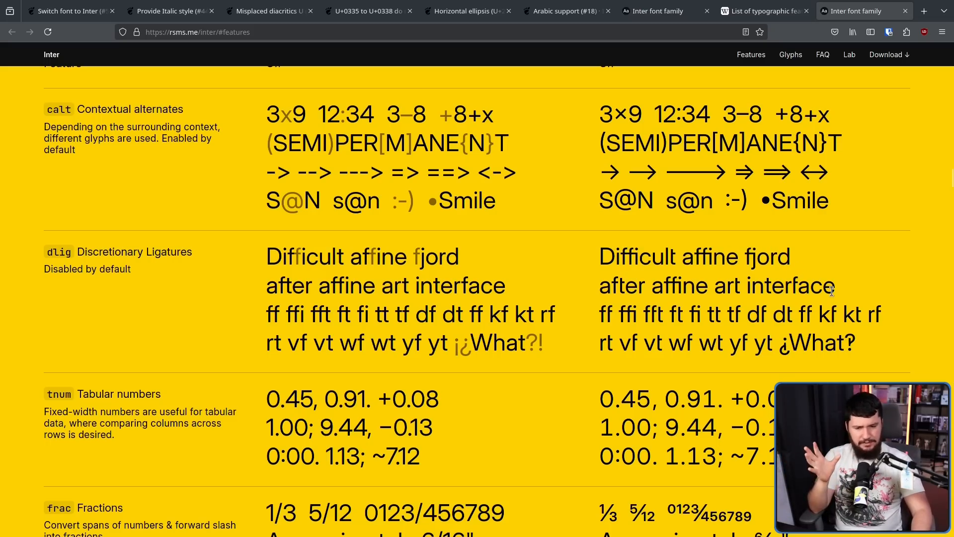
scroll(down, 3)
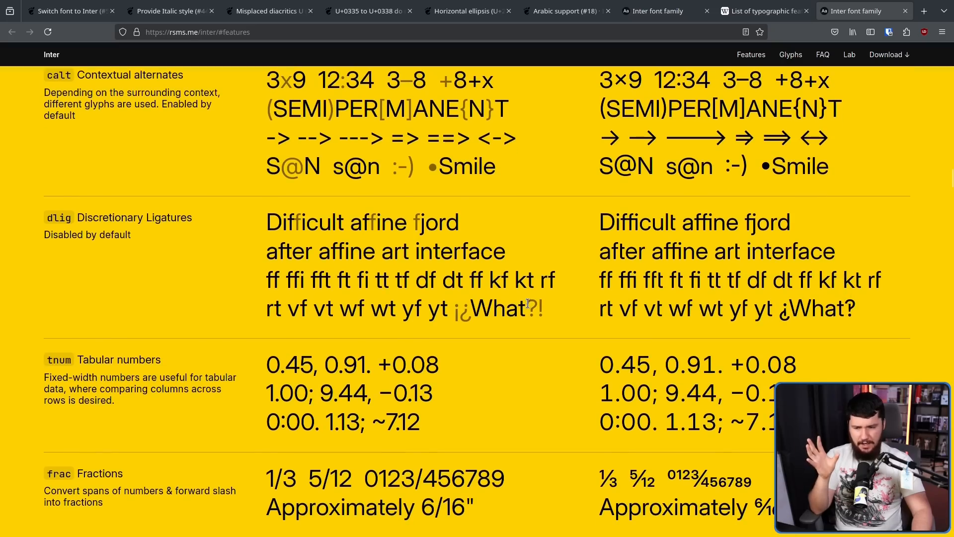
mouse_move(748, 301)
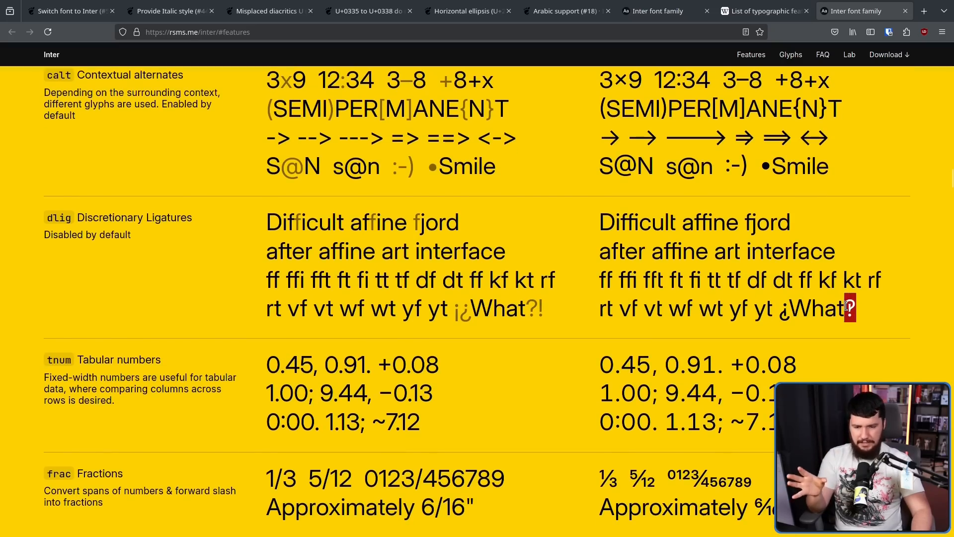
scroll(down, 3)
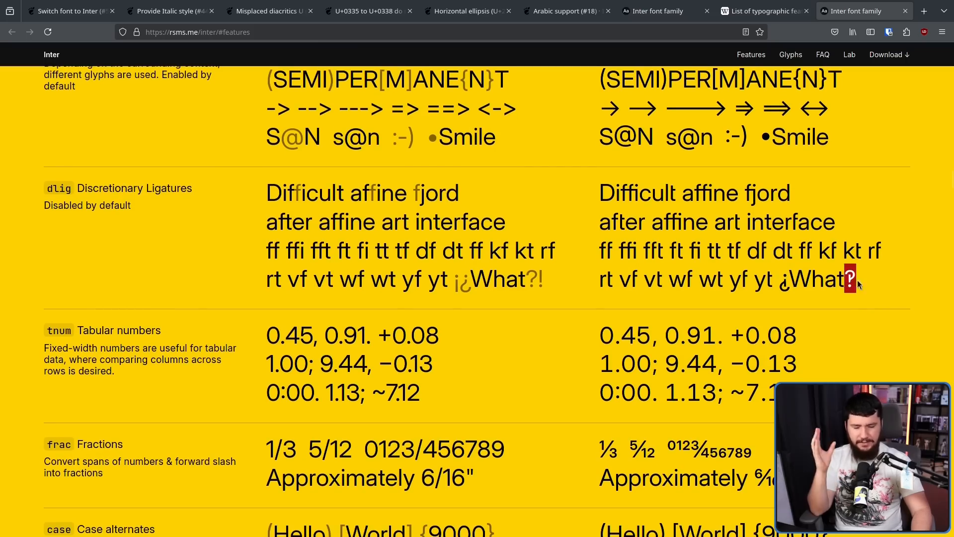
mouse_move(863, 298)
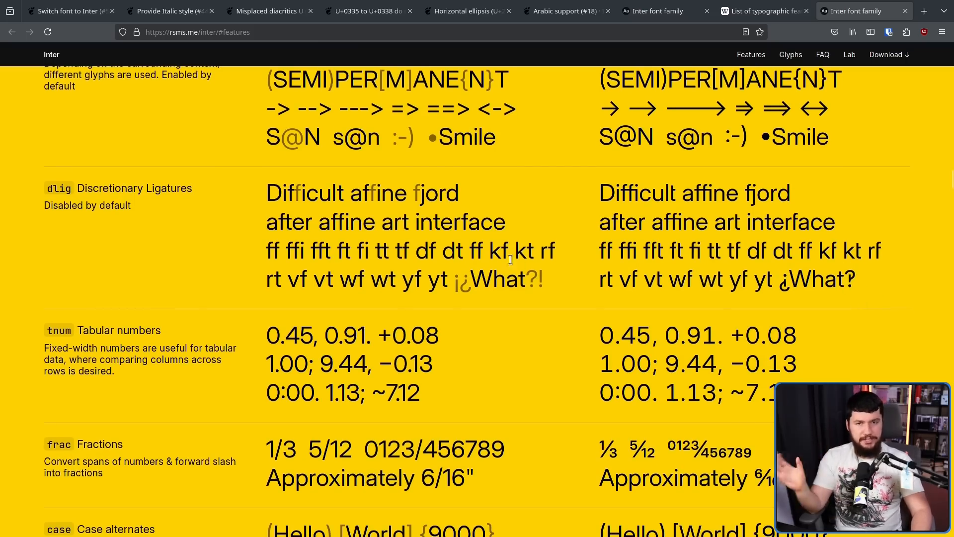
scroll(down, 3)
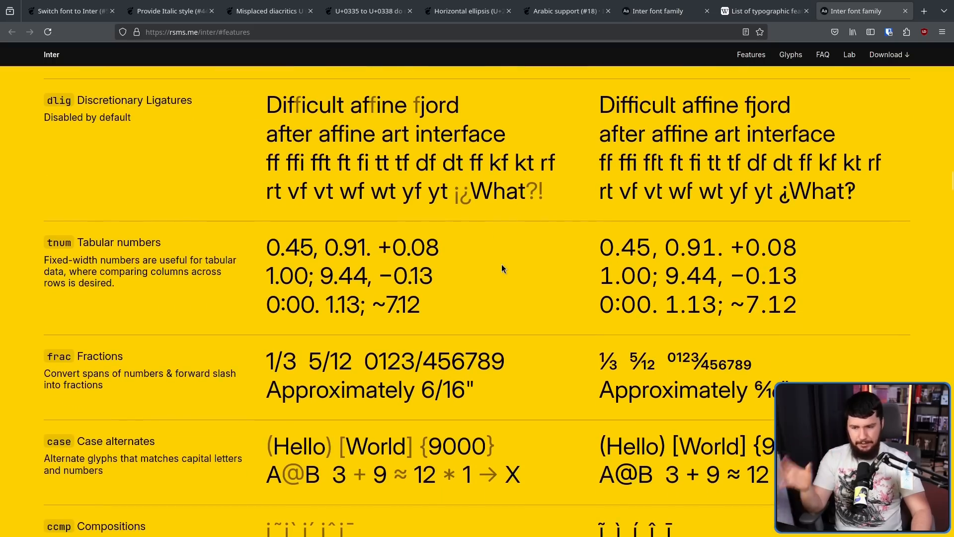
mouse_move(501, 258)
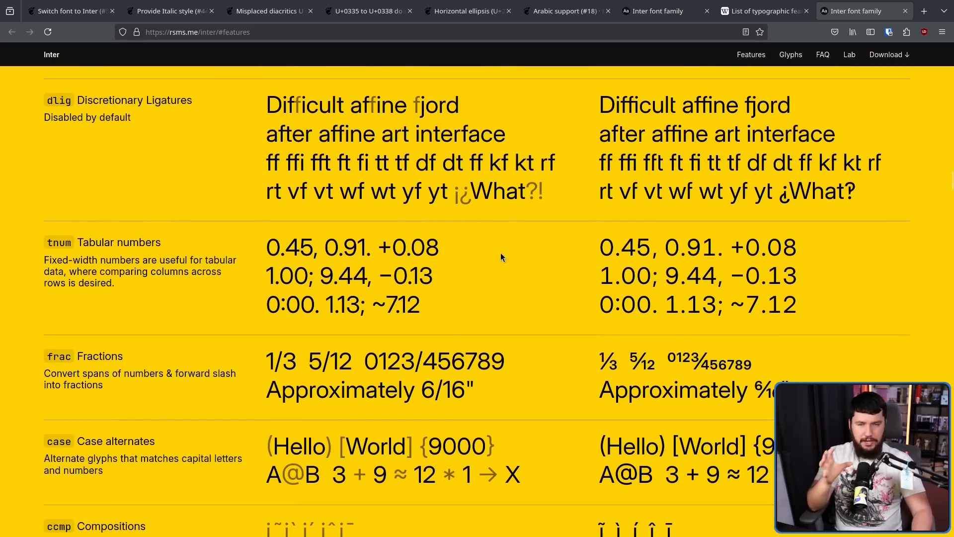
mouse_move(602, 250)
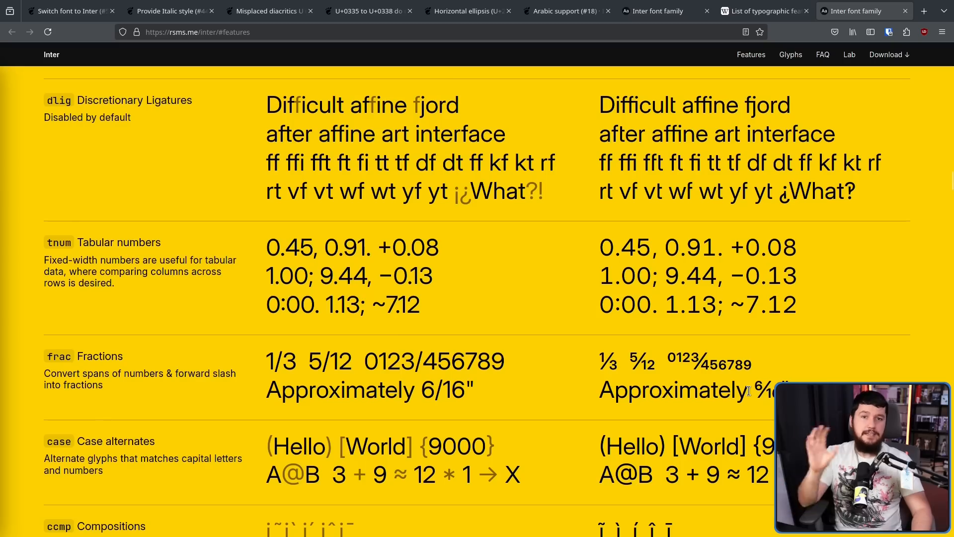
mouse_move(802, 312)
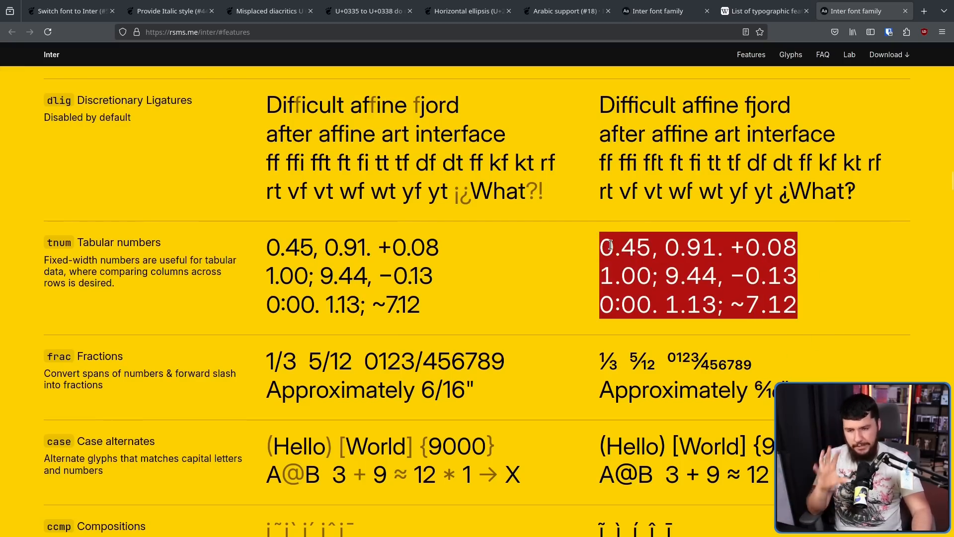
scroll(down, 3)
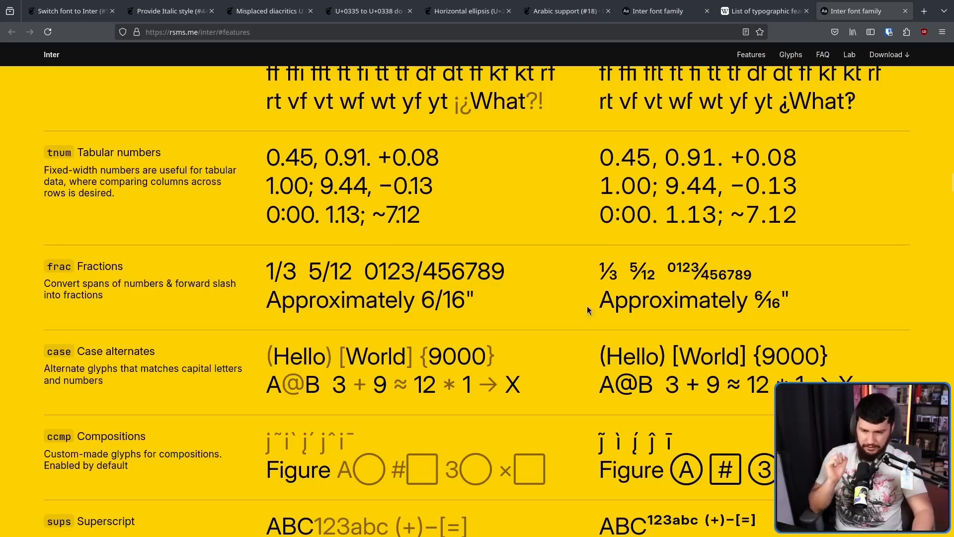
mouse_move(761, 277)
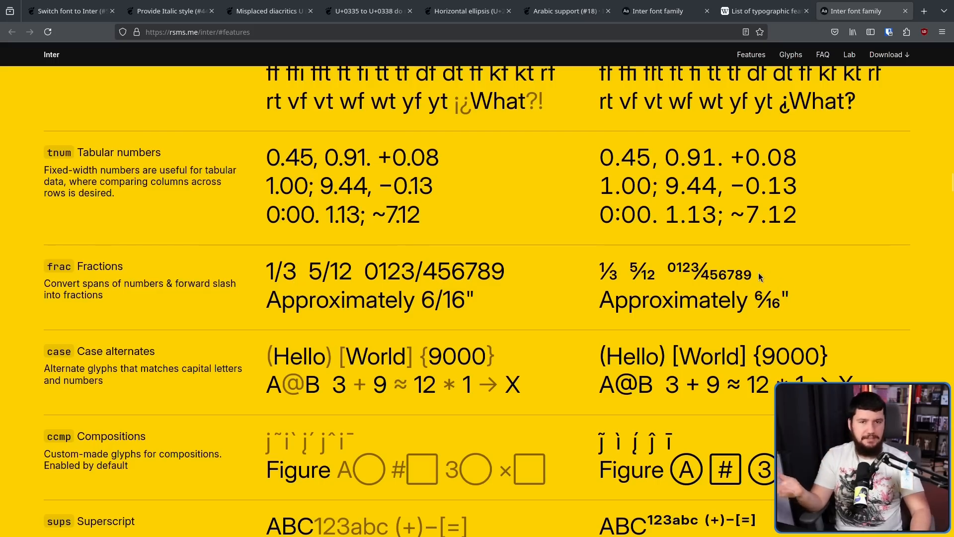
mouse_move(762, 287)
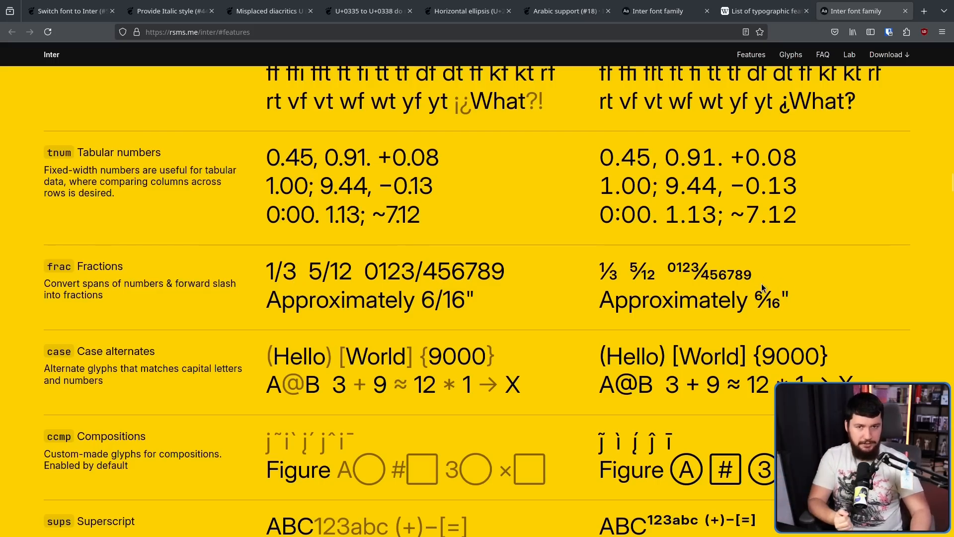
scroll(down, 3)
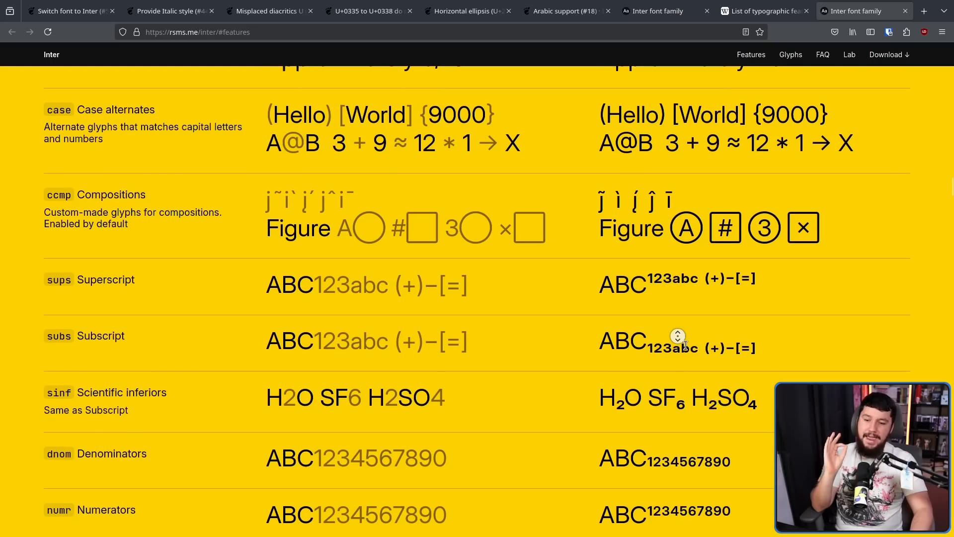
scroll(down, 3)
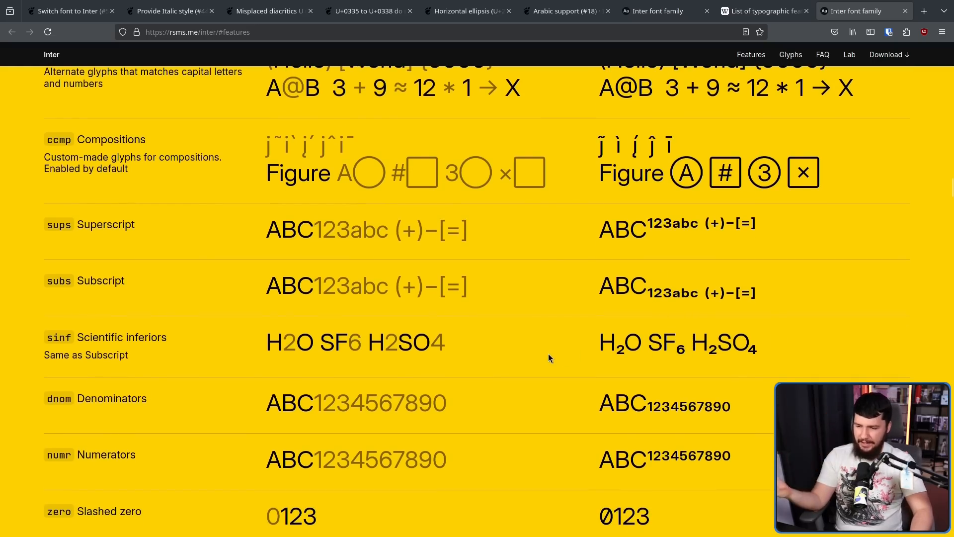
mouse_move(639, 339)
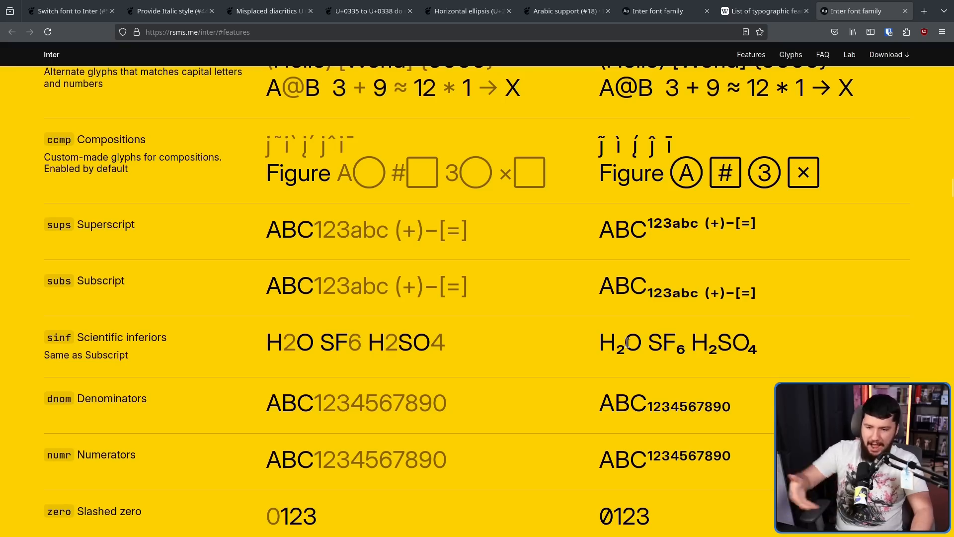
scroll(down, 3)
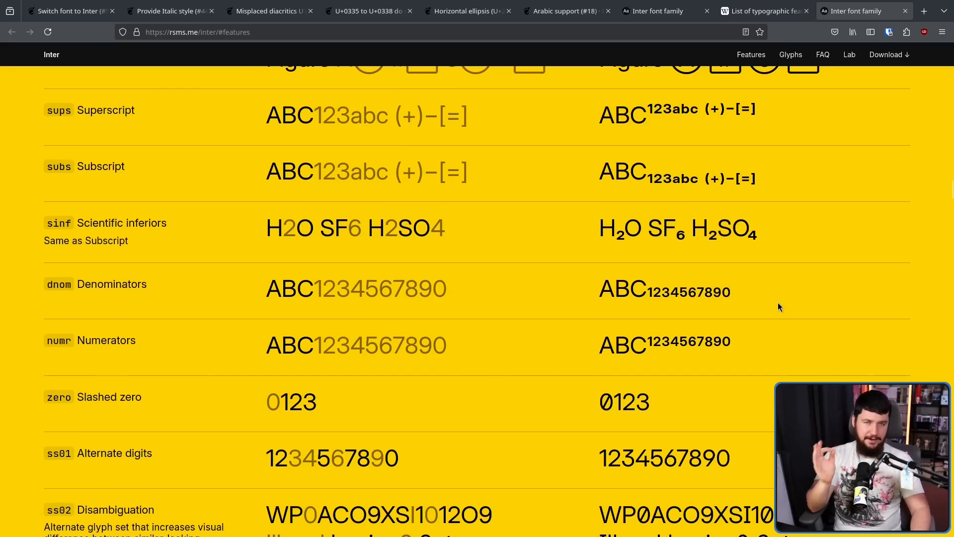
mouse_move(726, 286)
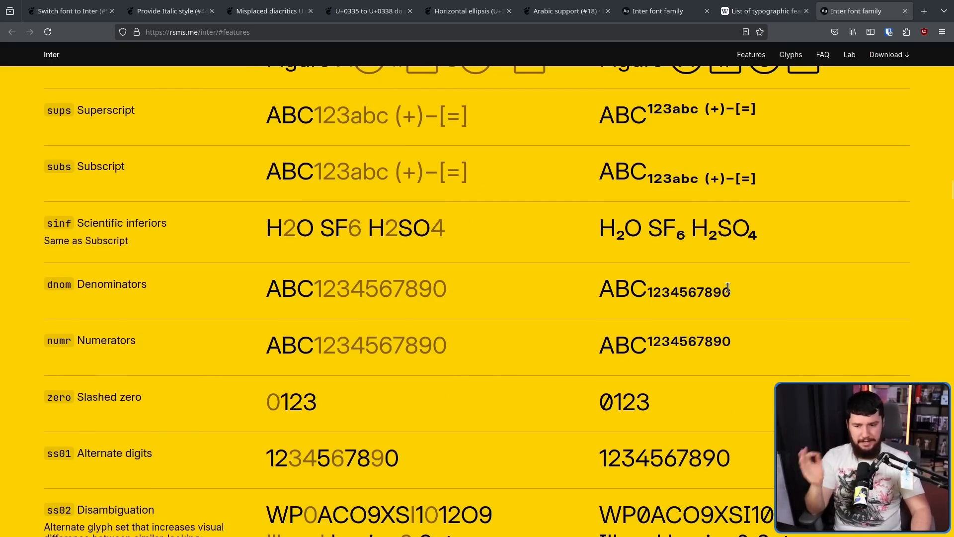
double_click(621, 345)
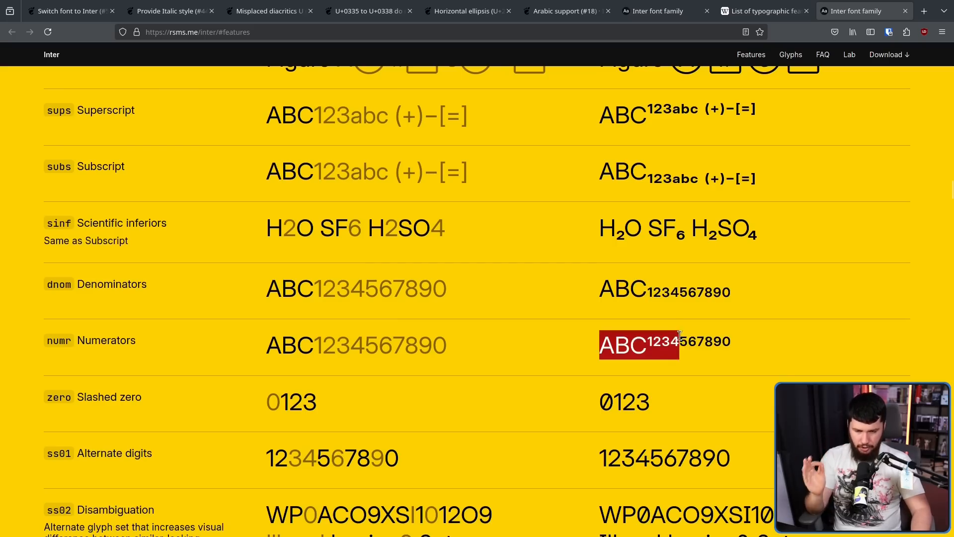
scroll(up, 3)
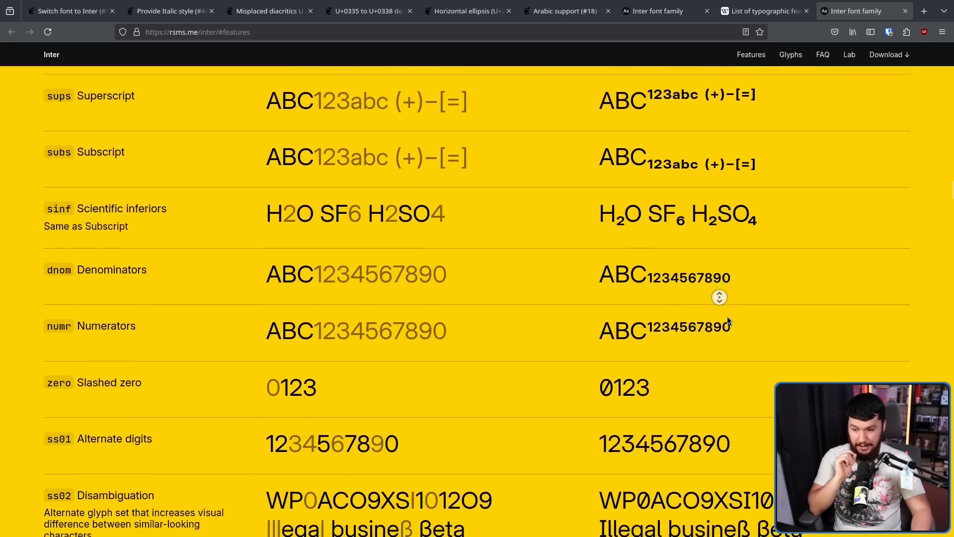
scroll(down, 3)
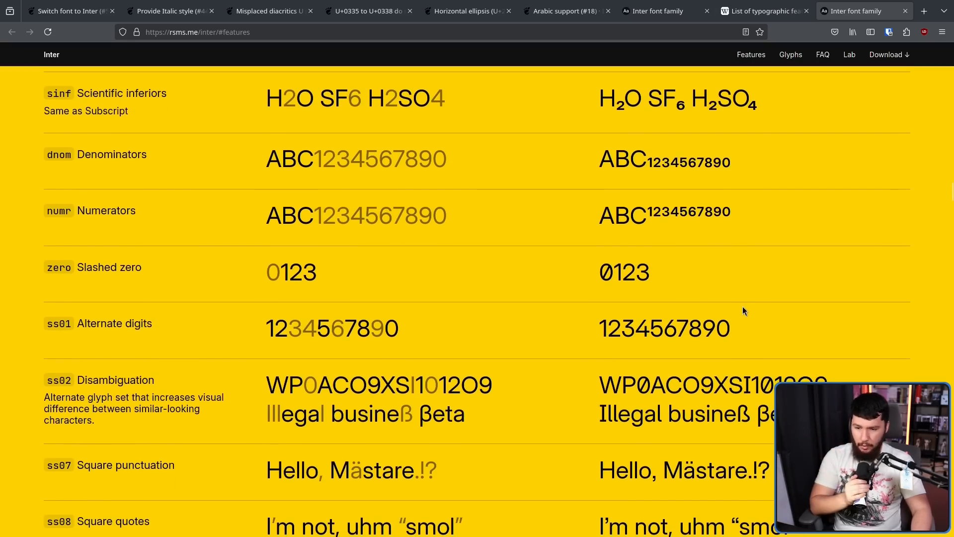
mouse_move(339, 357)
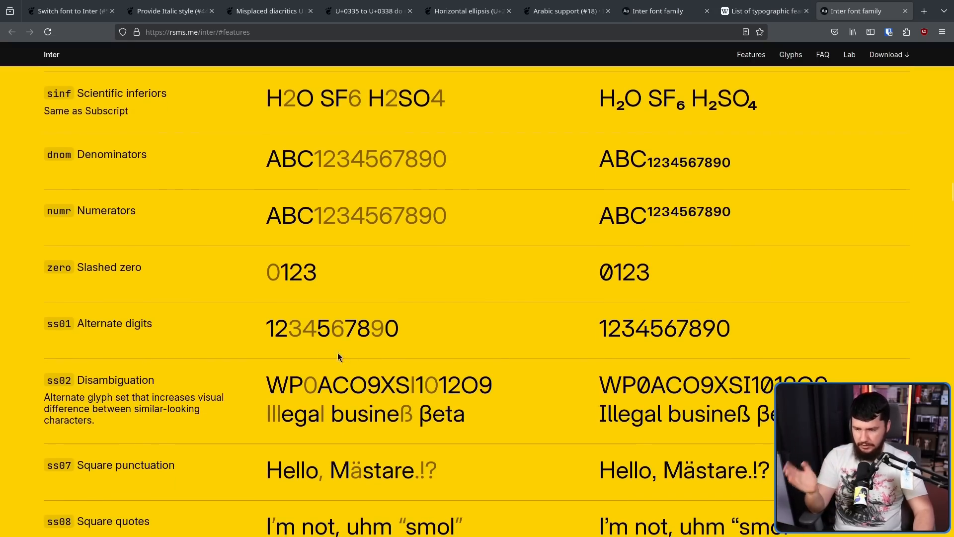
mouse_move(672, 313)
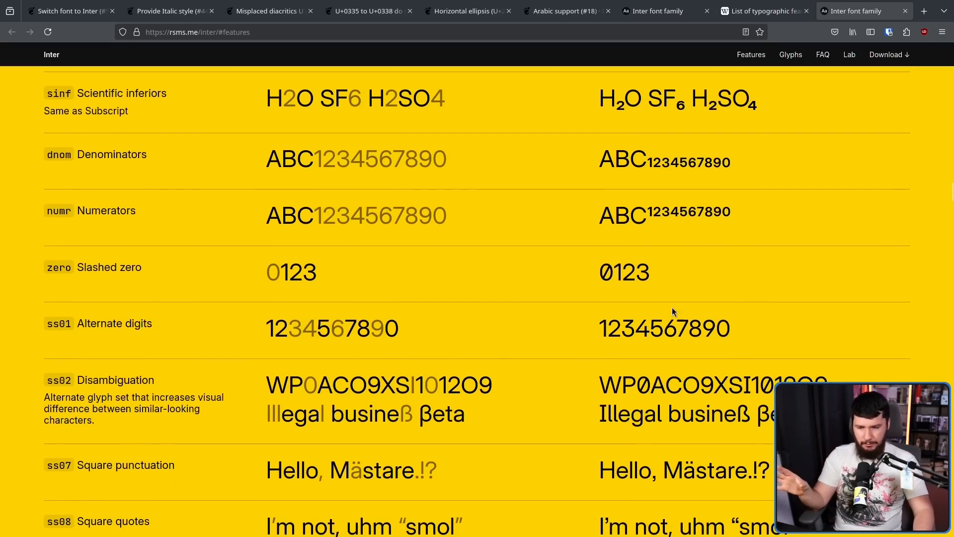
scroll(down, 3)
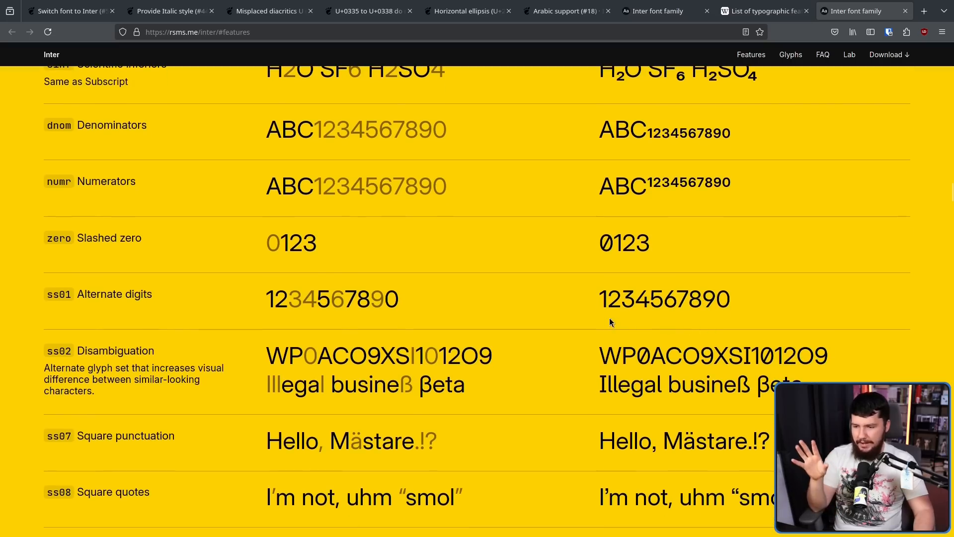
mouse_move(585, 313)
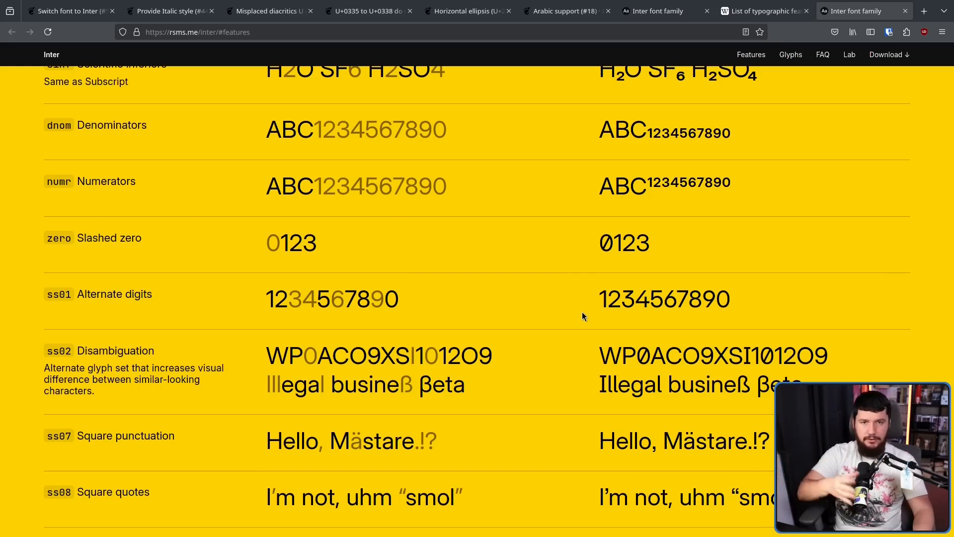
mouse_move(787, 299)
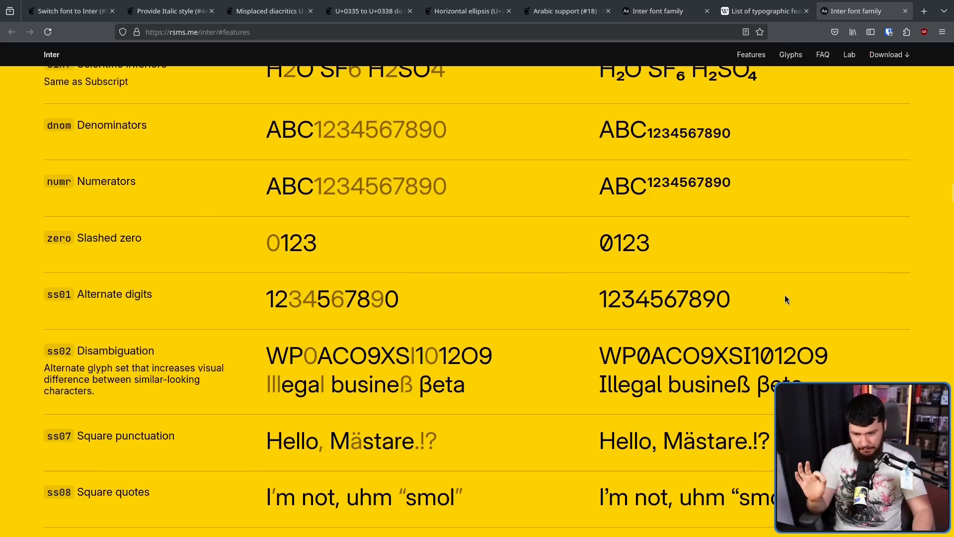
scroll(down, 3)
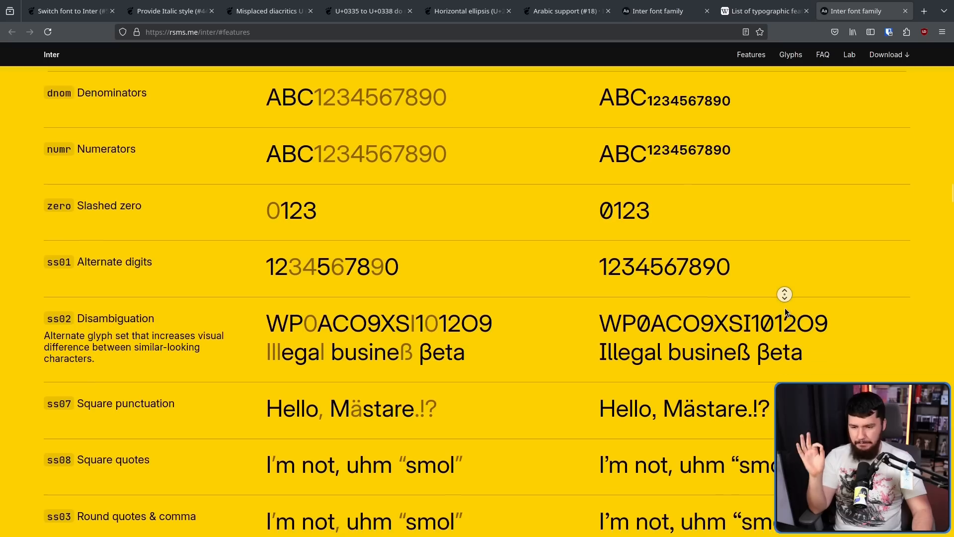
scroll(down, 3)
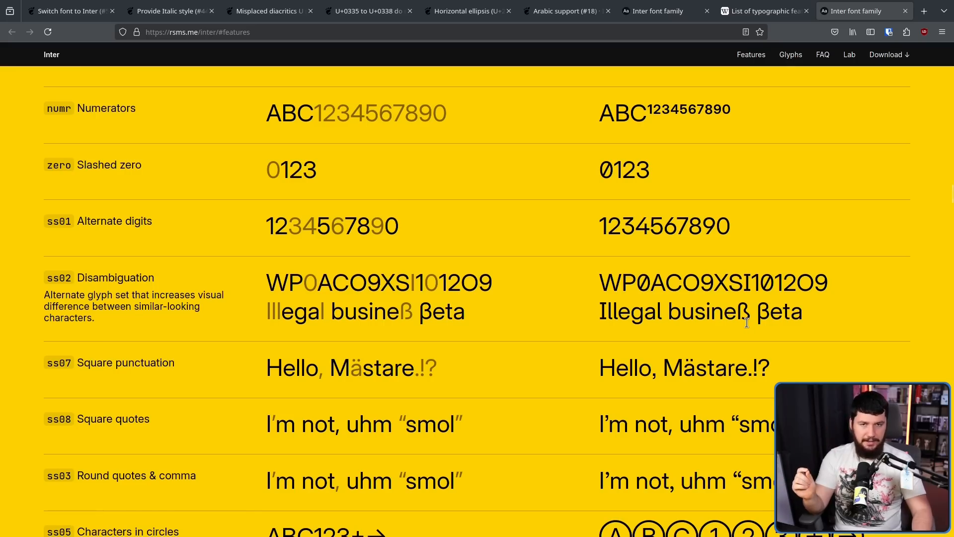
mouse_move(282, 334)
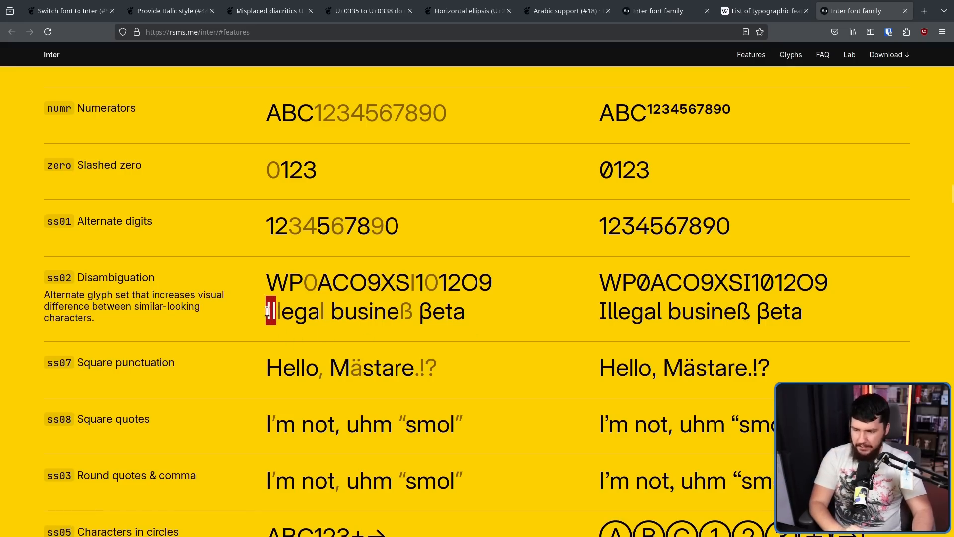
mouse_move(280, 282)
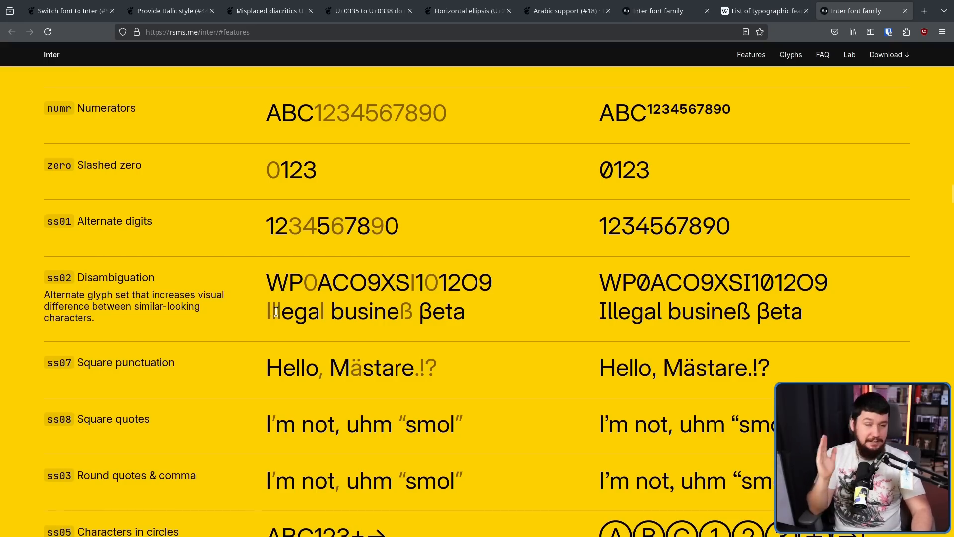
double_click(273, 311)
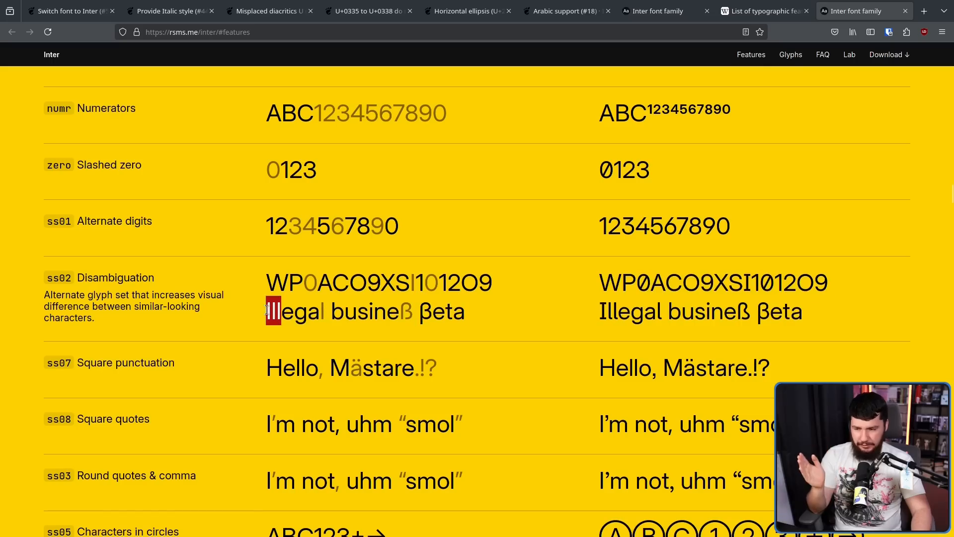
mouse_move(269, 333)
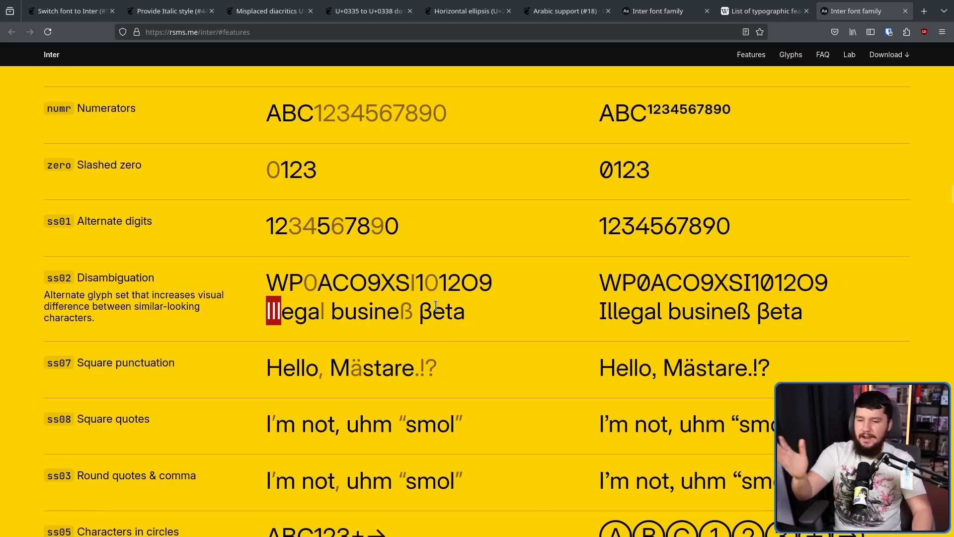
scroll(down, 3)
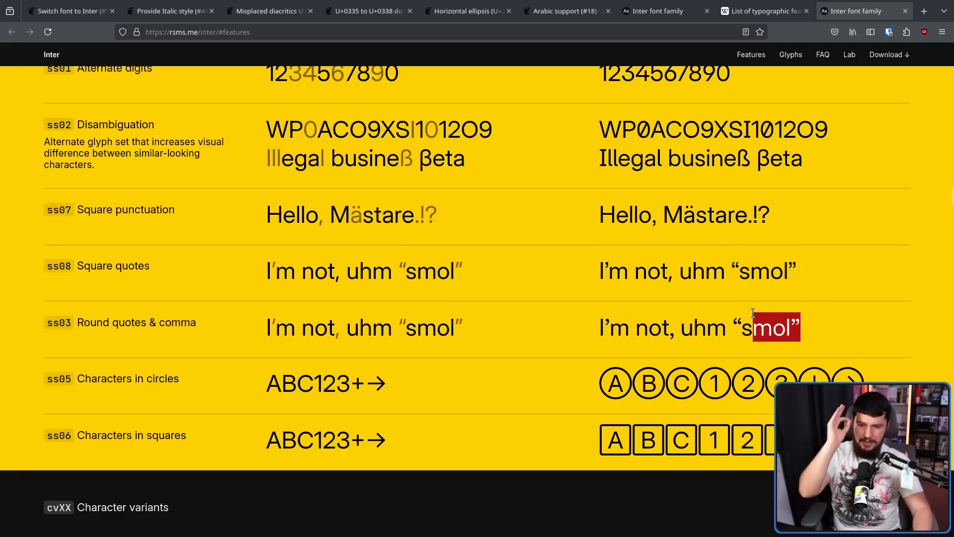
mouse_move(872, 309)
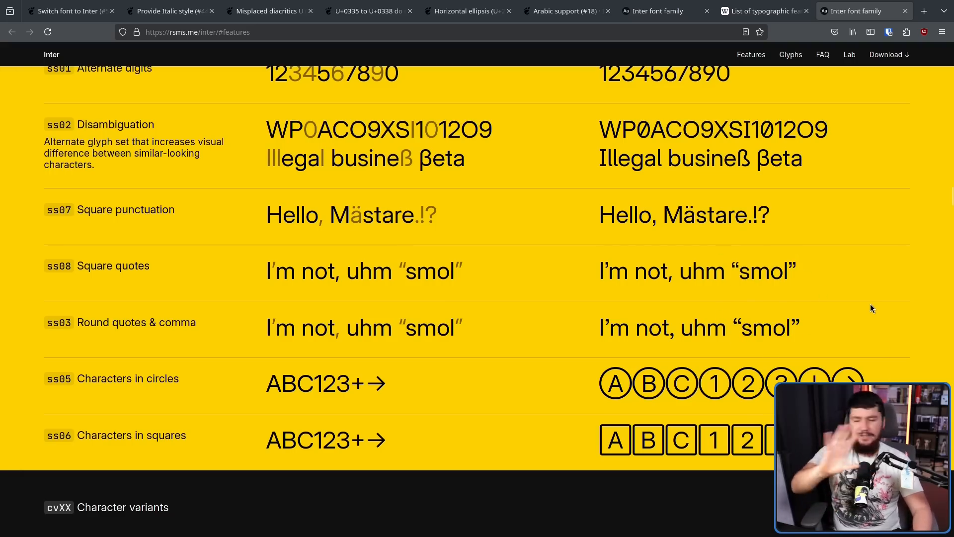
mouse_move(868, 306)
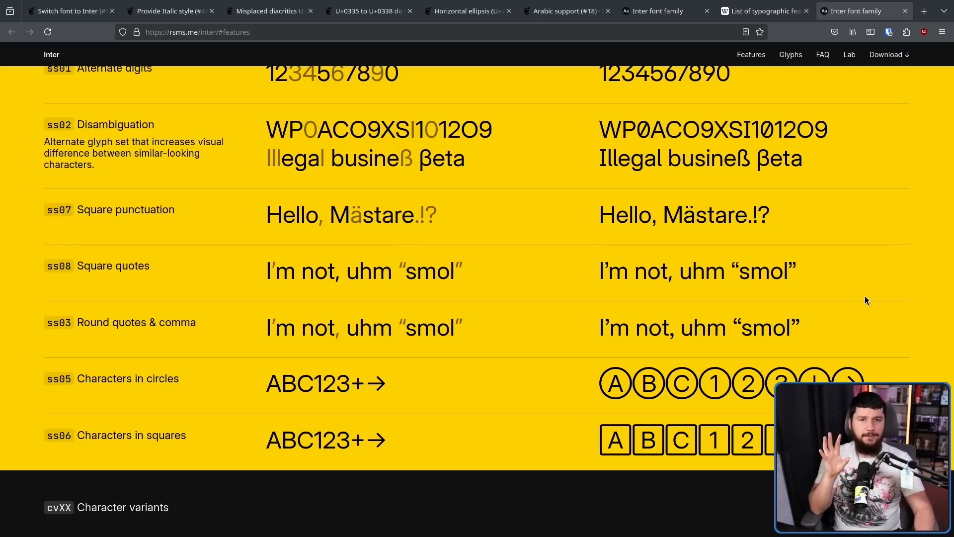
mouse_move(870, 282)
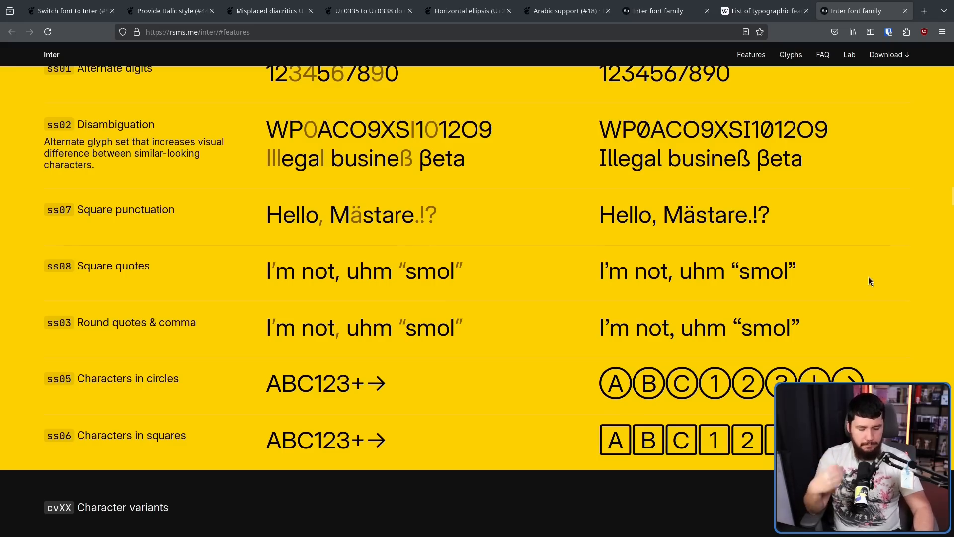
mouse_move(867, 263)
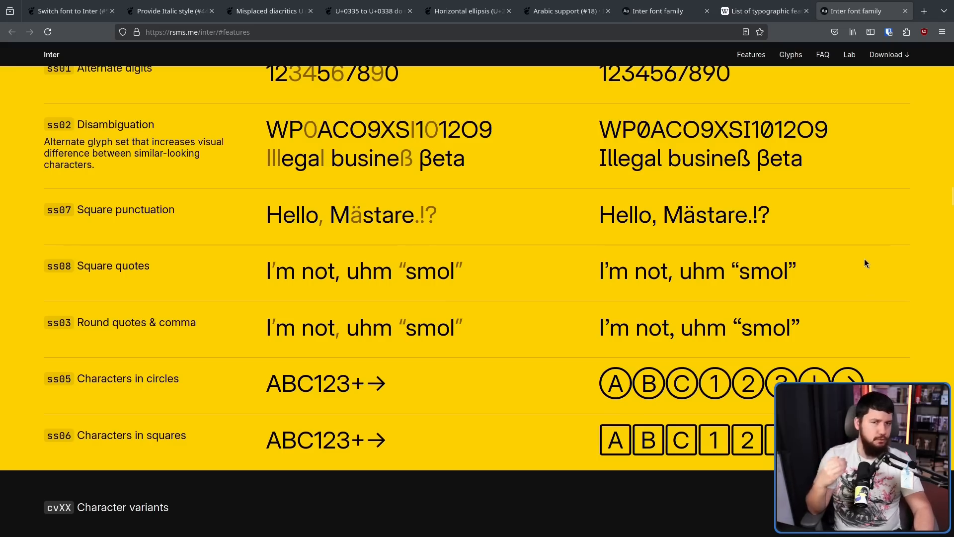
mouse_move(863, 263)
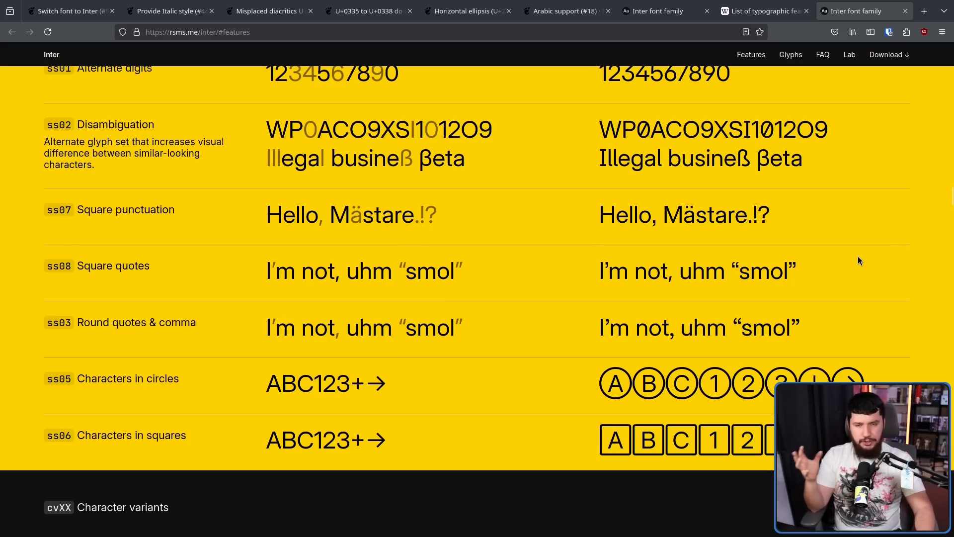
mouse_move(861, 258)
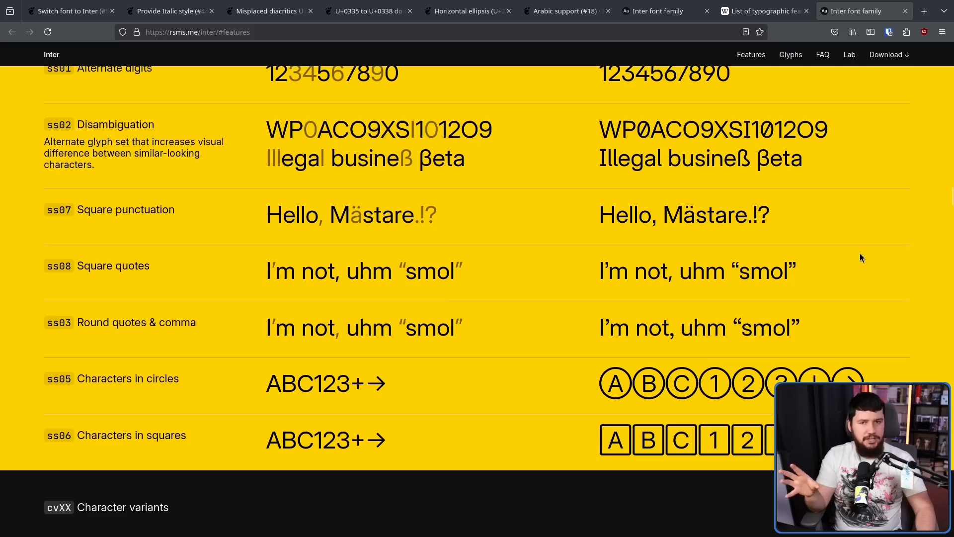
mouse_move(865, 253)
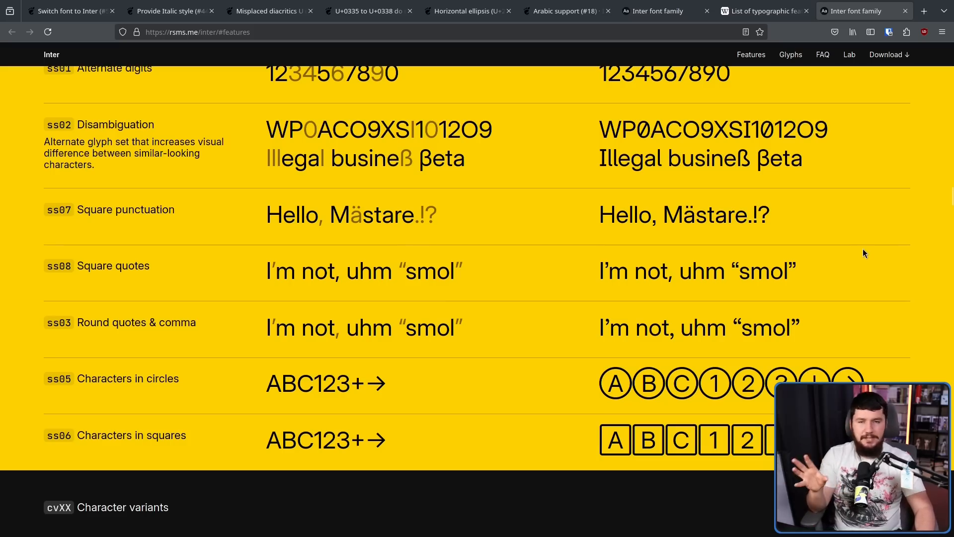
mouse_move(851, 241)
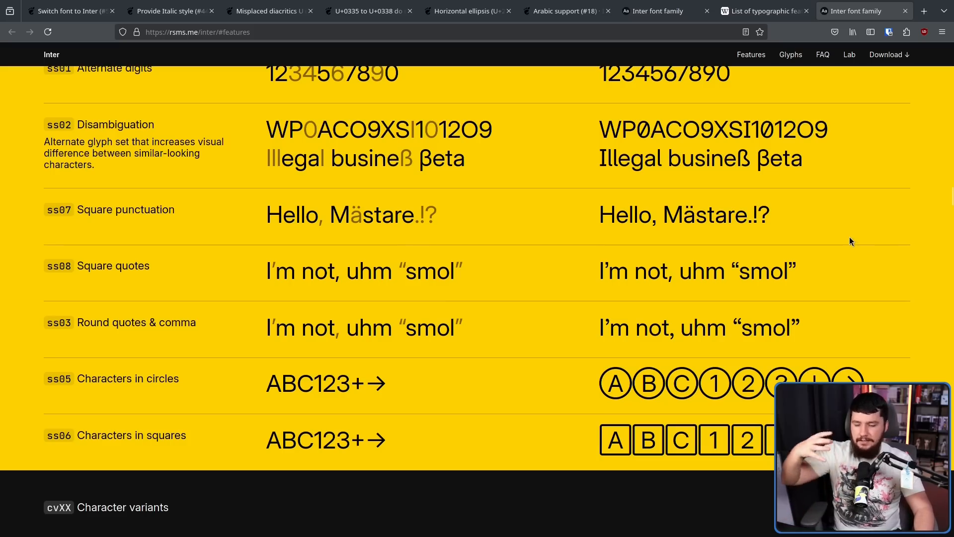
- Return to issue #52 and scroll to Allan Day's comment on monospace blockers
click(67, 11)
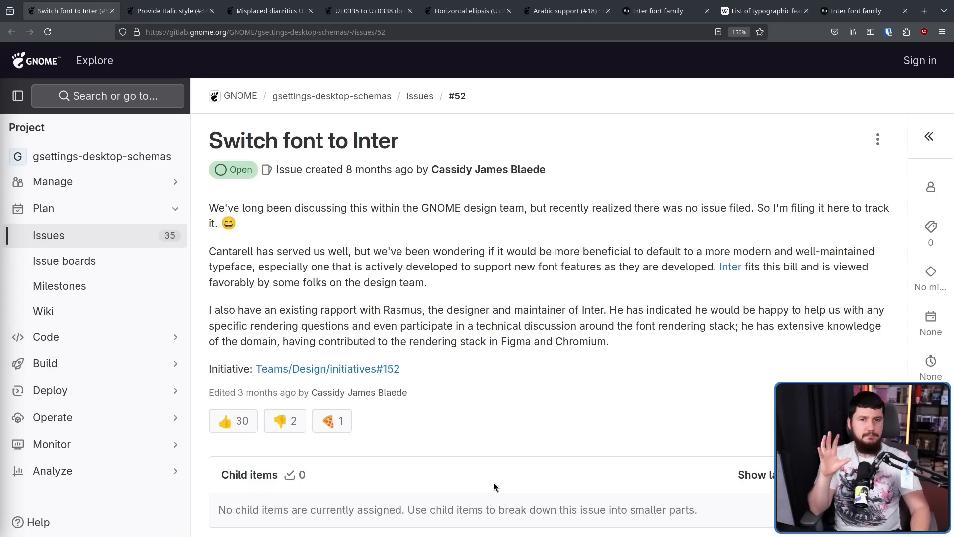
mouse_move(547, 385)
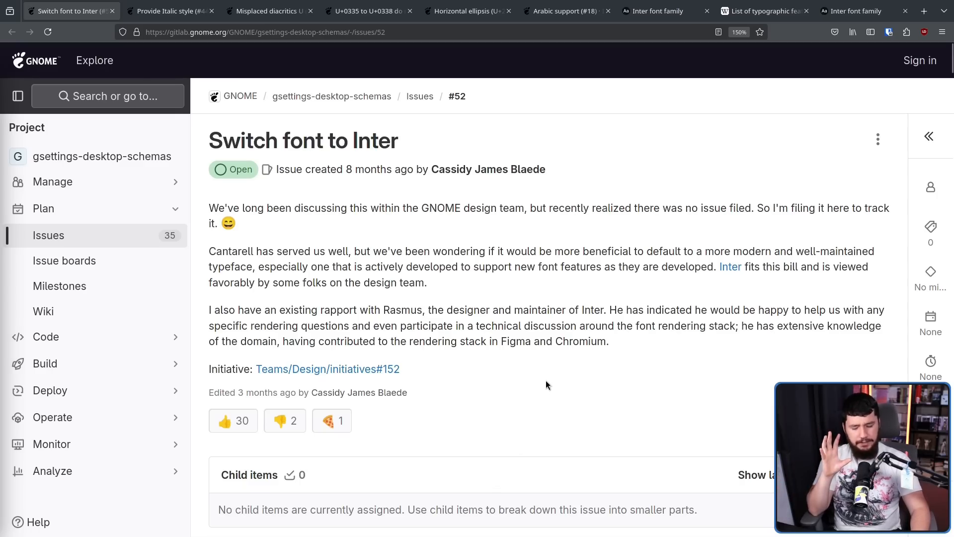
mouse_move(546, 374)
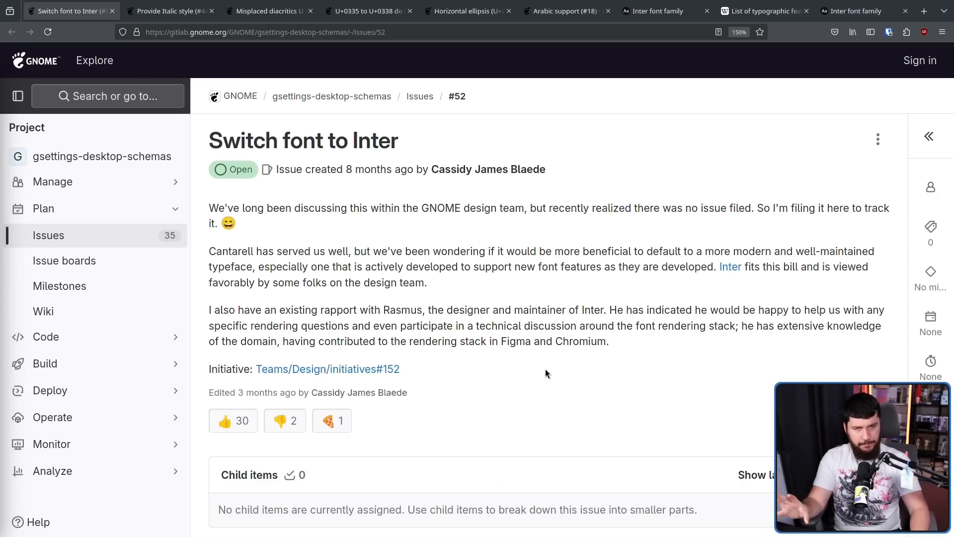
mouse_move(568, 322)
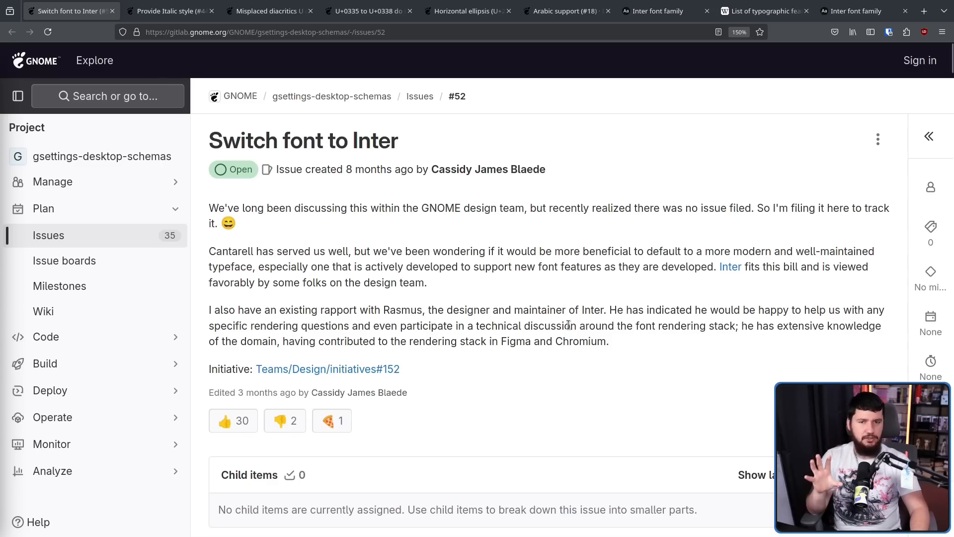
scroll(down, 3)
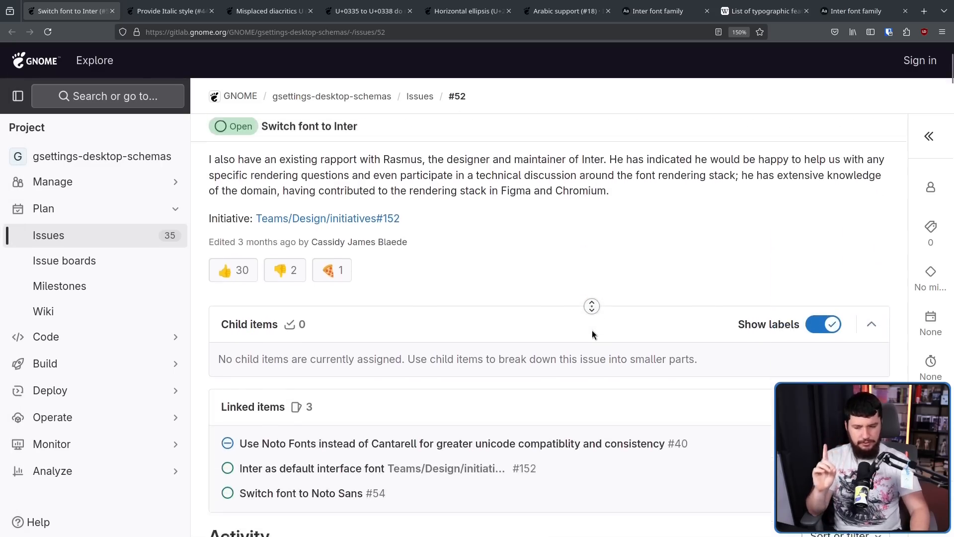
scroll(down, 3)
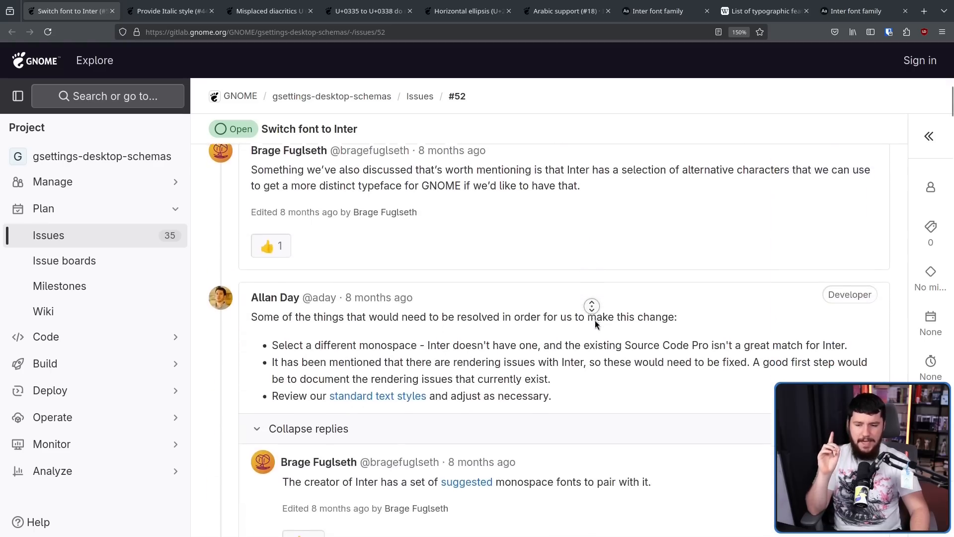
scroll(down, 3)
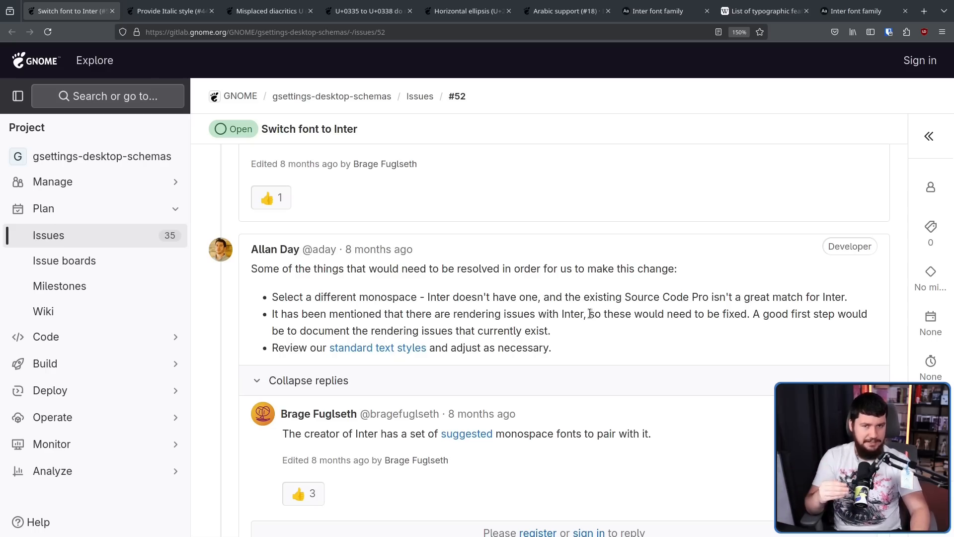
mouse_move(534, 513)
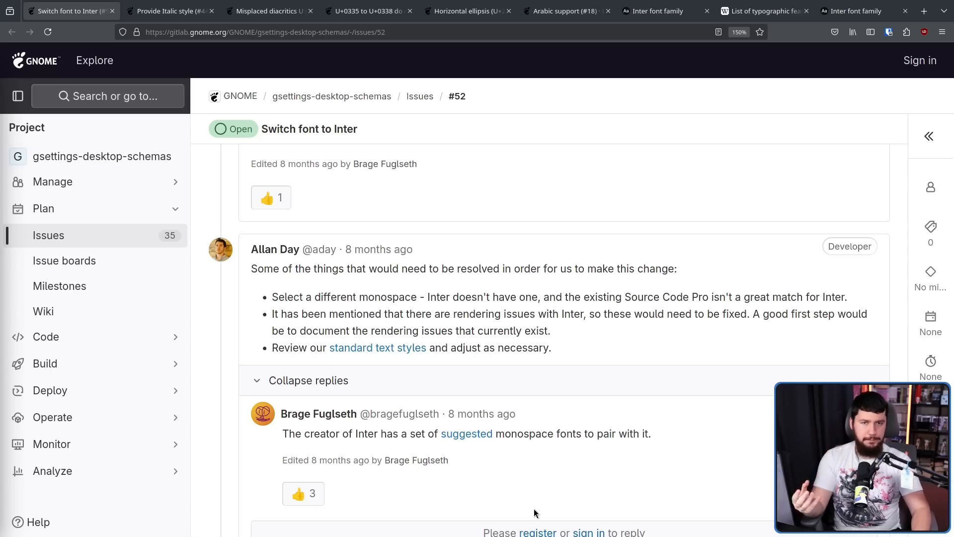
mouse_move(511, 469)
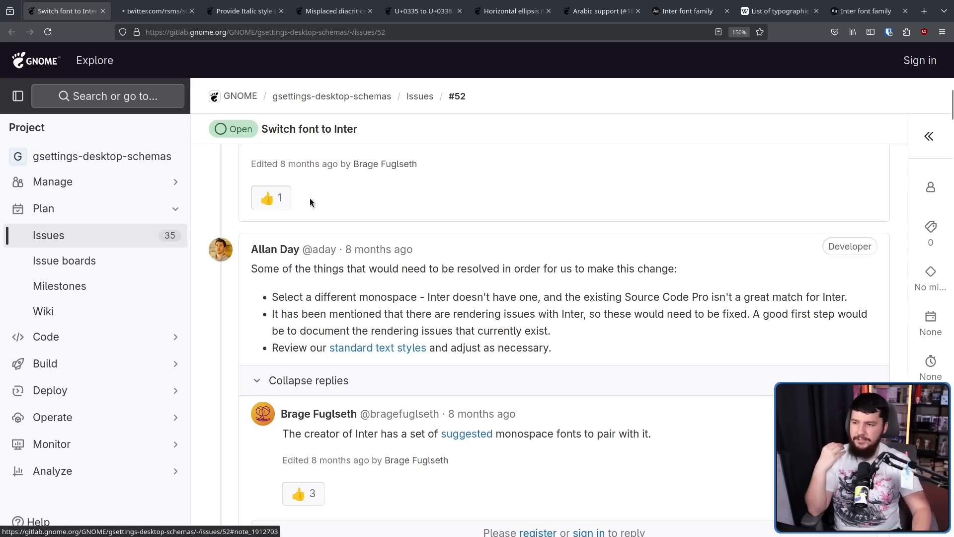
- View Rasmus Andersson's X post recommending monospace fonts to pair with Inter
click(154, 11)
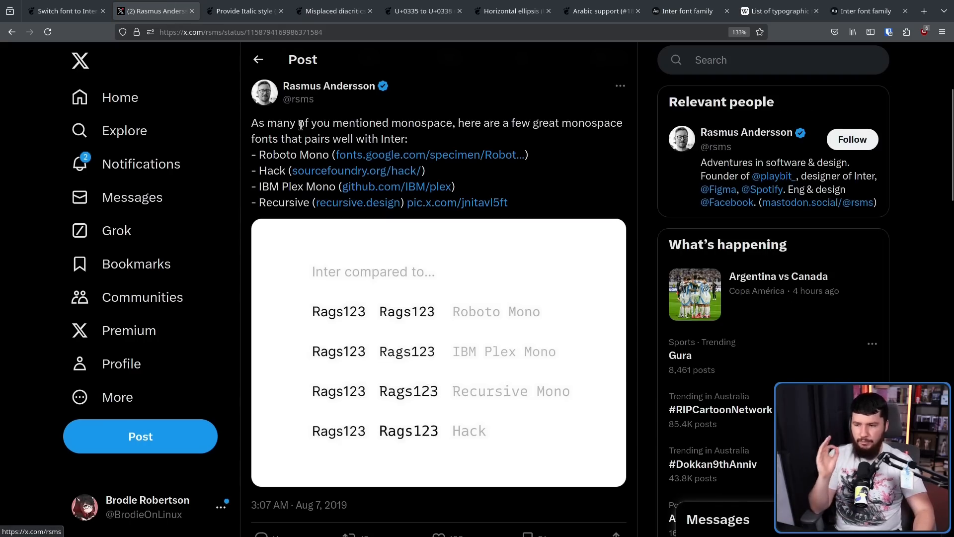
mouse_move(360, 137)
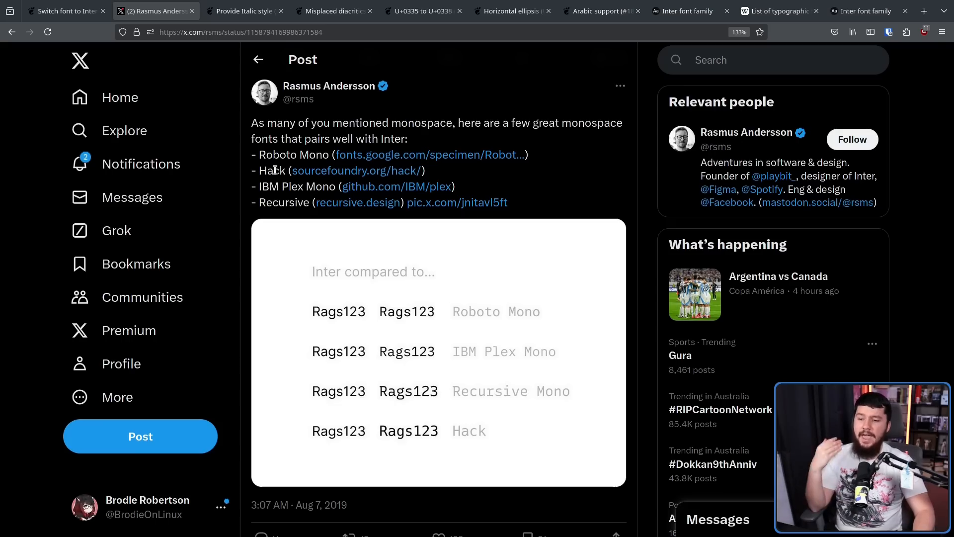
mouse_move(603, 165)
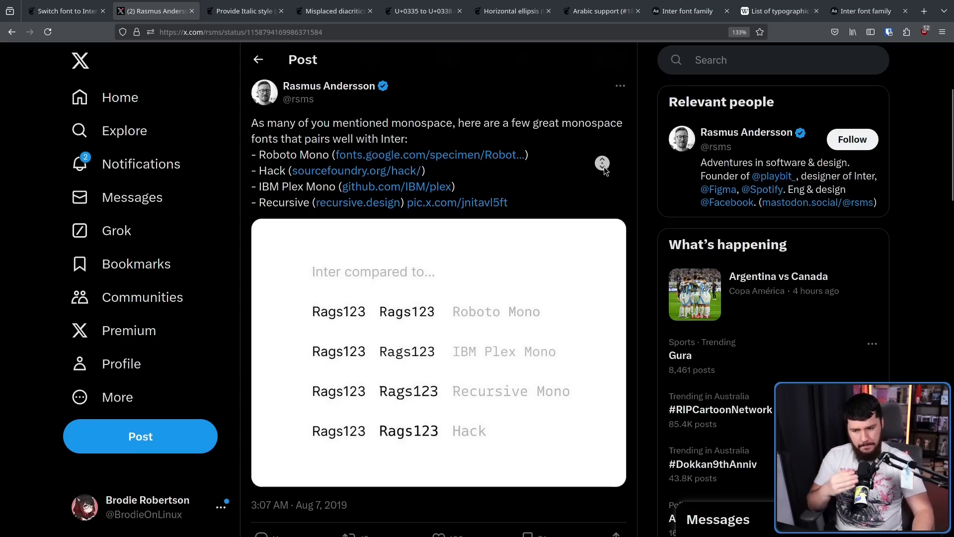
scroll(down, 3)
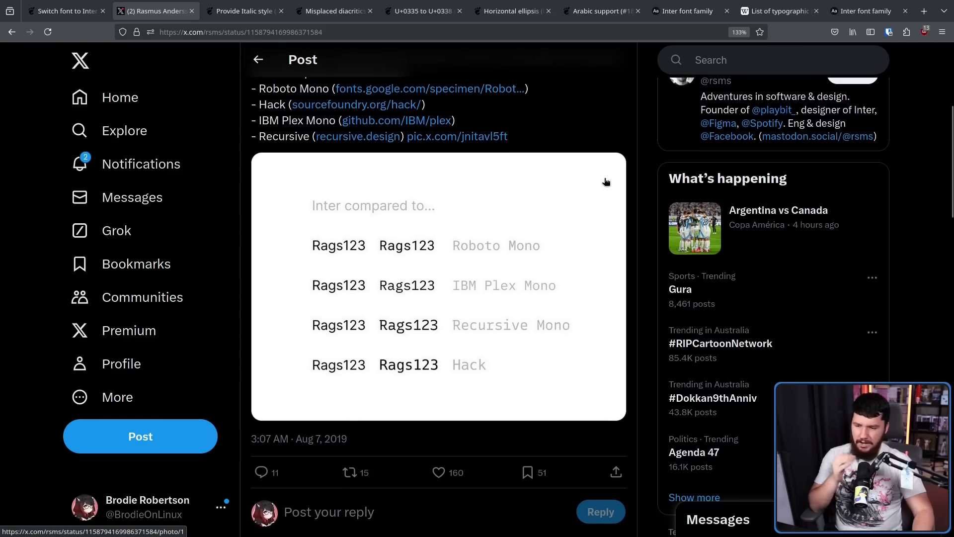
mouse_move(596, 195)
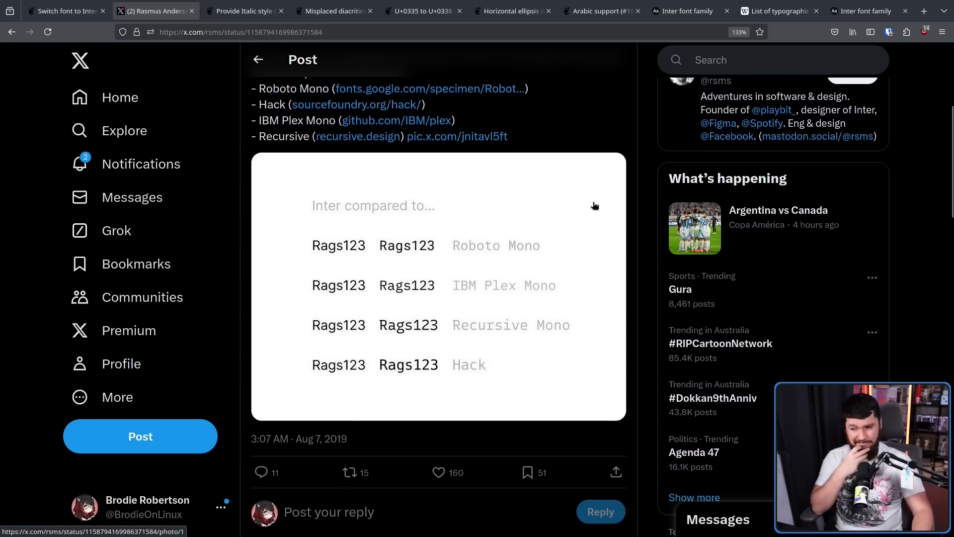
mouse_move(590, 214)
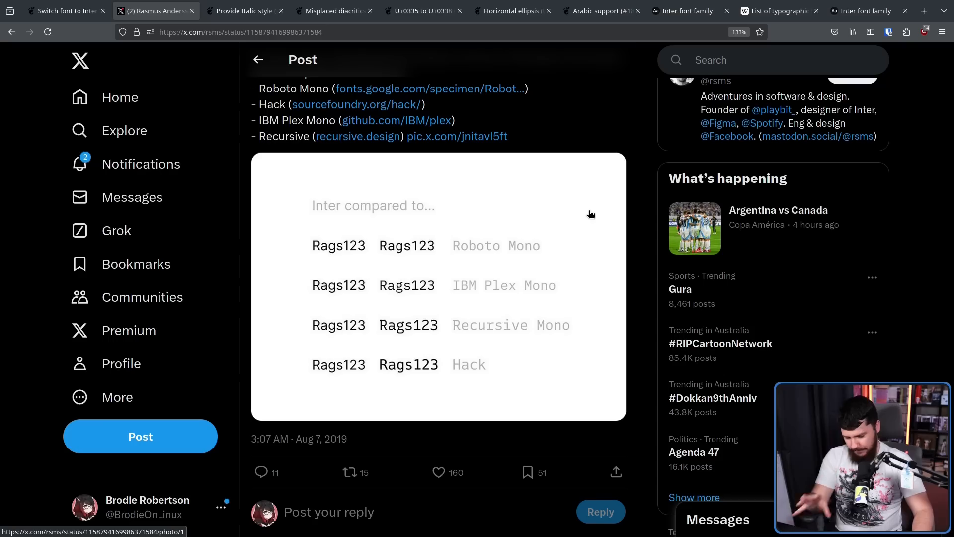
mouse_move(588, 203)
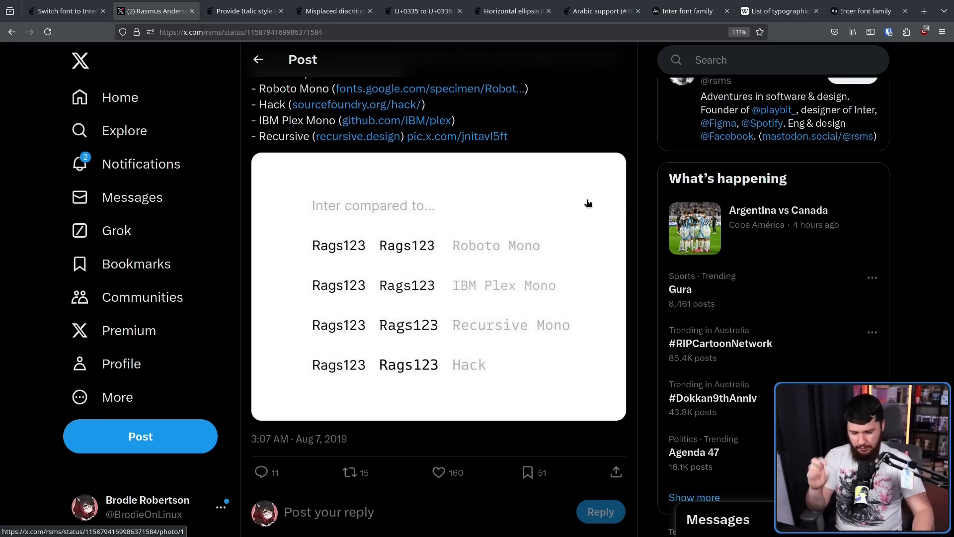
mouse_move(588, 197)
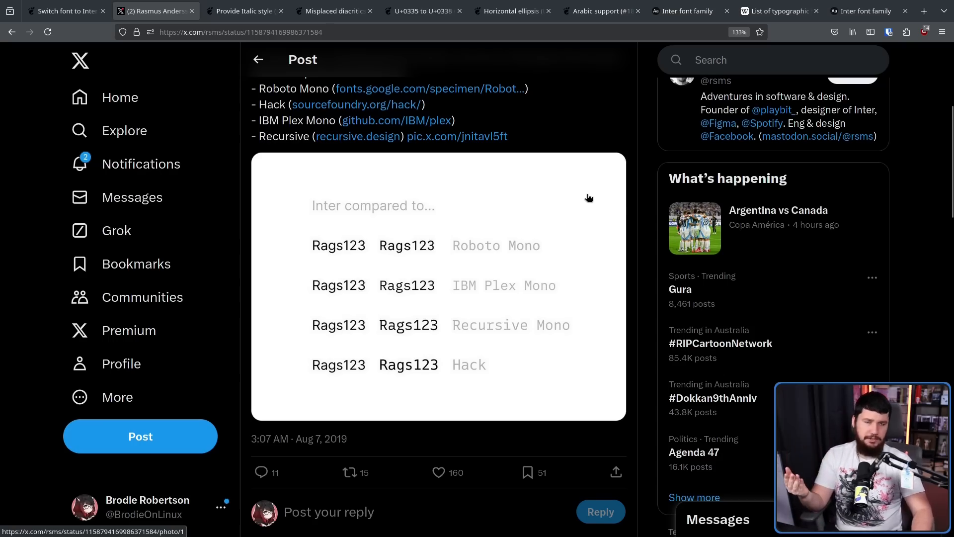
- Return to issue #52 and scroll to the comment proposing Vercel's Geist font
click(64, 11)
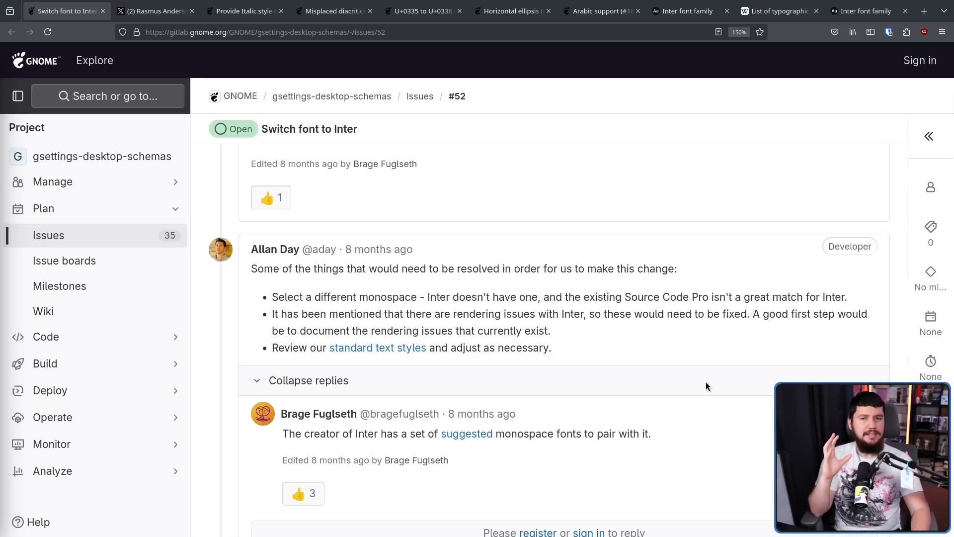
mouse_move(695, 309)
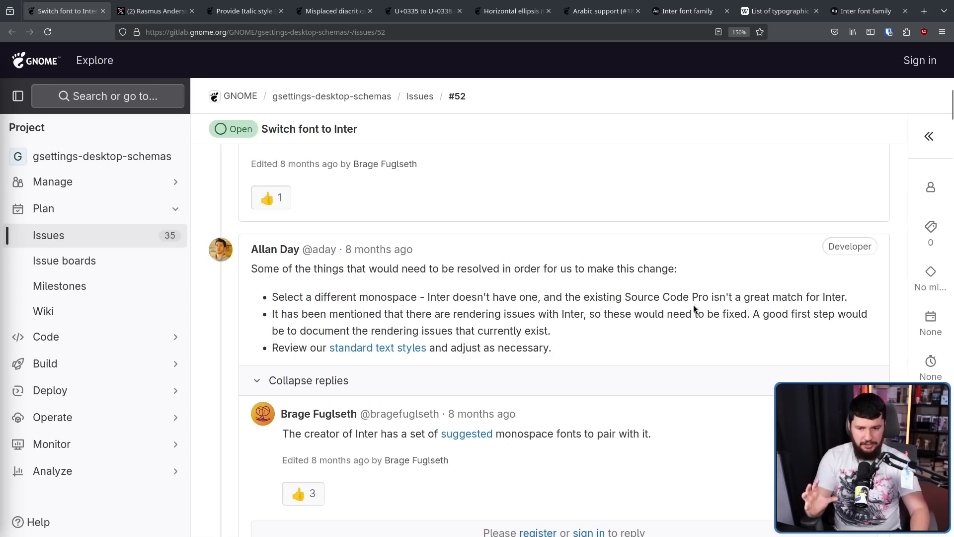
scroll(down, 3)
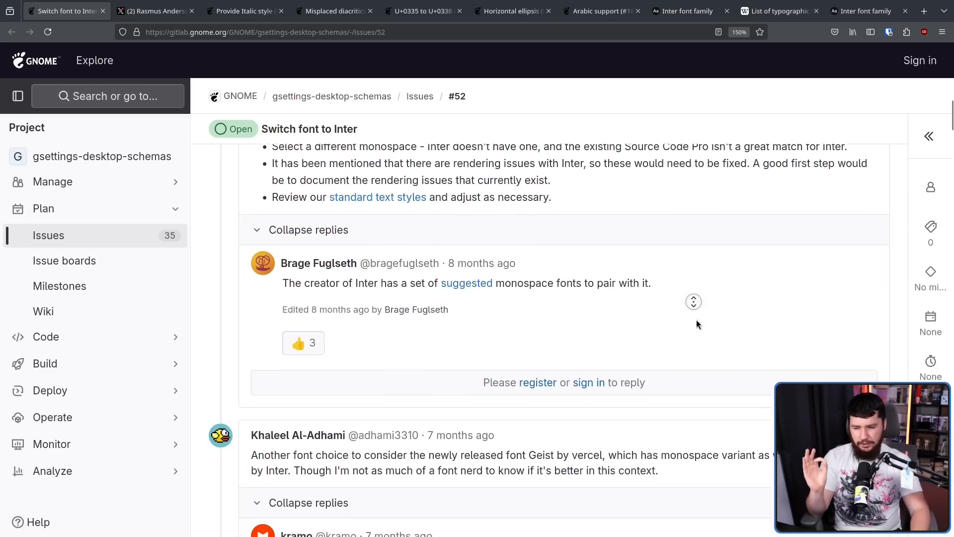
scroll(down, 3)
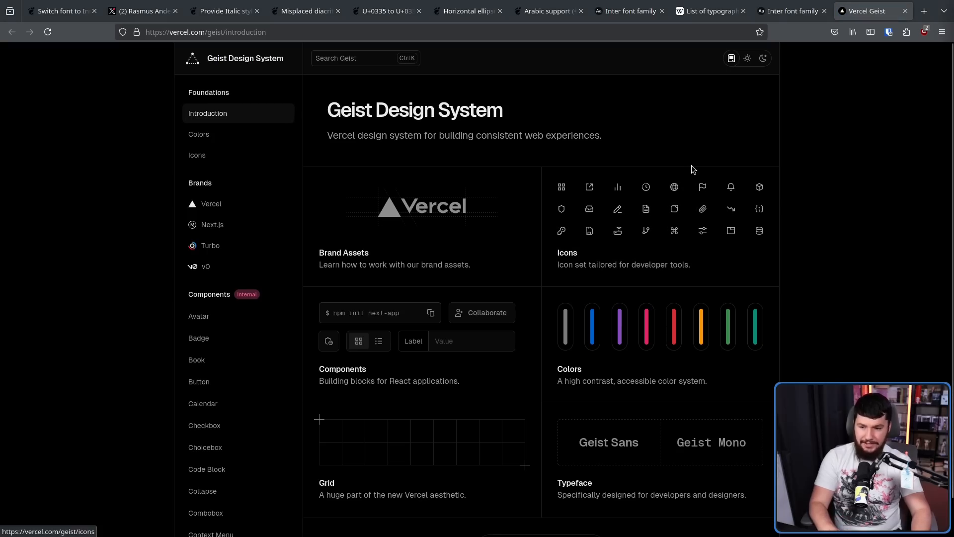
mouse_move(372, 85)
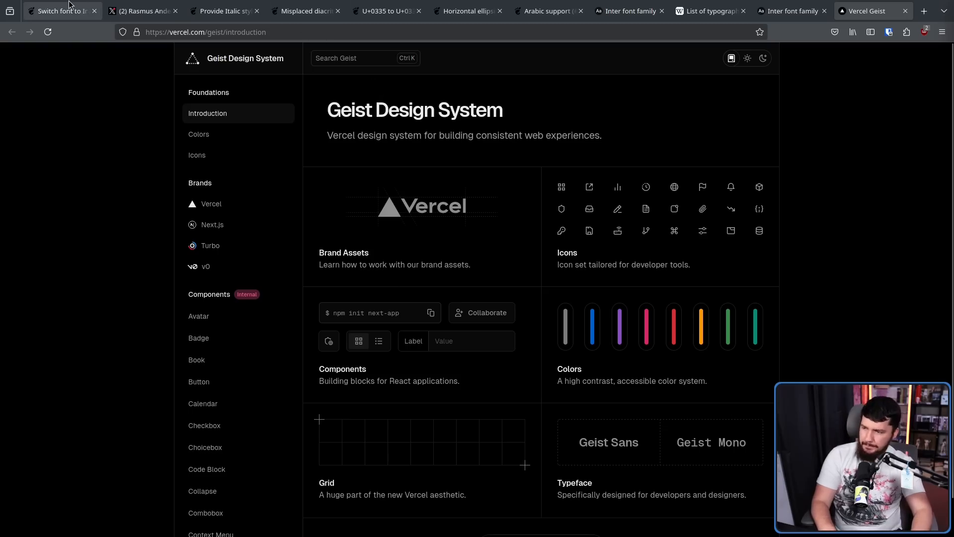
- Scroll to the Ubuntu font replies and open its font-licence page in a new tab
click(54, 11)
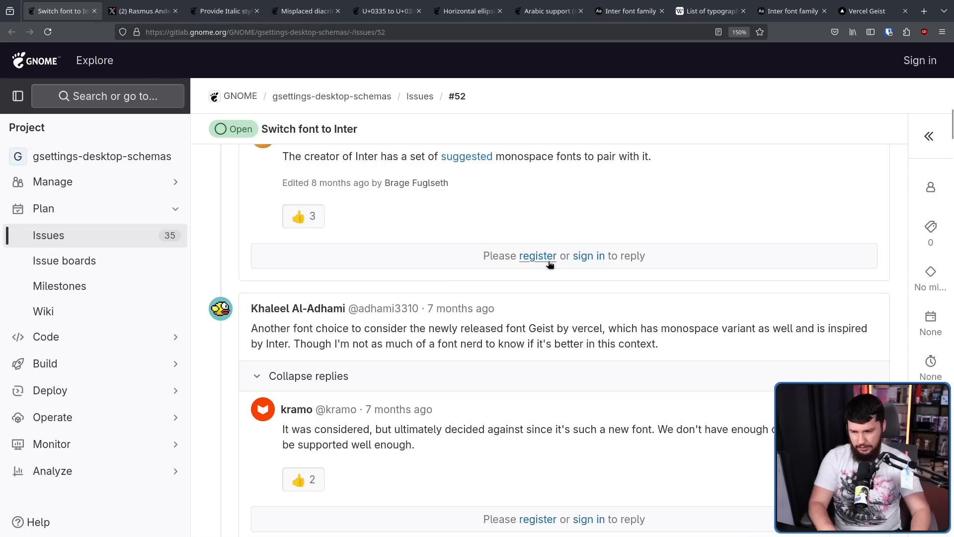
scroll(down, 3)
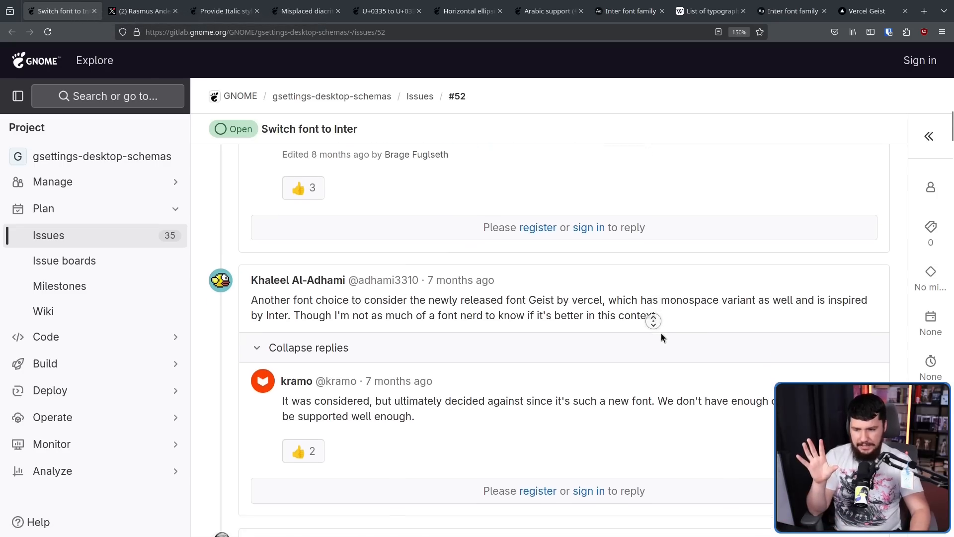
scroll(down, 3)
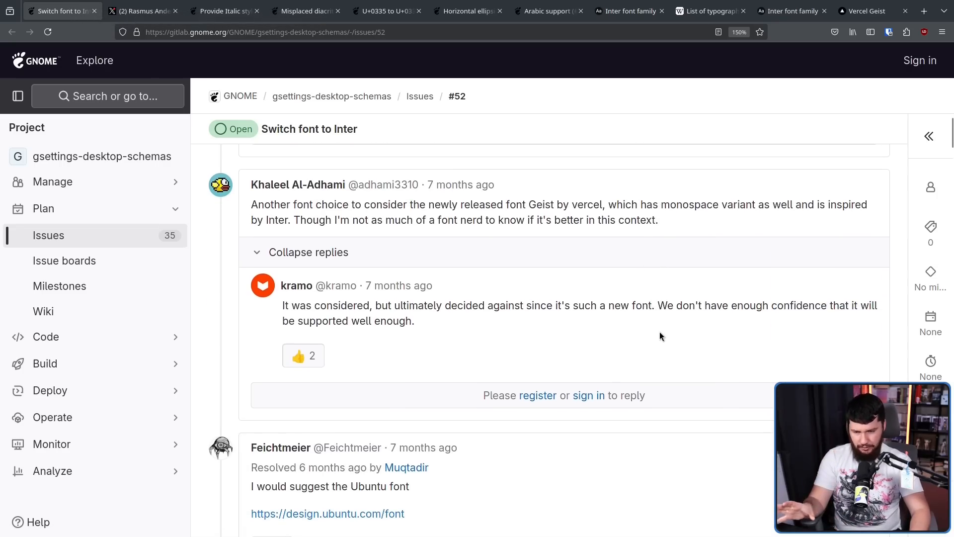
mouse_move(663, 317)
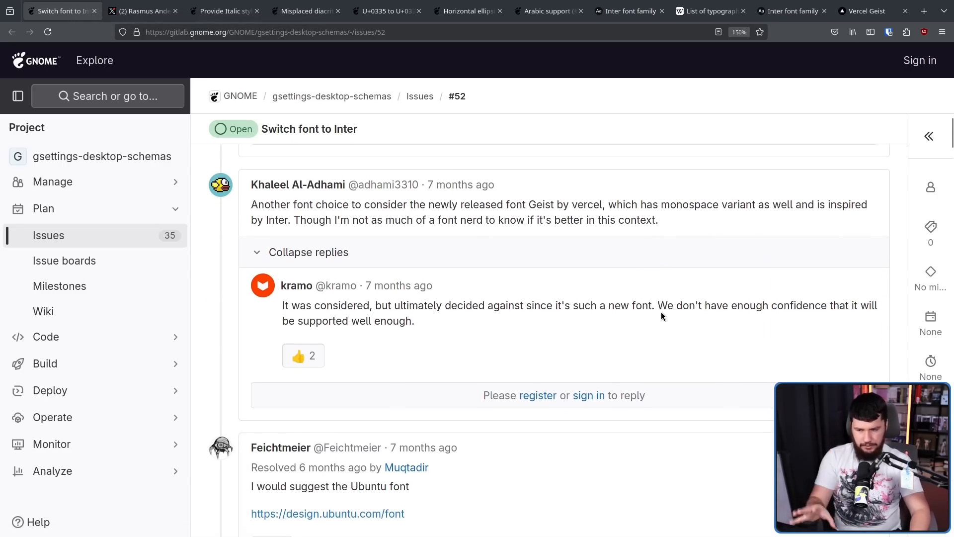
mouse_move(657, 307)
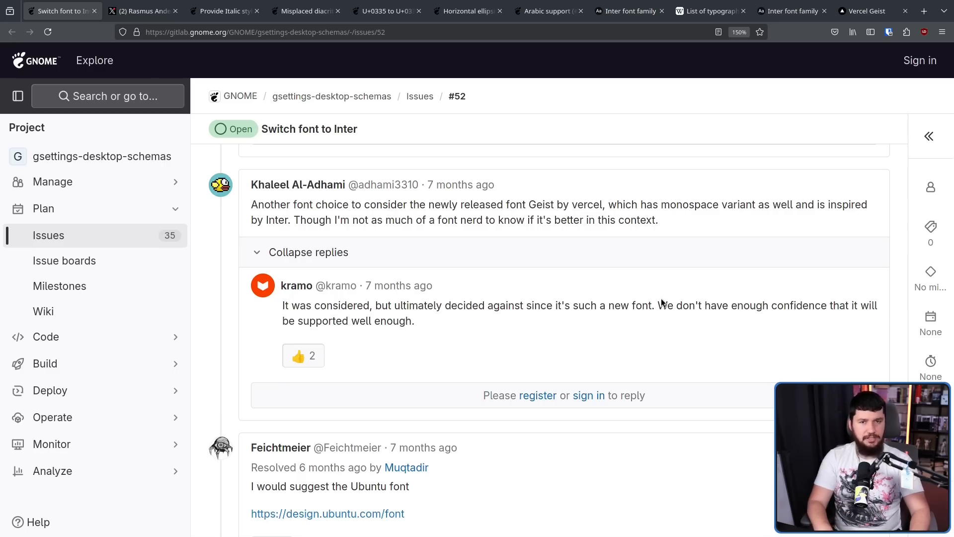
scroll(down, 3)
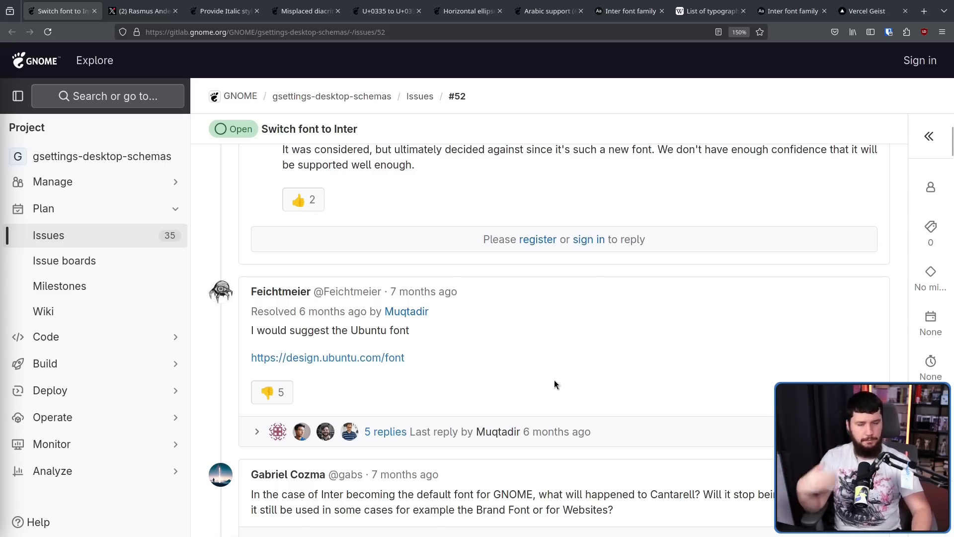
mouse_move(578, 347)
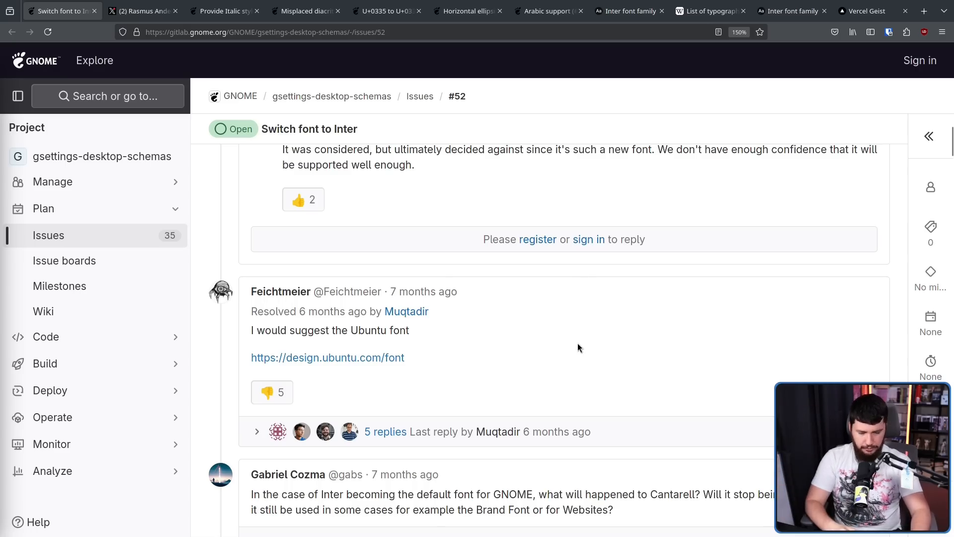
mouse_move(501, 369)
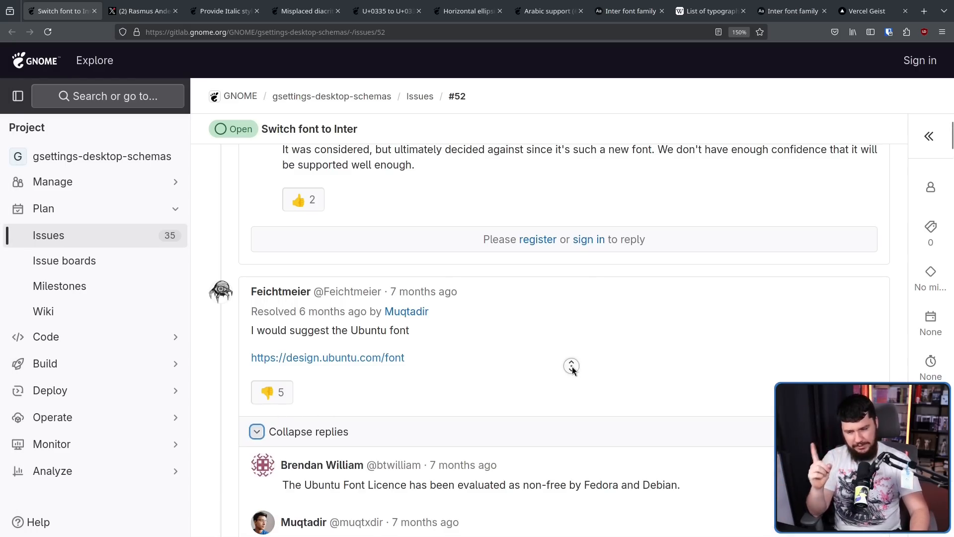
scroll(down, 3)
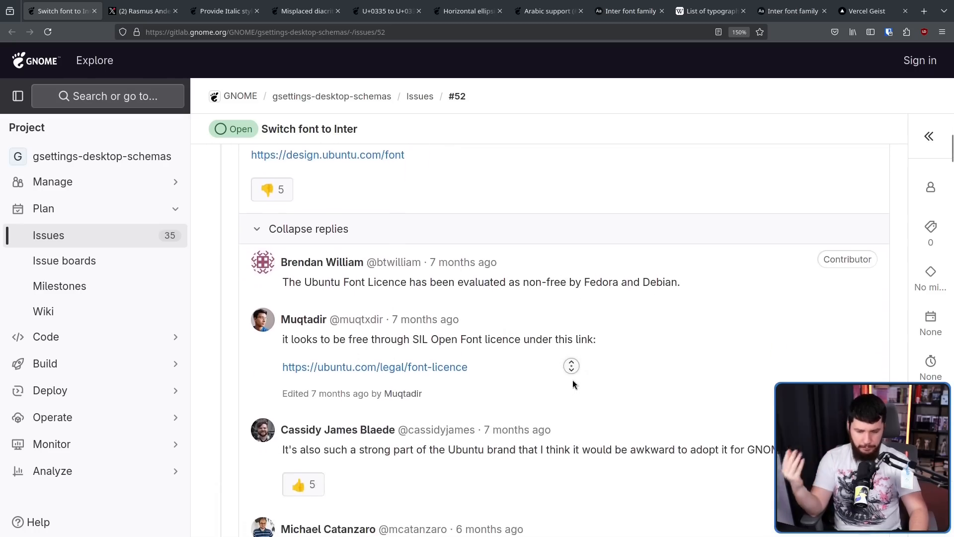
scroll(down, 3)
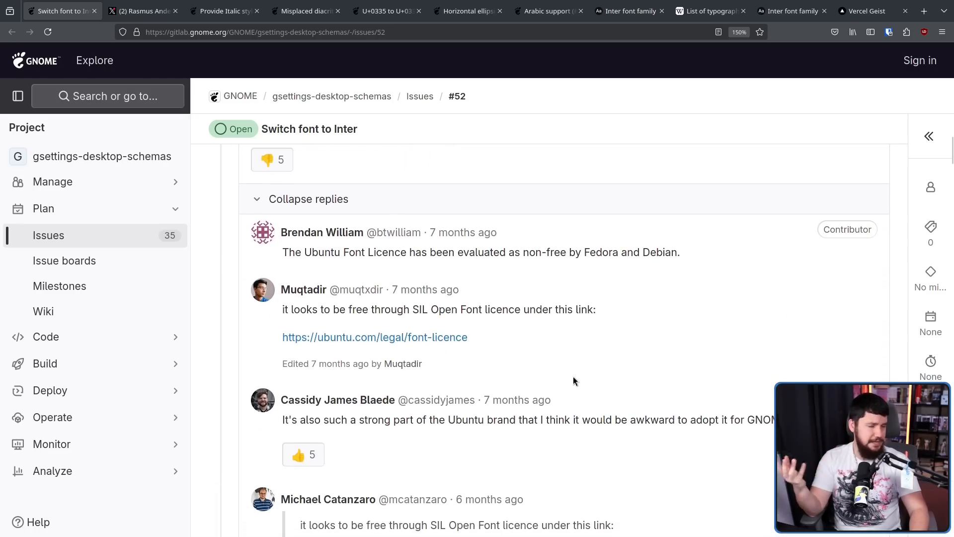
mouse_move(572, 374)
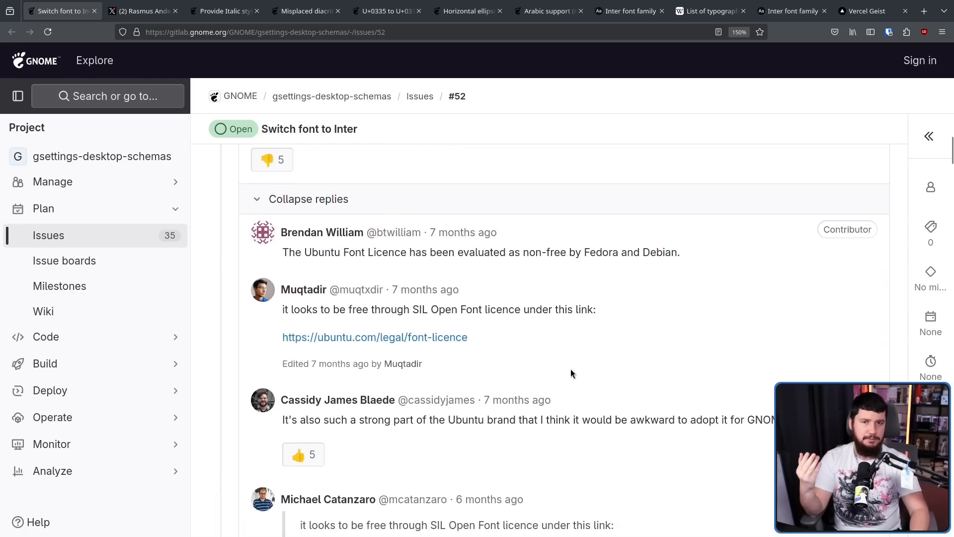
scroll(up, 3)
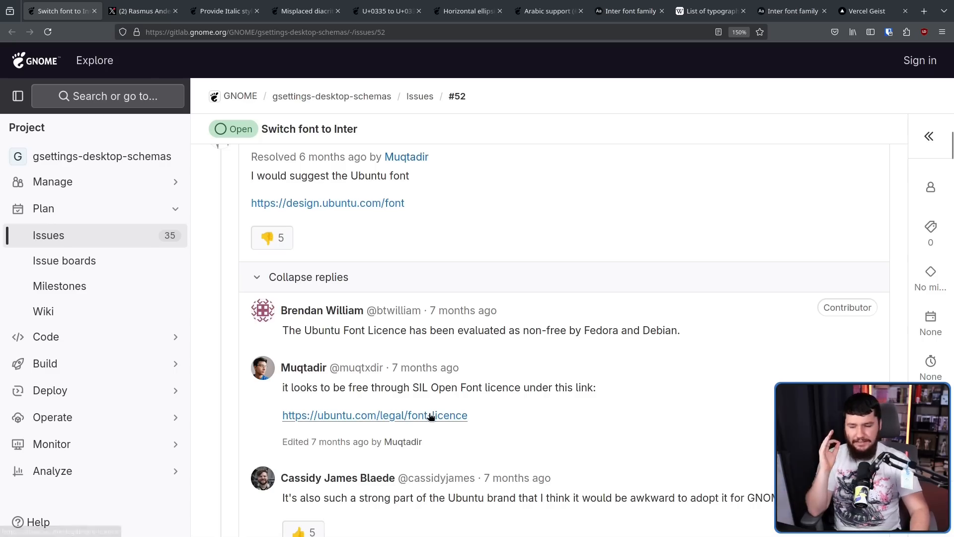
click(374, 415)
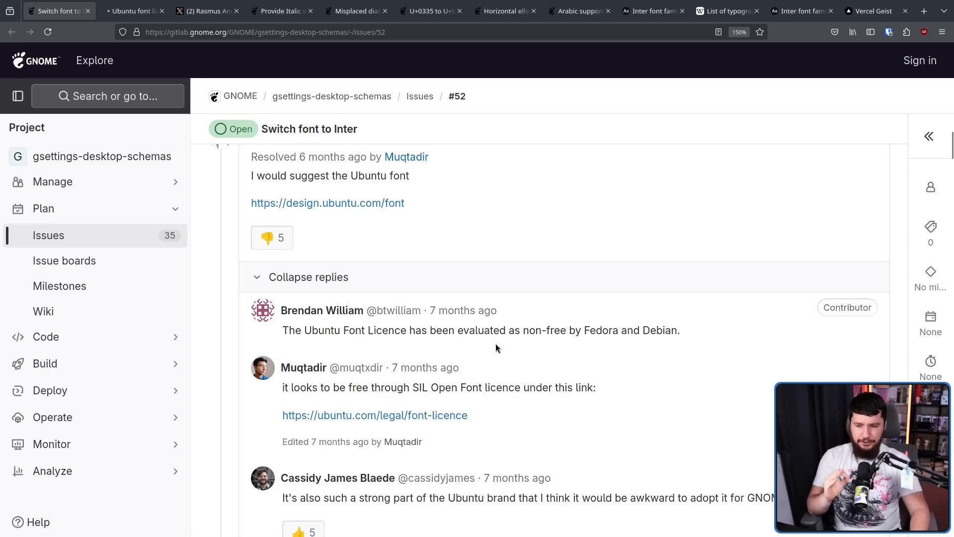
mouse_move(548, 284)
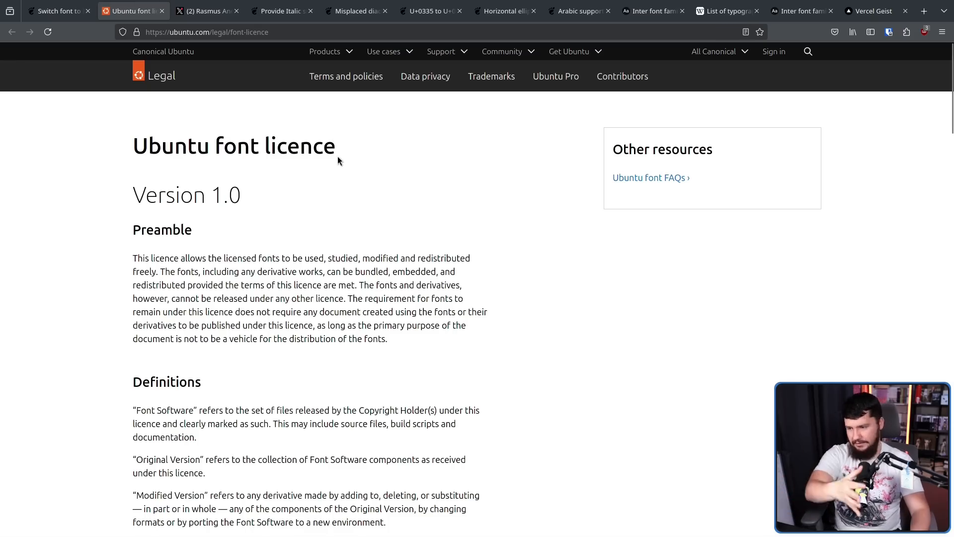
click(55, 11)
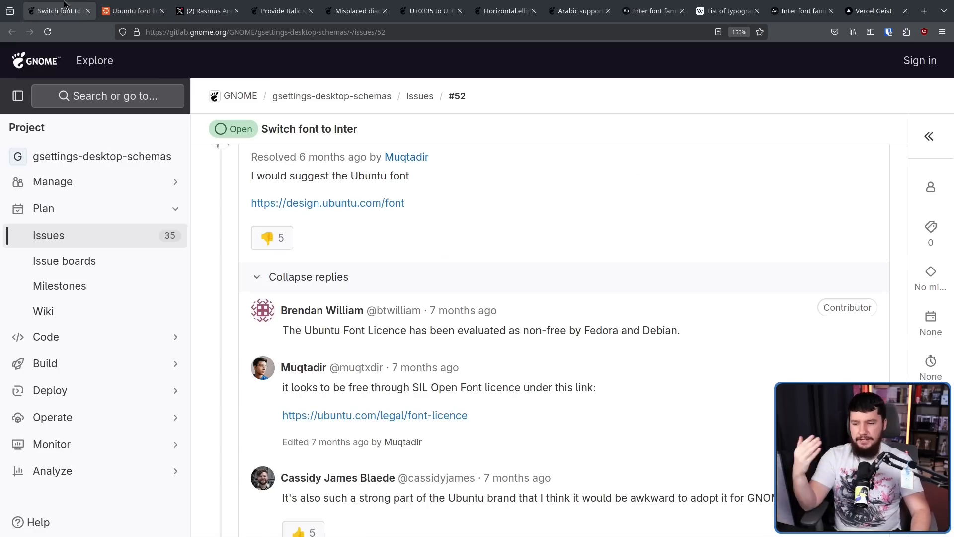
mouse_move(480, 237)
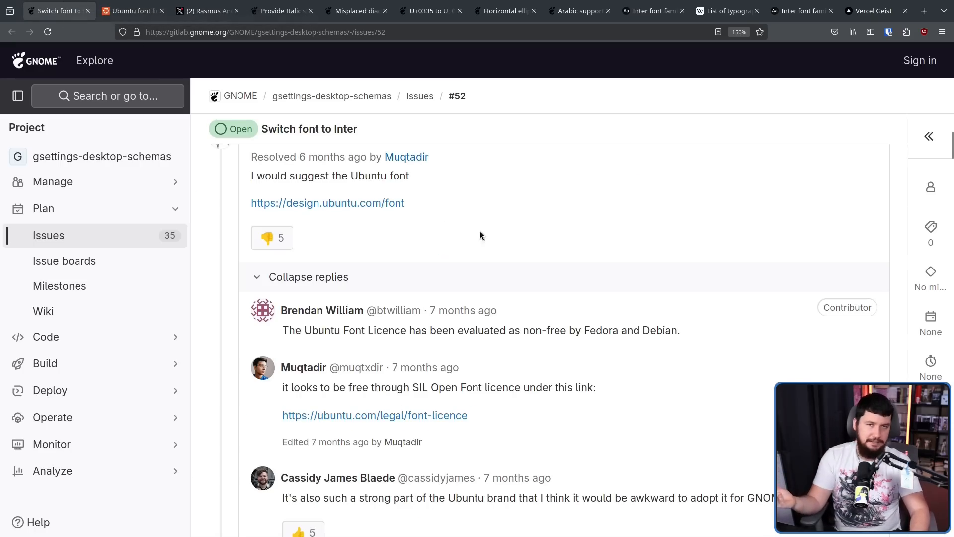
mouse_move(567, 292)
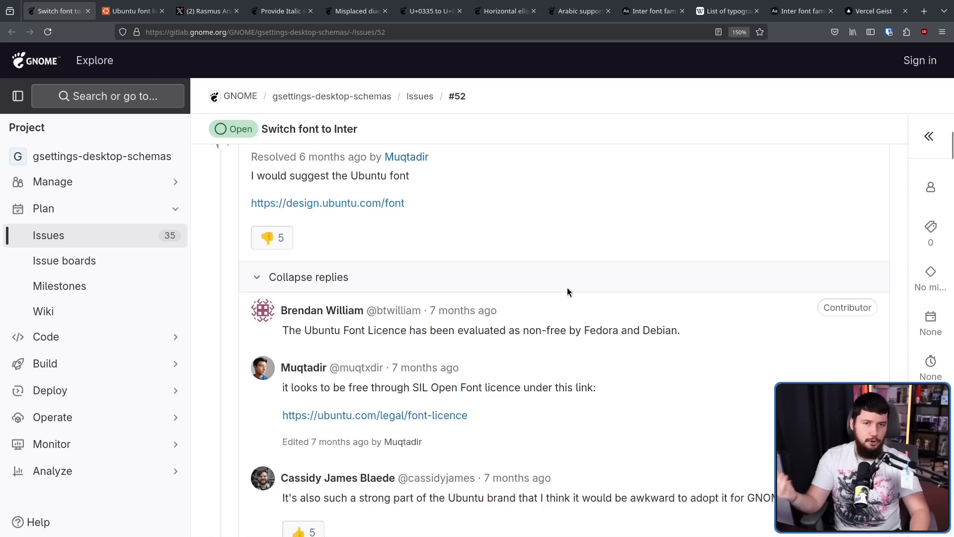
mouse_move(559, 303)
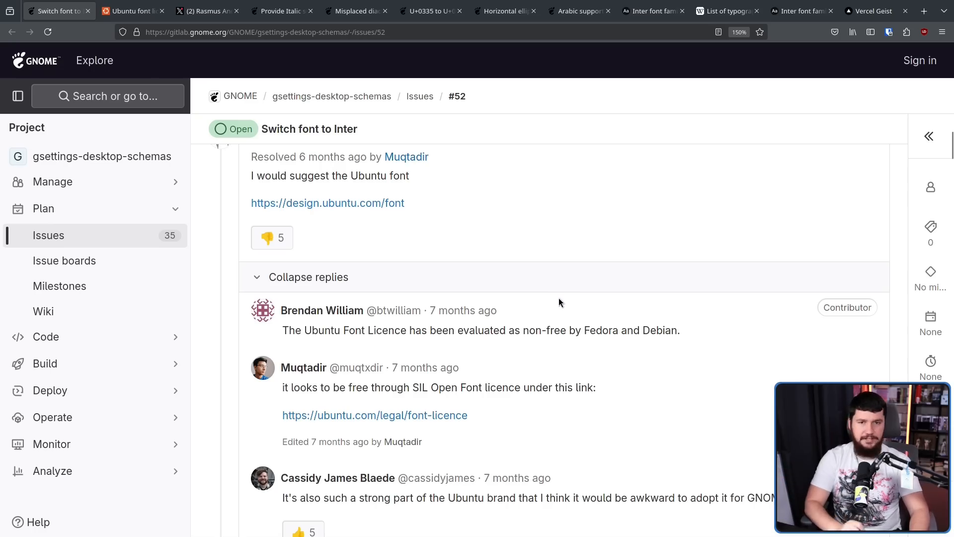
scroll(down, 3)
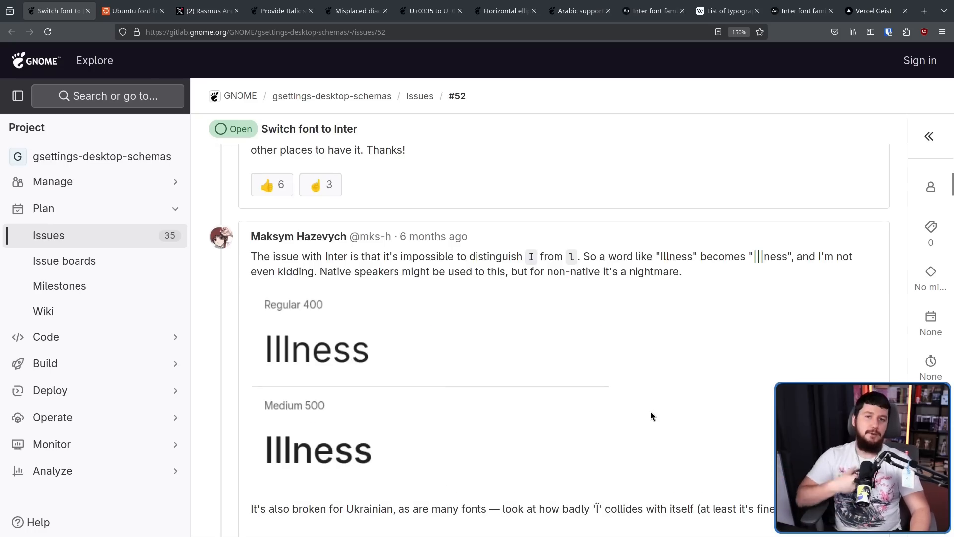
mouse_move(263, 349)
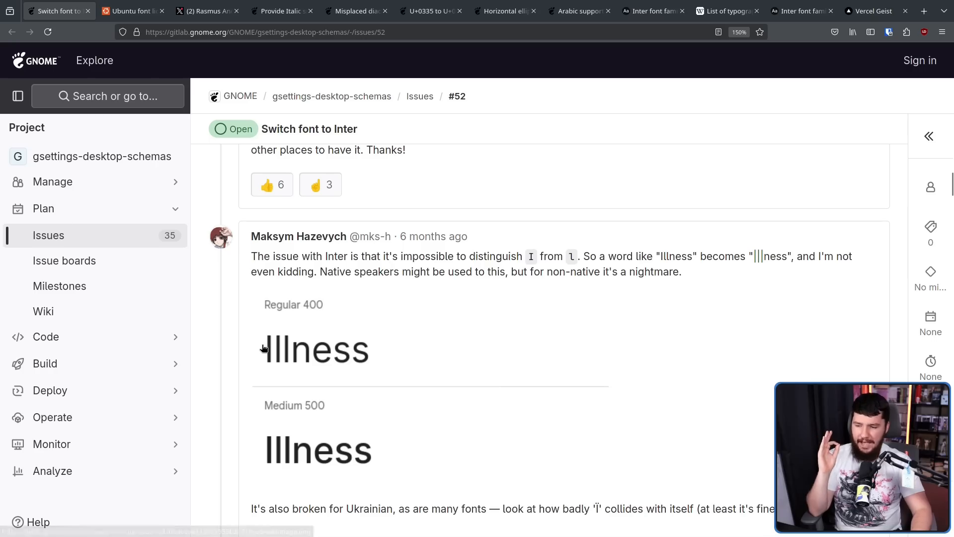
mouse_move(291, 343)
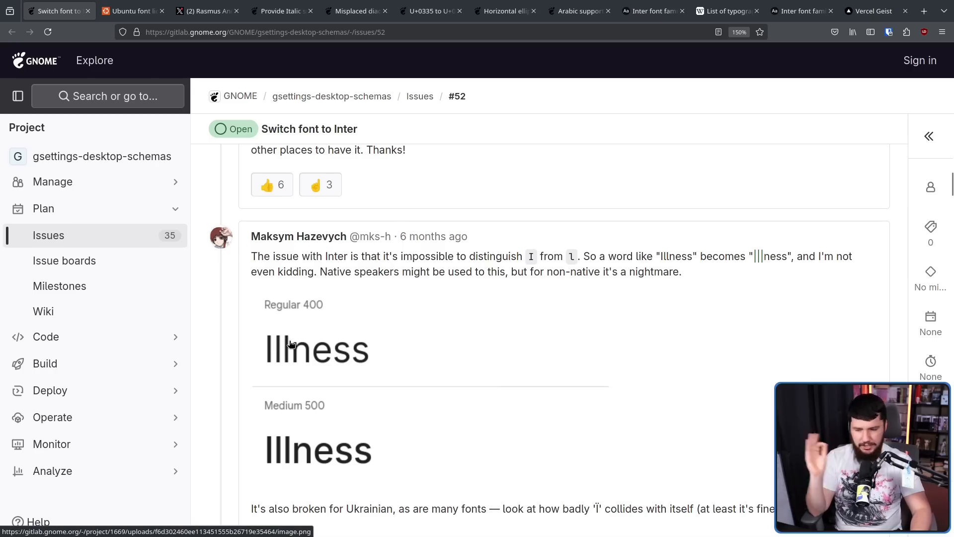
mouse_move(267, 340)
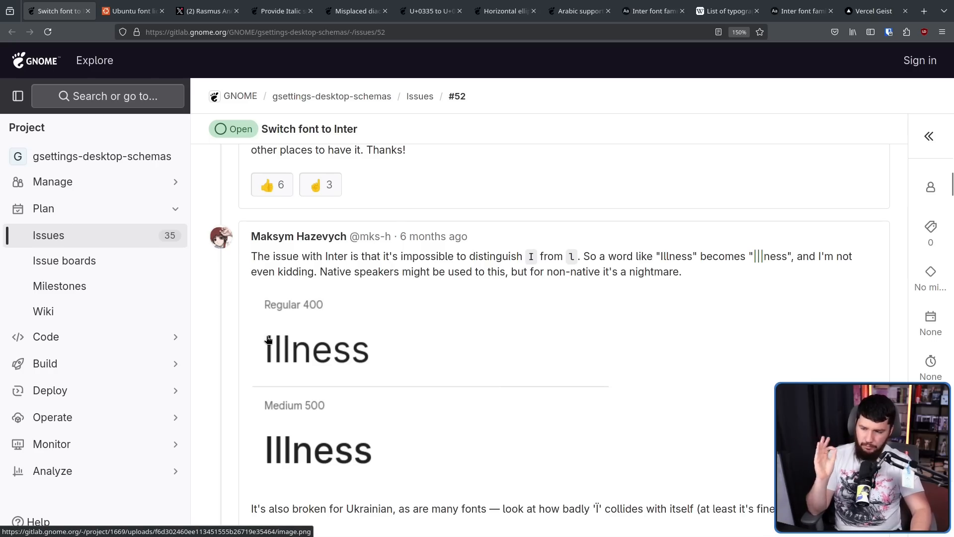
mouse_move(271, 338)
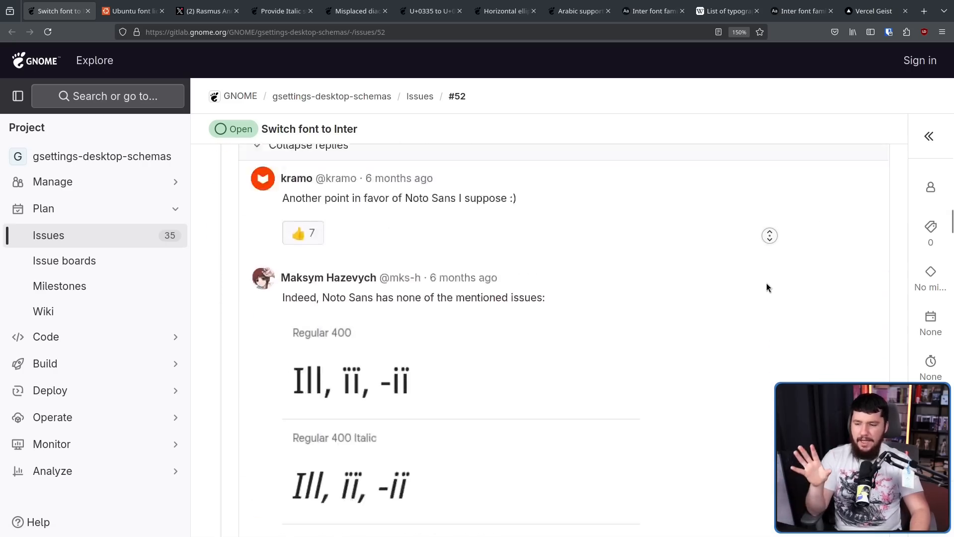
scroll(down, 3)
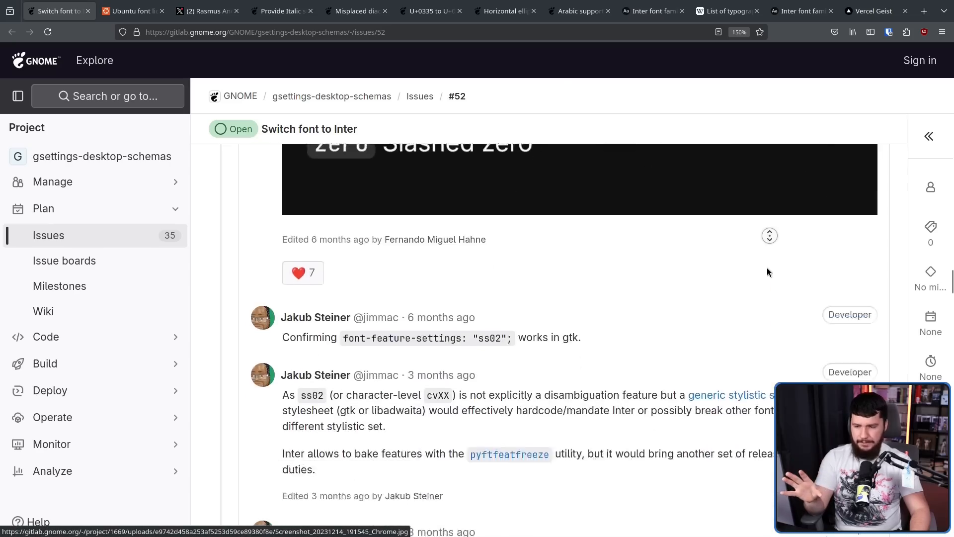
scroll(down, 3)
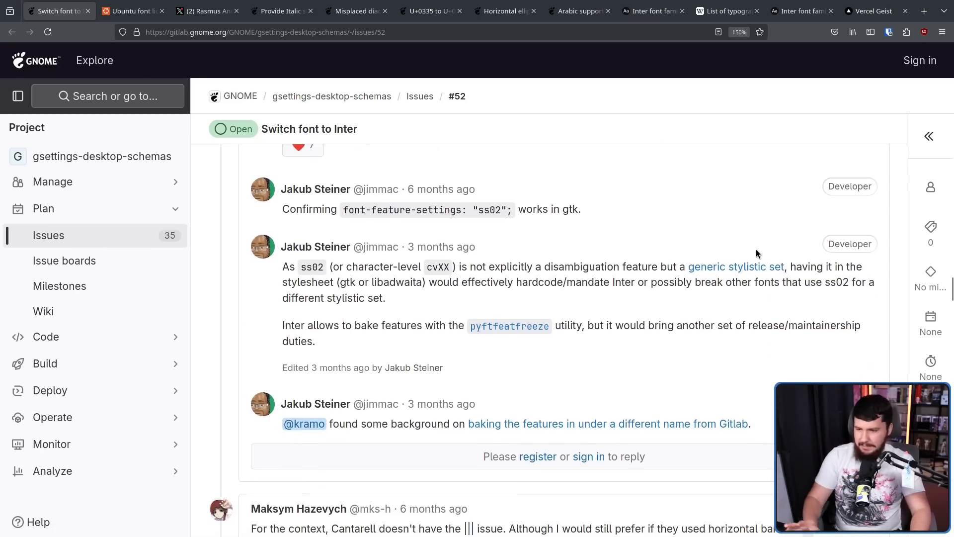
scroll(up, 3)
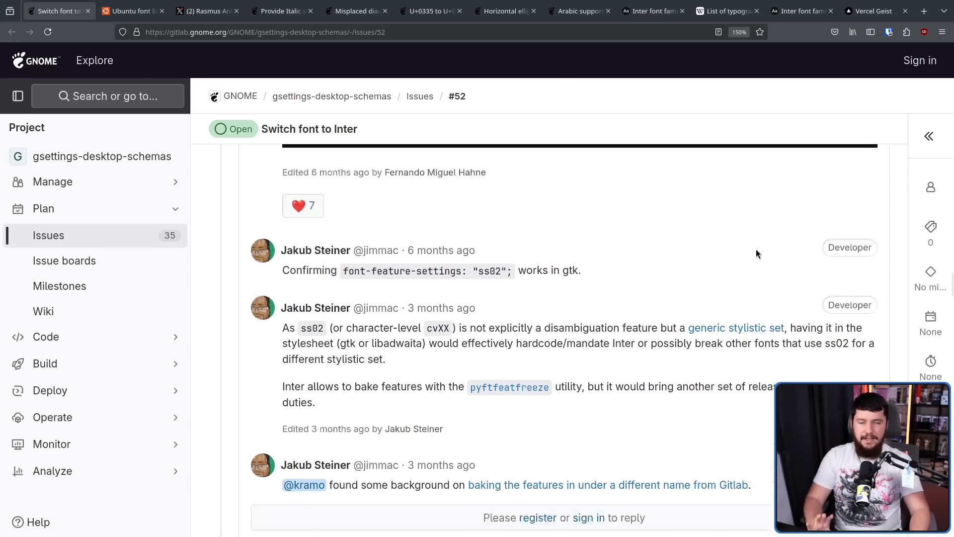
scroll(up, 3)
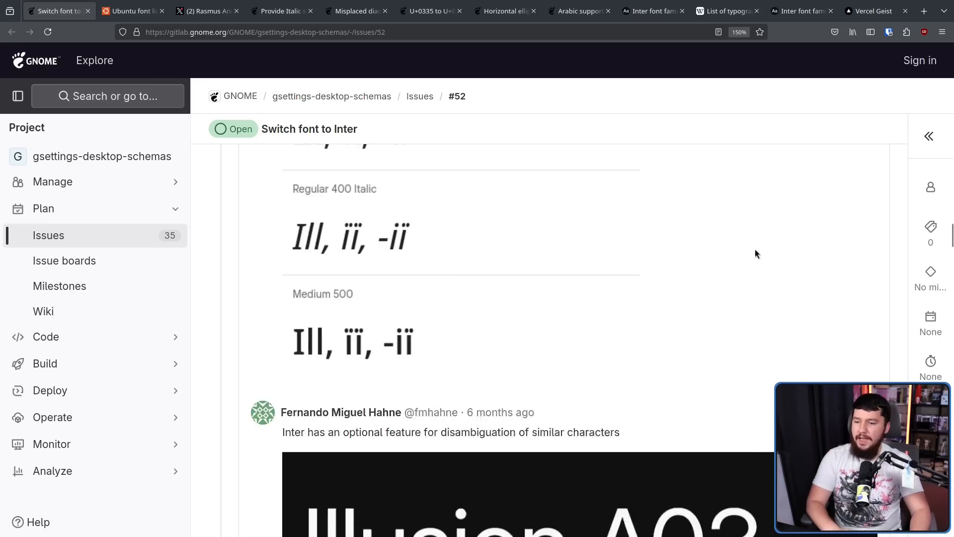
scroll(down, 3)
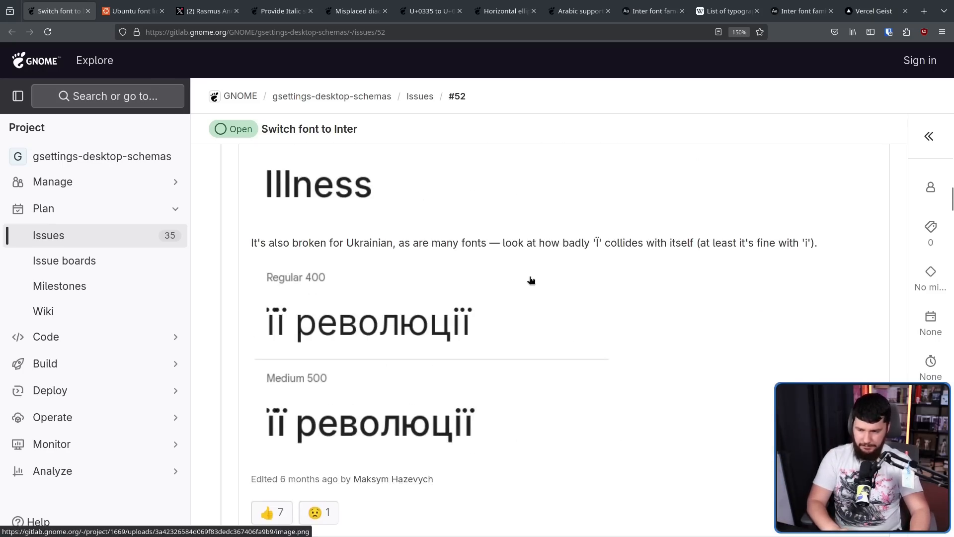
mouse_move(298, 317)
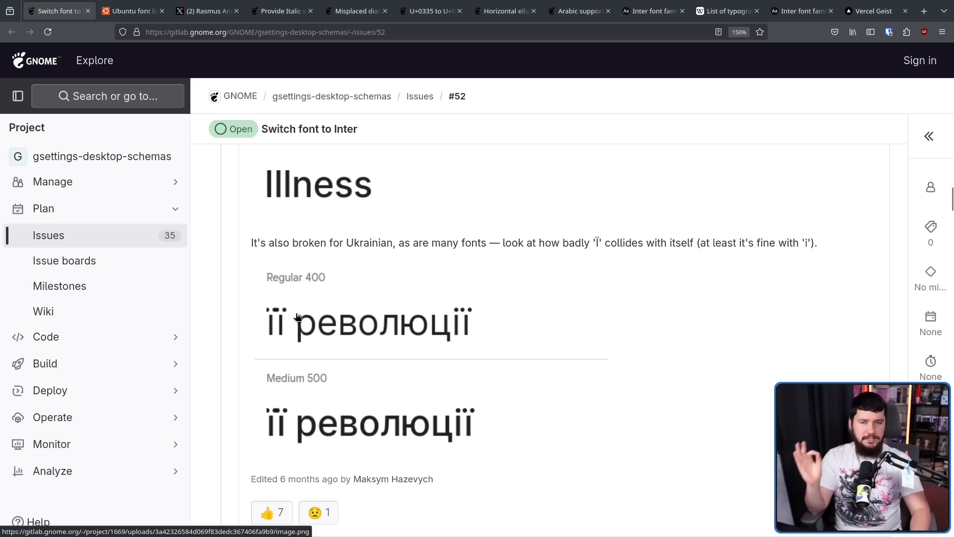
mouse_move(663, 245)
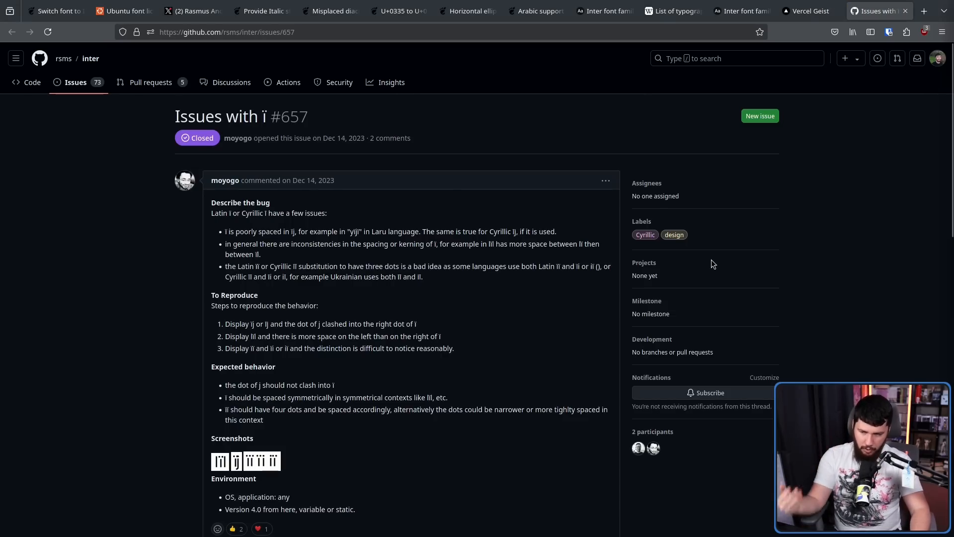
mouse_move(947, 144)
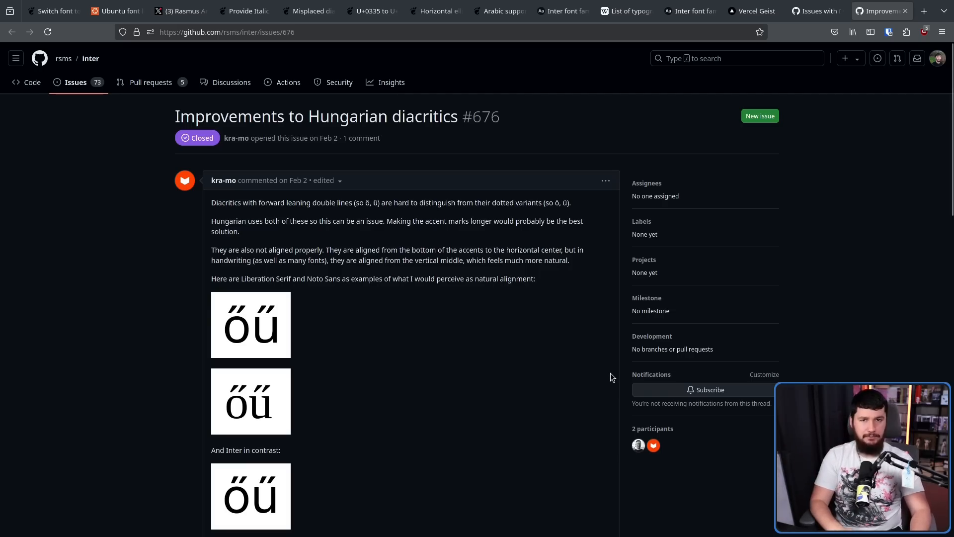
- Scroll Inter issue #630 to rsms's reply about removing small caps features
click(52, 11)
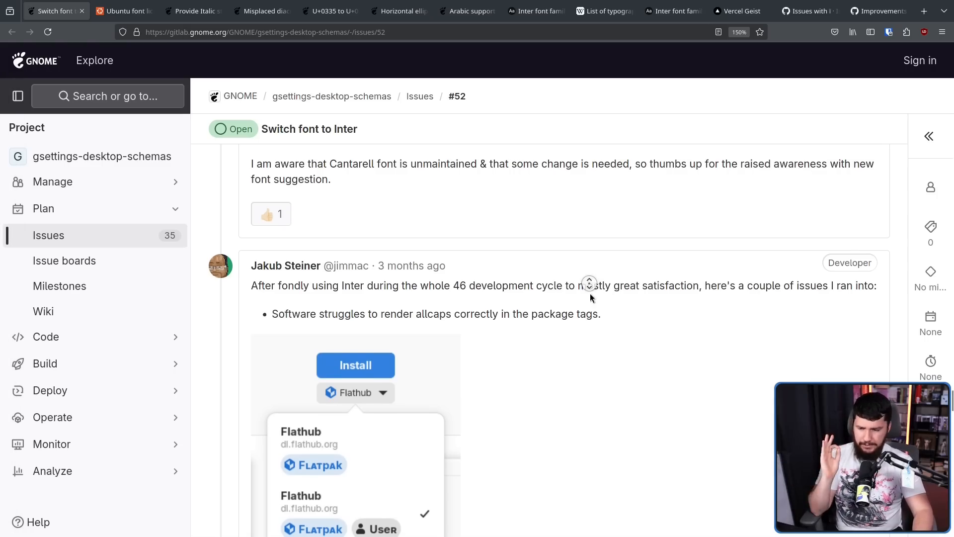
scroll(down, 3)
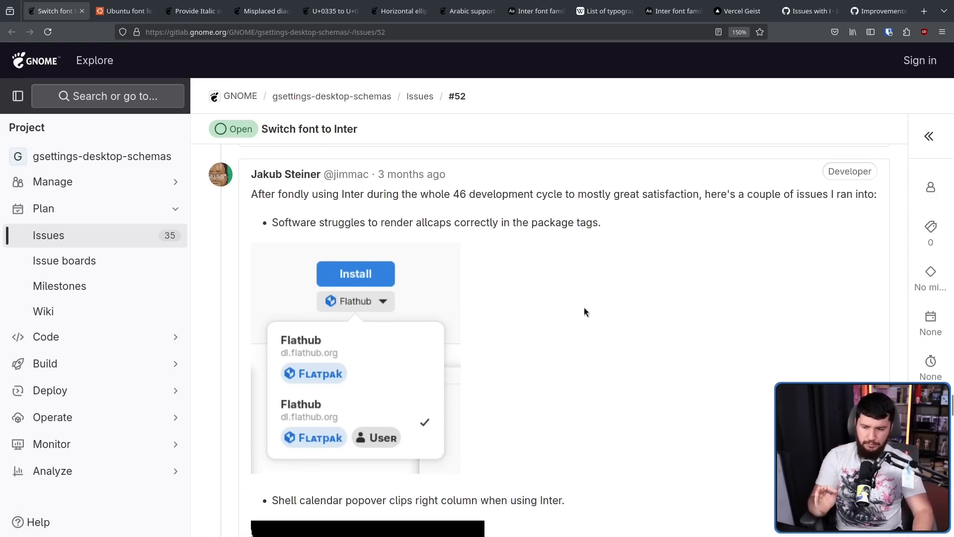
mouse_move(577, 300)
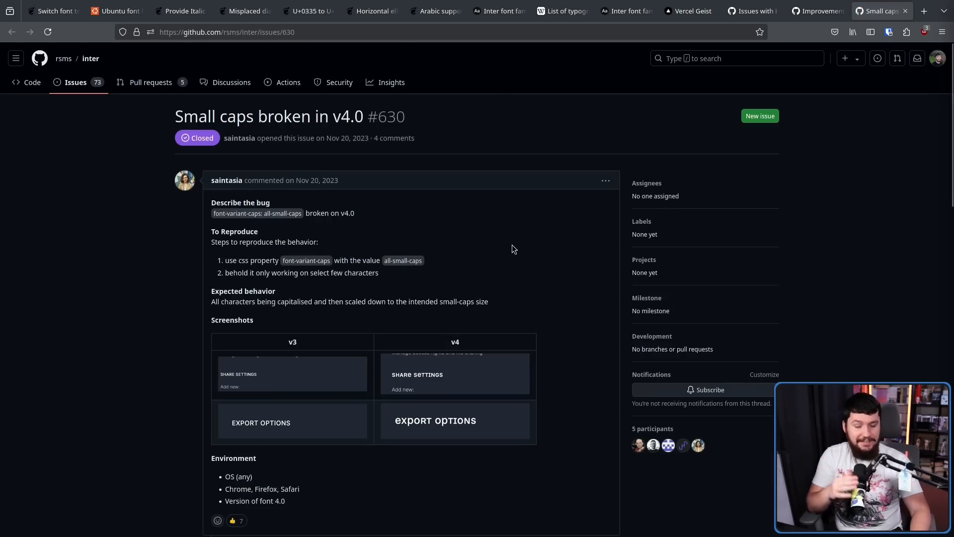
mouse_move(516, 255)
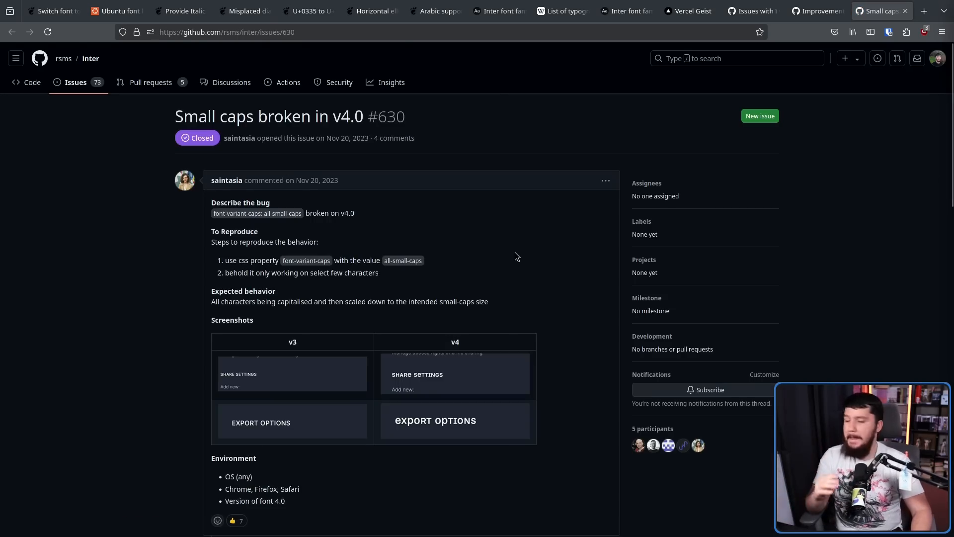
mouse_move(948, 87)
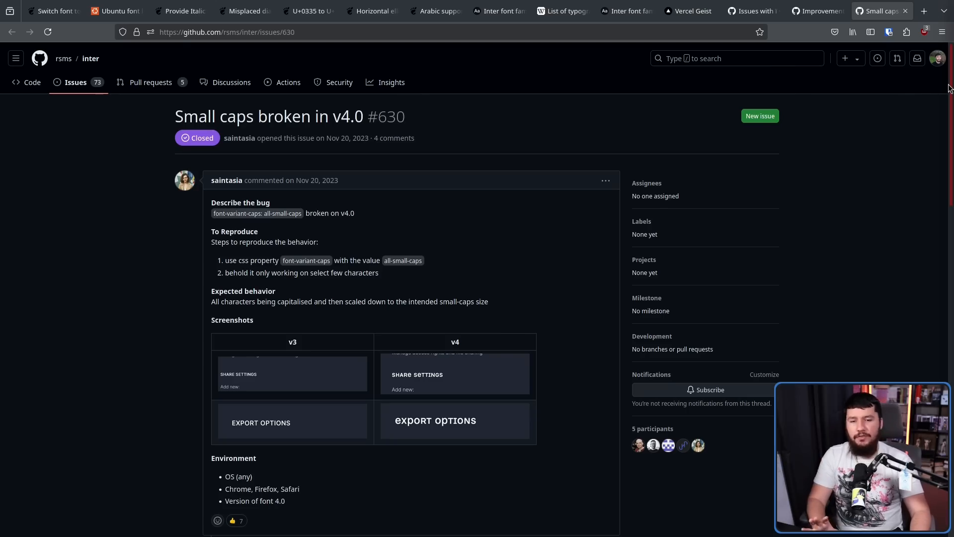
scroll(down, 3)
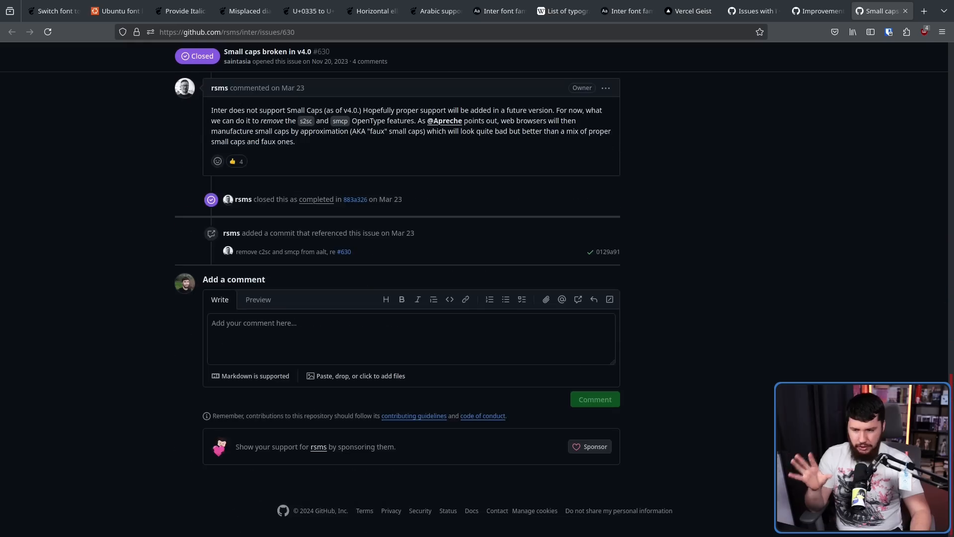
mouse_move(697, 205)
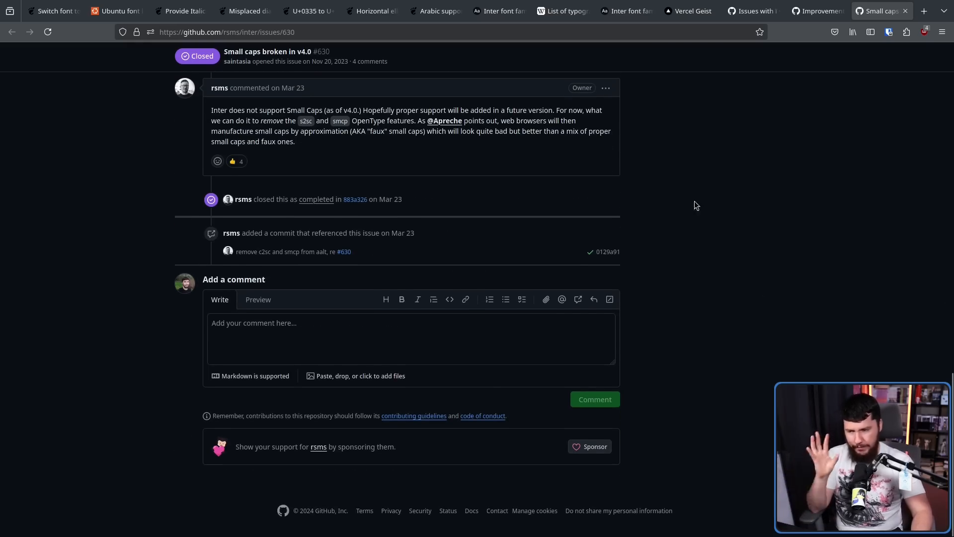
mouse_move(677, 177)
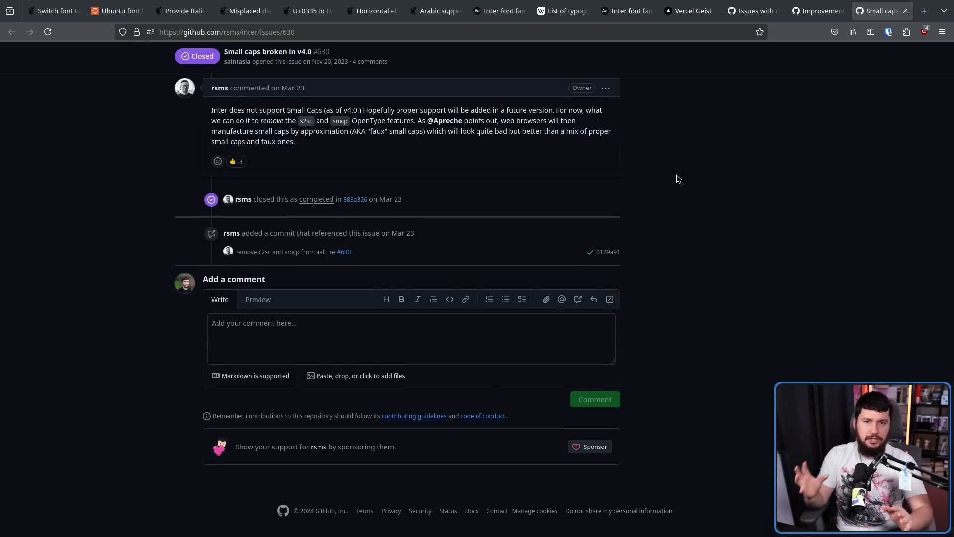
- Return to issue #52 and scroll through the clipped calendar popover screenshot and world clocks
click(49, 10)
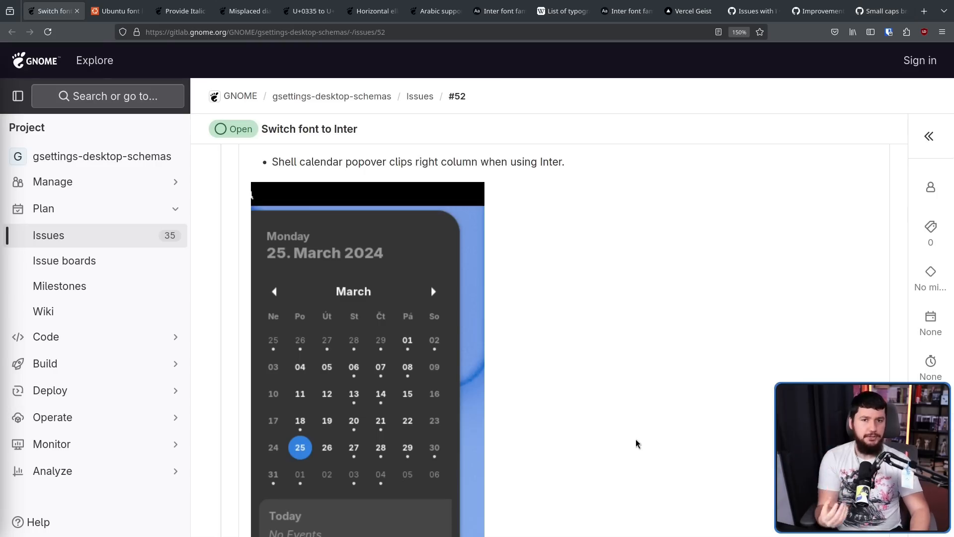
mouse_move(577, 286)
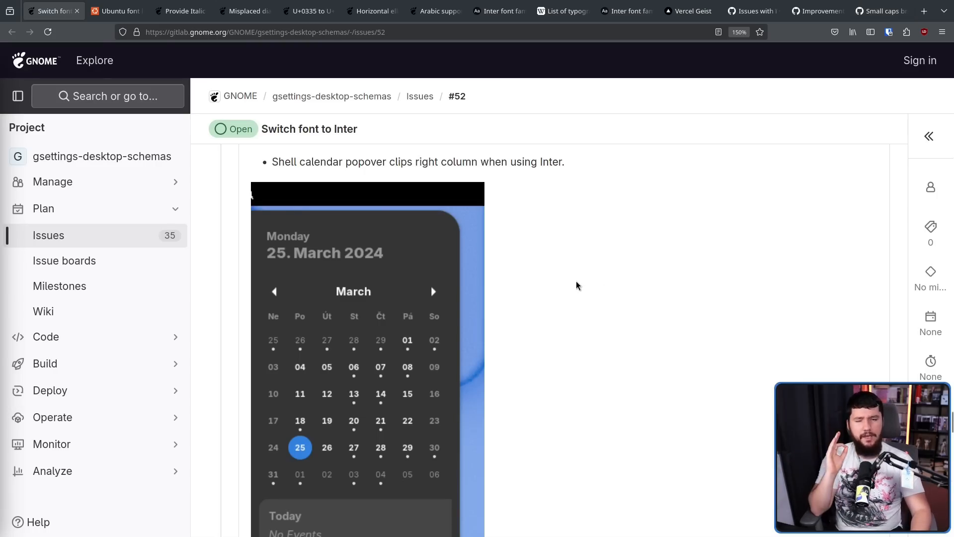
mouse_move(531, 270)
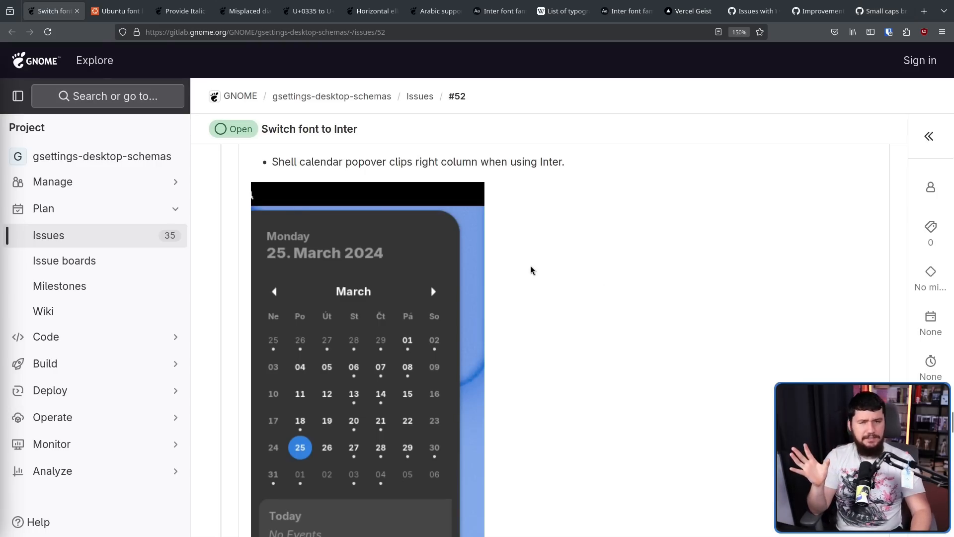
scroll(down, 3)
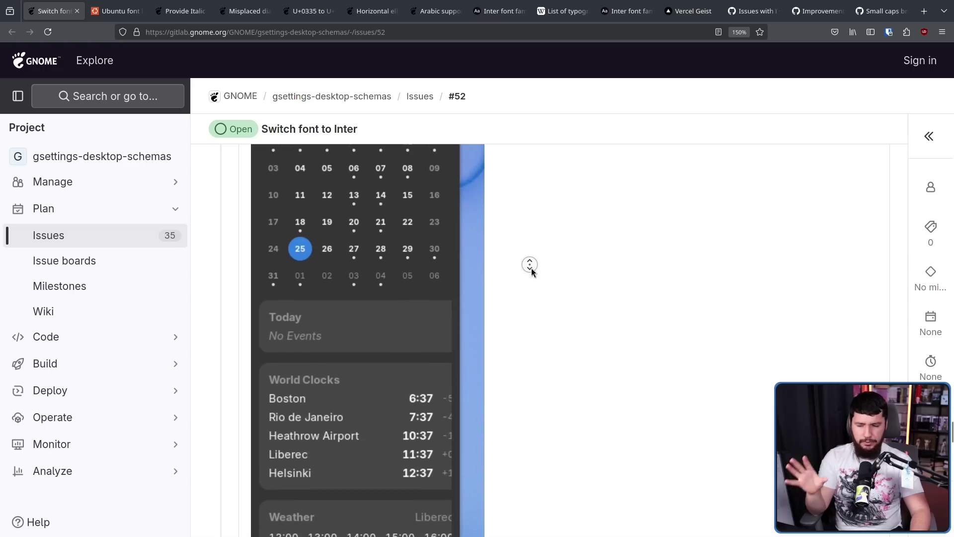
scroll(down, 3)
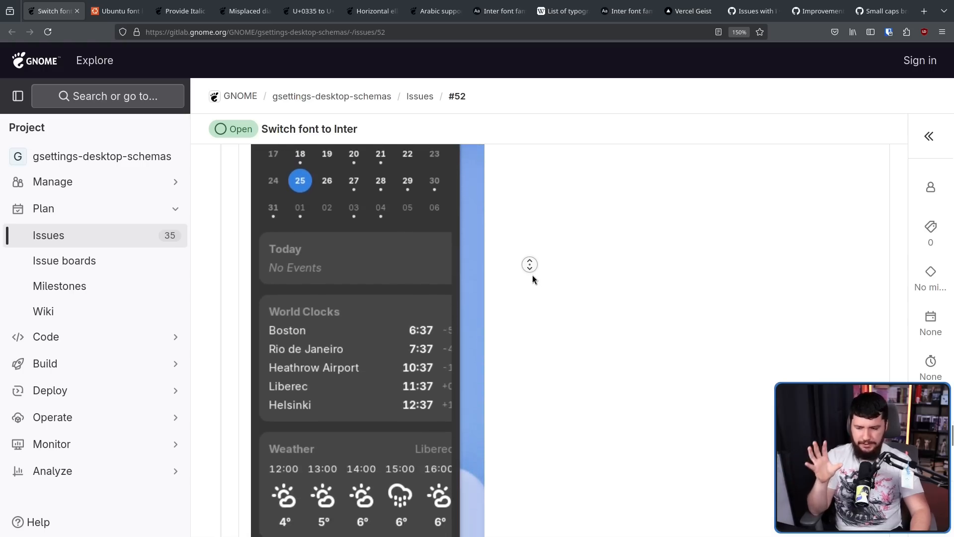
scroll(down, 3)
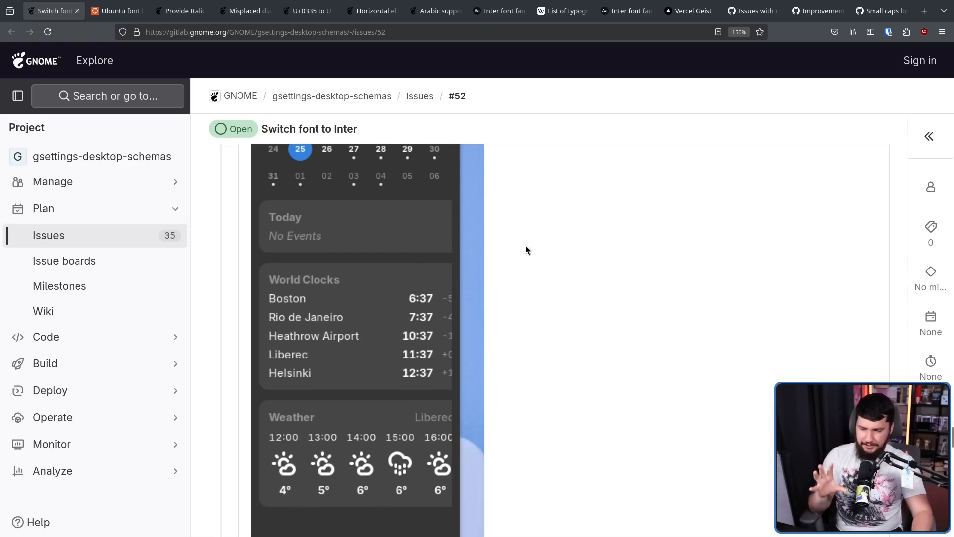
mouse_move(434, 252)
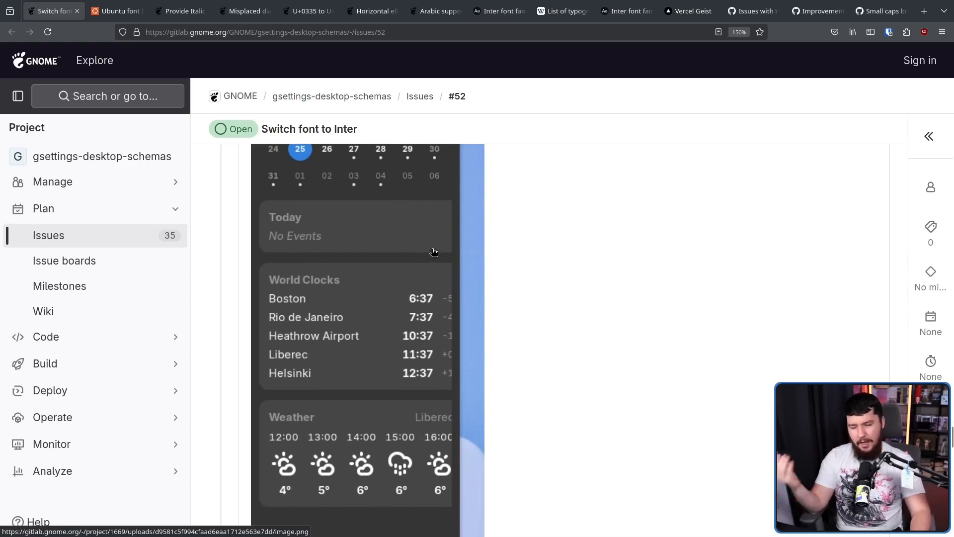
mouse_move(444, 259)
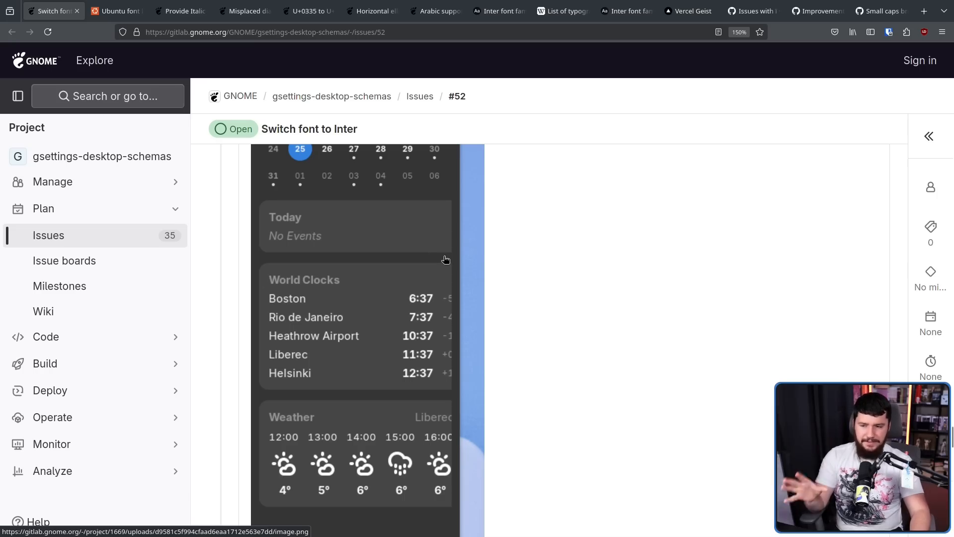
mouse_move(453, 333)
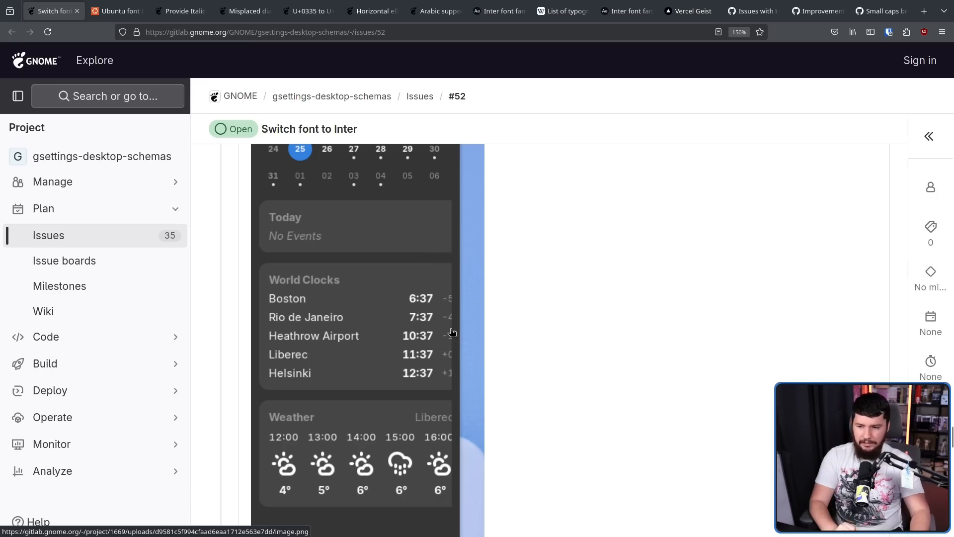
mouse_move(446, 463)
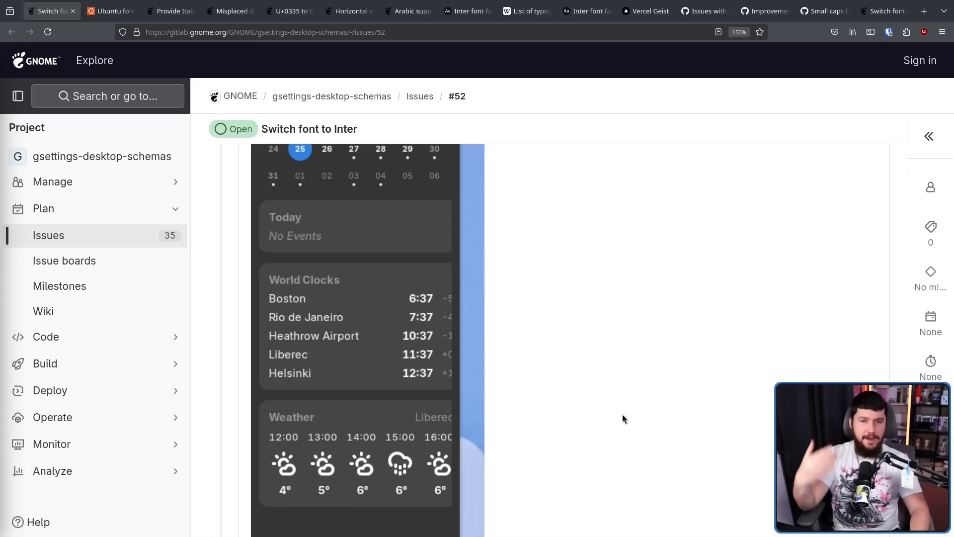
mouse_move(611, 376)
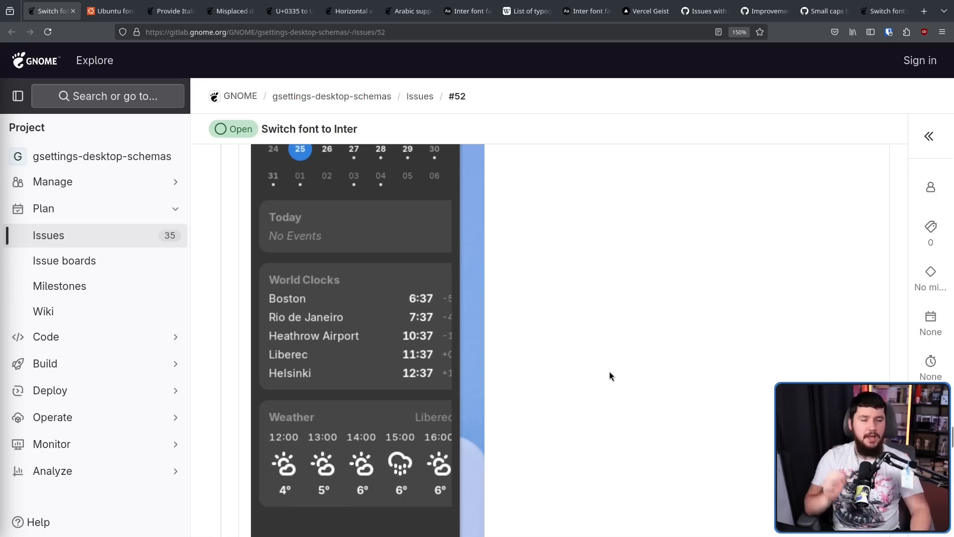
mouse_move(806, 33)
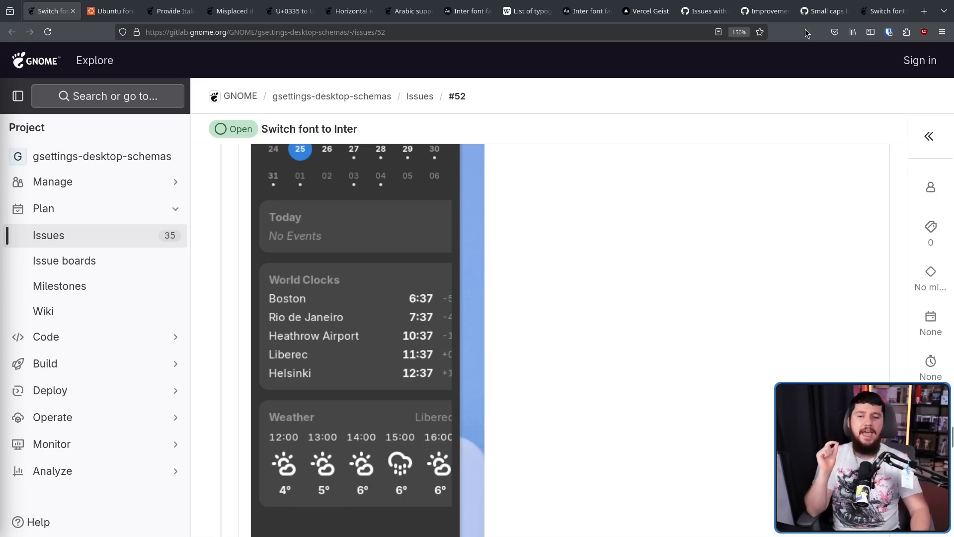
- Read issue #54 down to Tobias Bernard's and Jakub Steiner's stylistic objections to Noto Sans
click(883, 11)
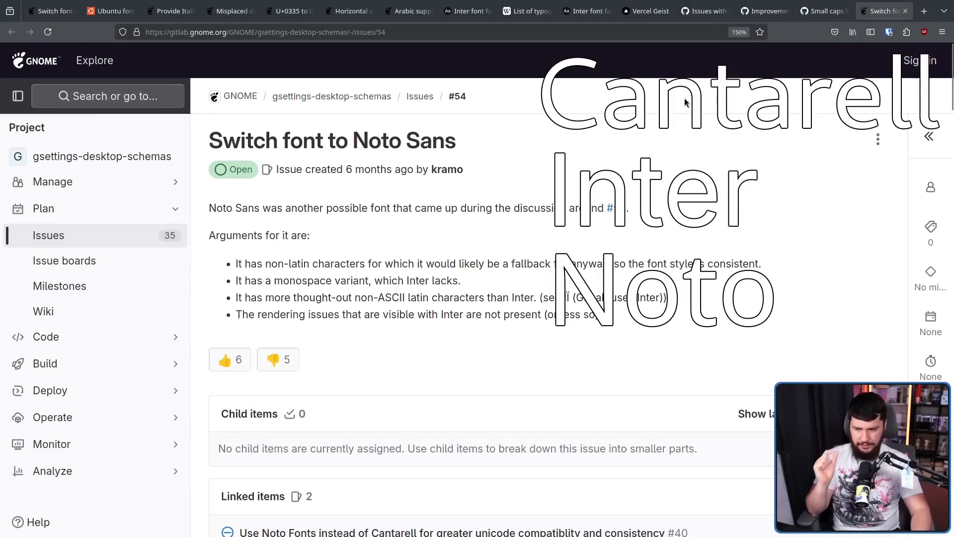
mouse_move(404, 309)
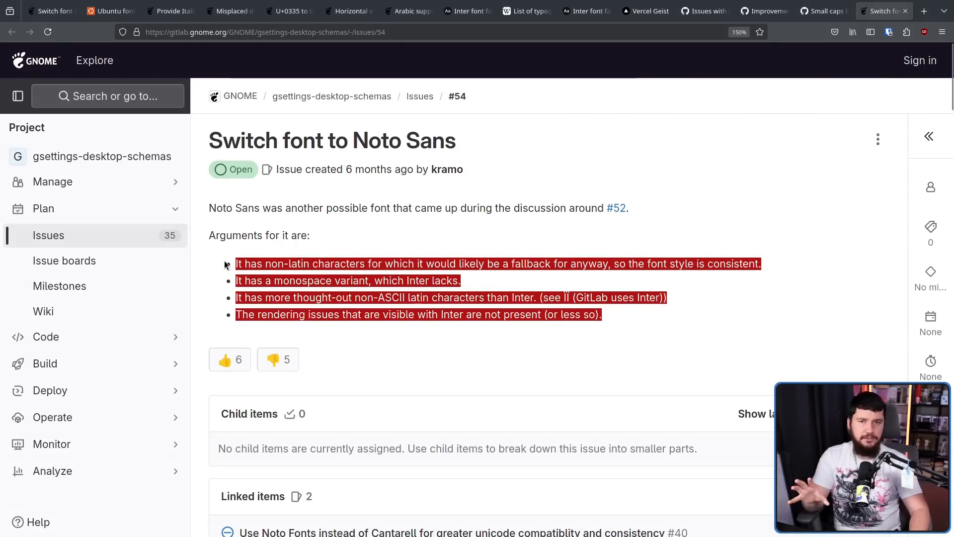
click(610, 508)
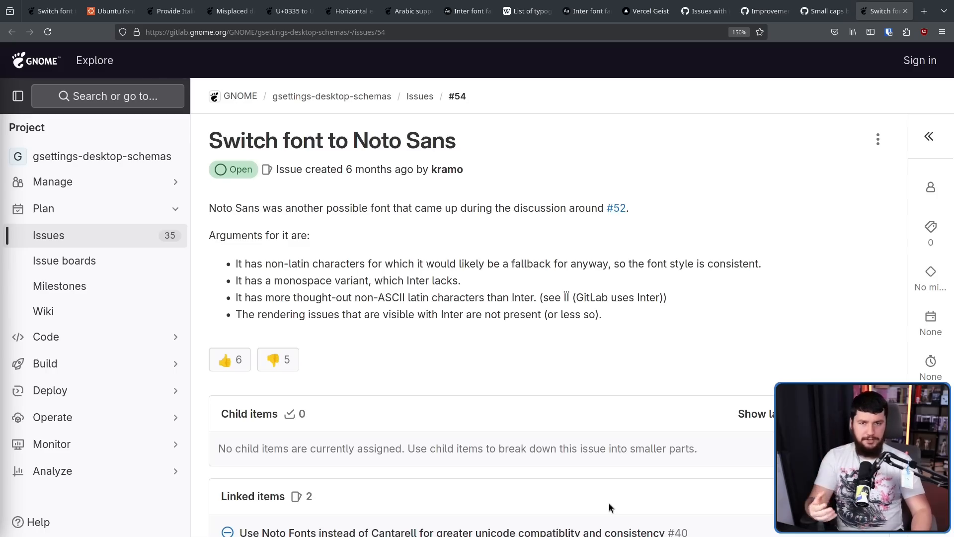
mouse_move(644, 477)
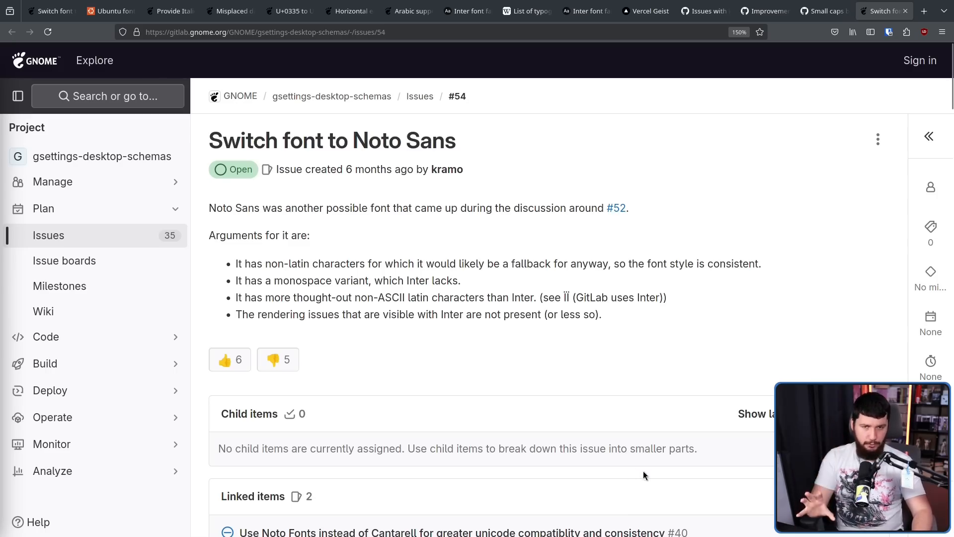
mouse_move(553, 366)
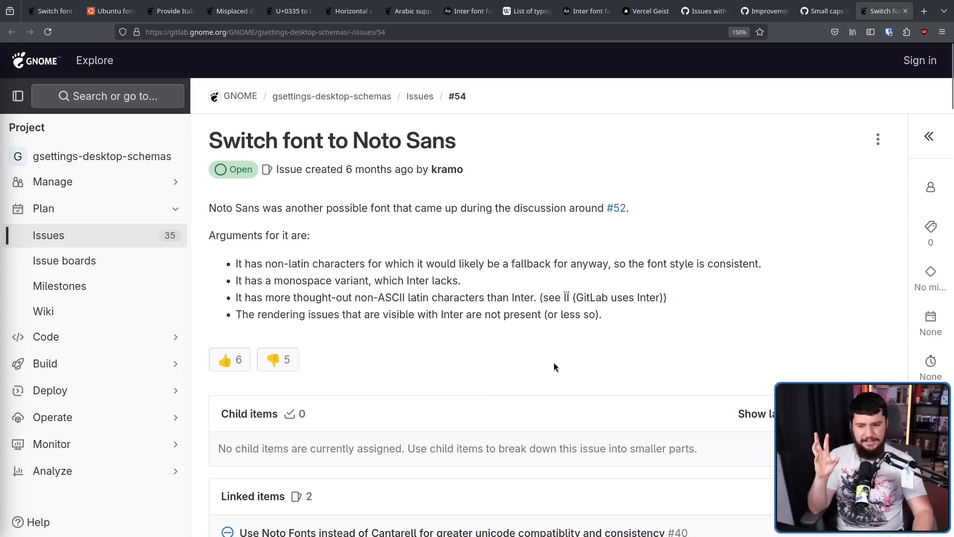
mouse_move(498, 282)
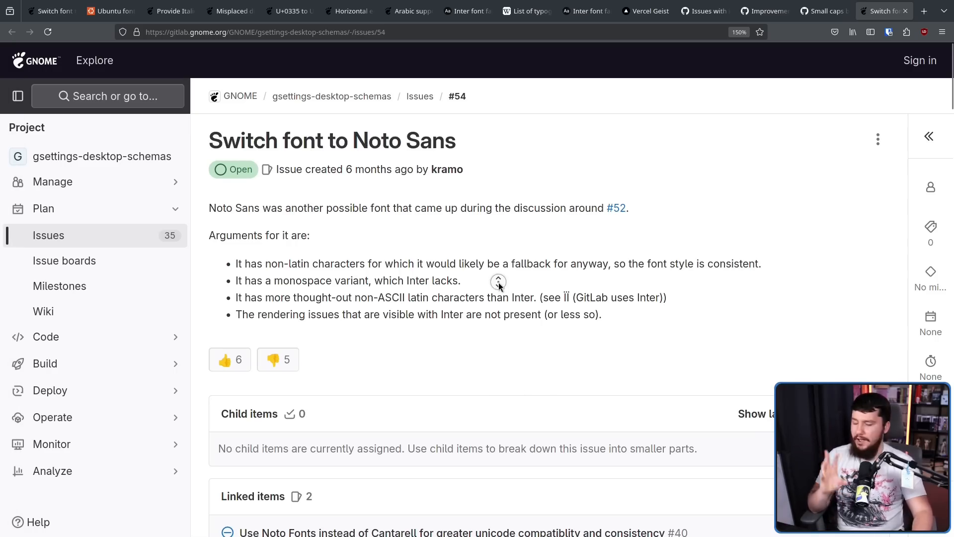
scroll(down, 3)
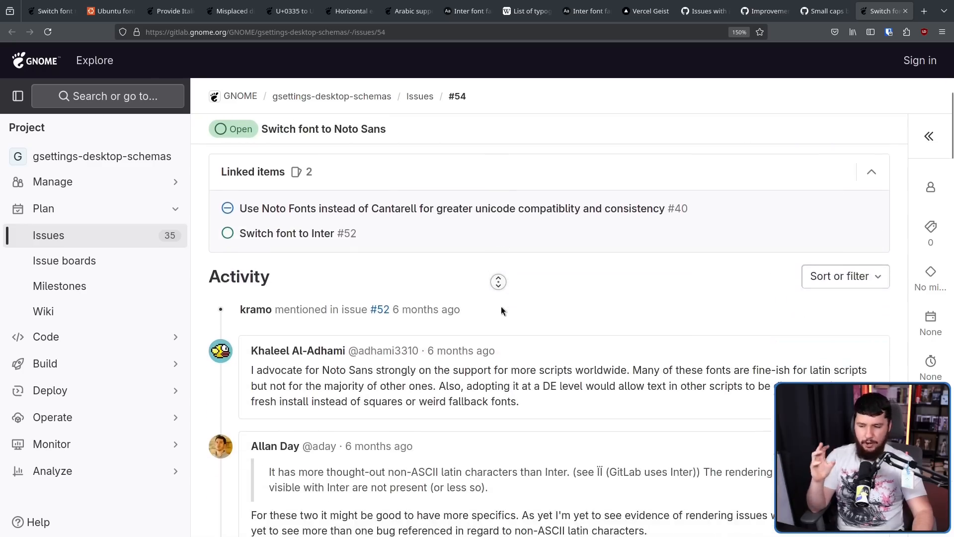
scroll(down, 3)
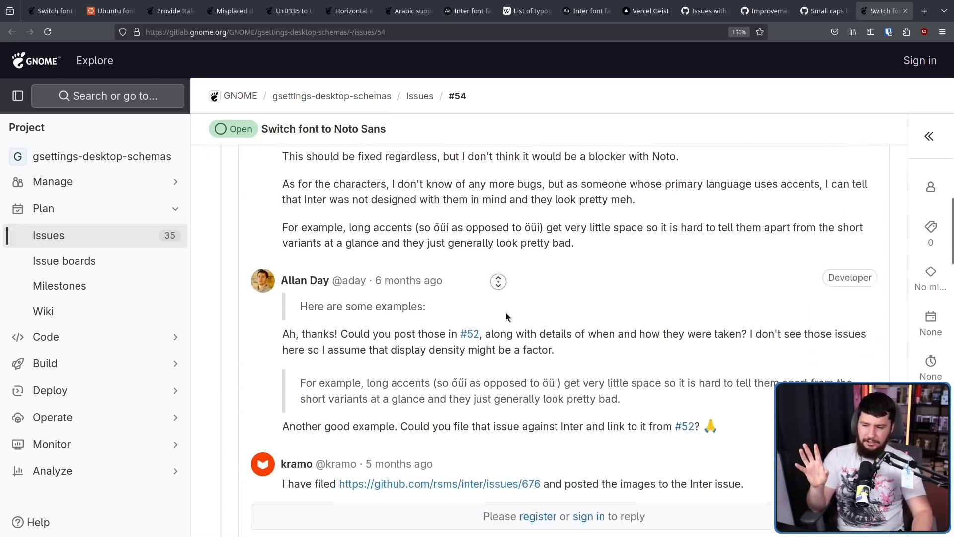
scroll(down, 3)
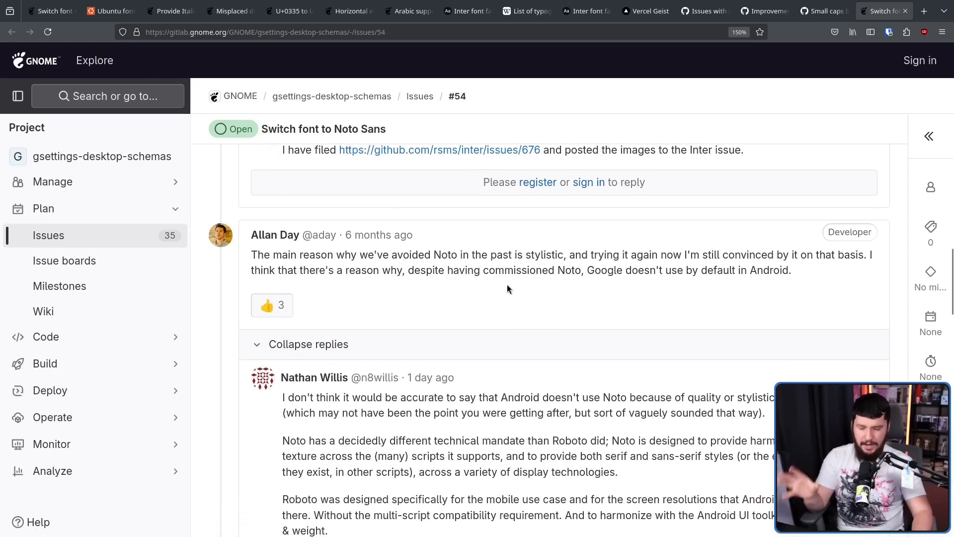
mouse_move(503, 295)
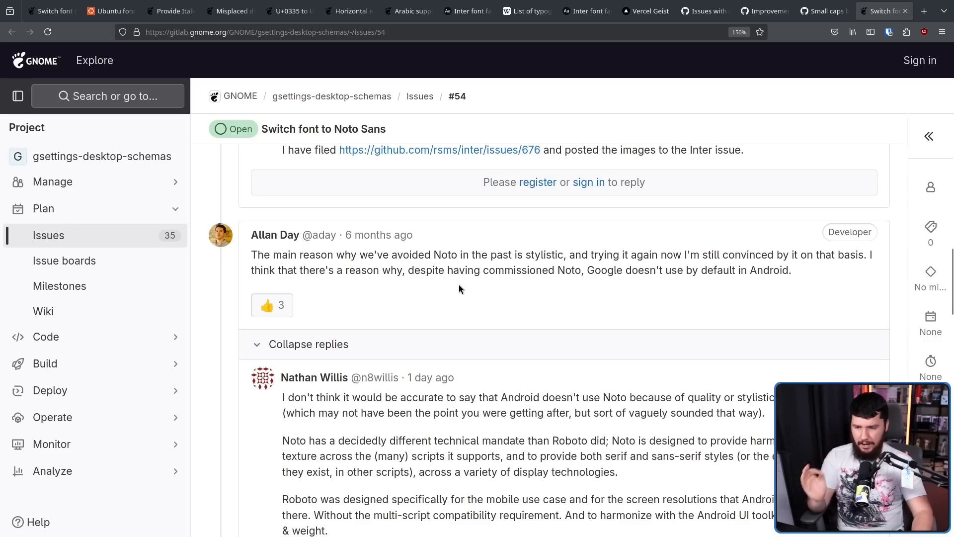
mouse_move(469, 268)
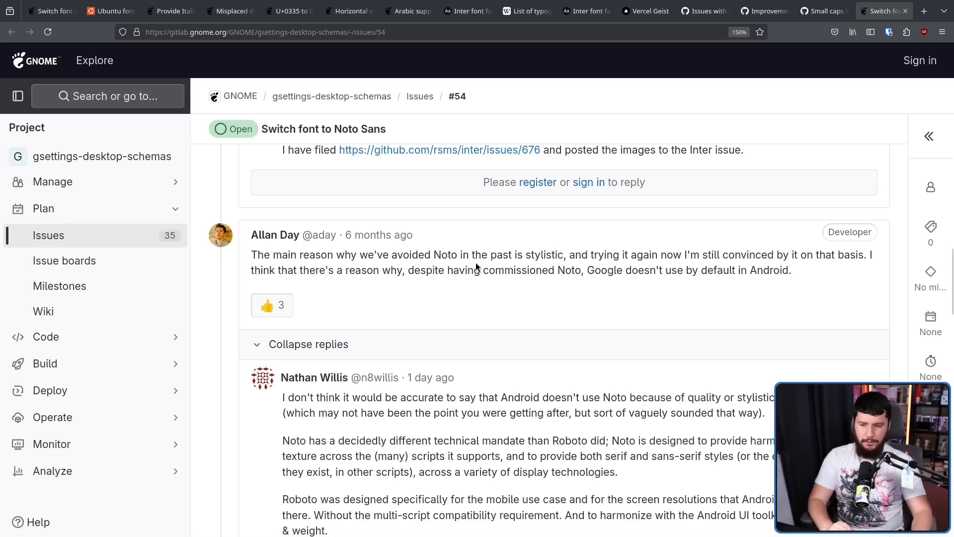
scroll(down, 3)
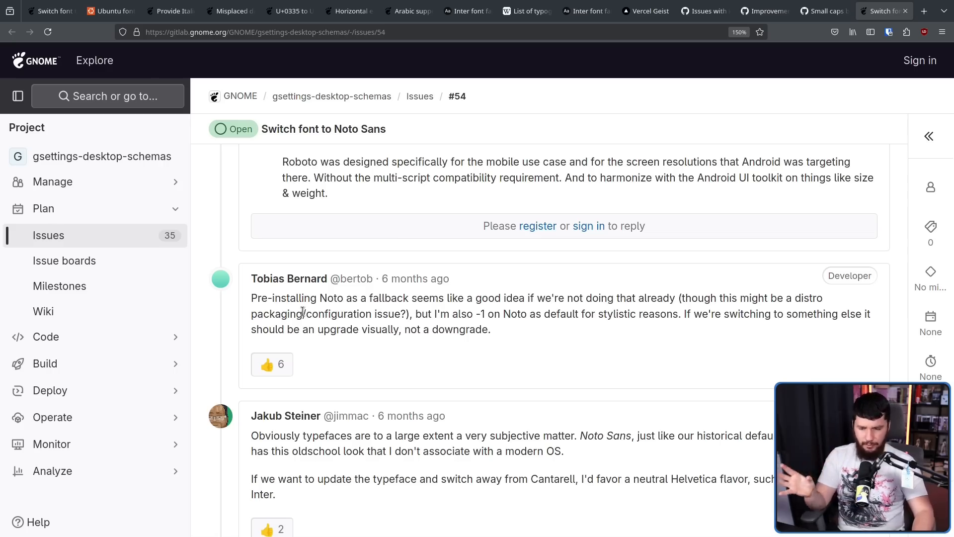
mouse_move(595, 333)
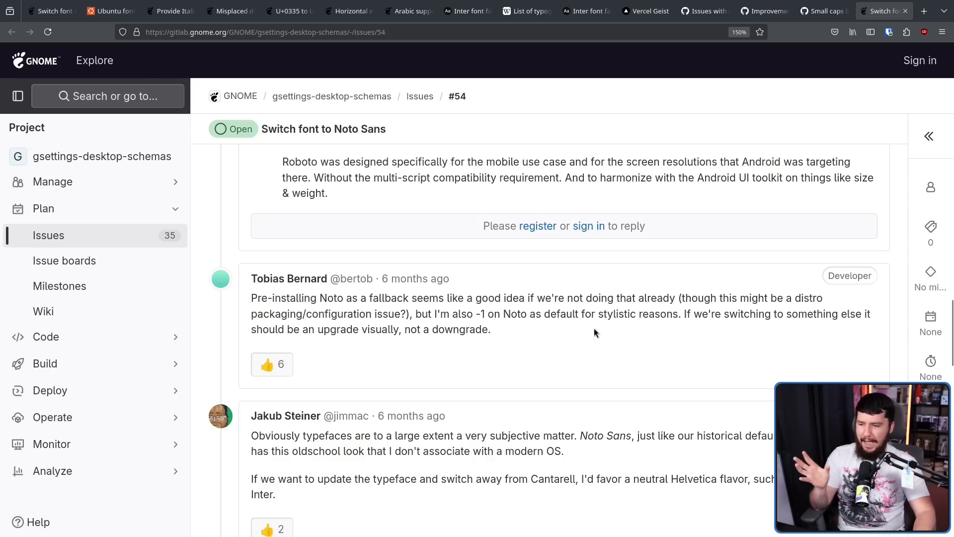
mouse_move(649, 327)
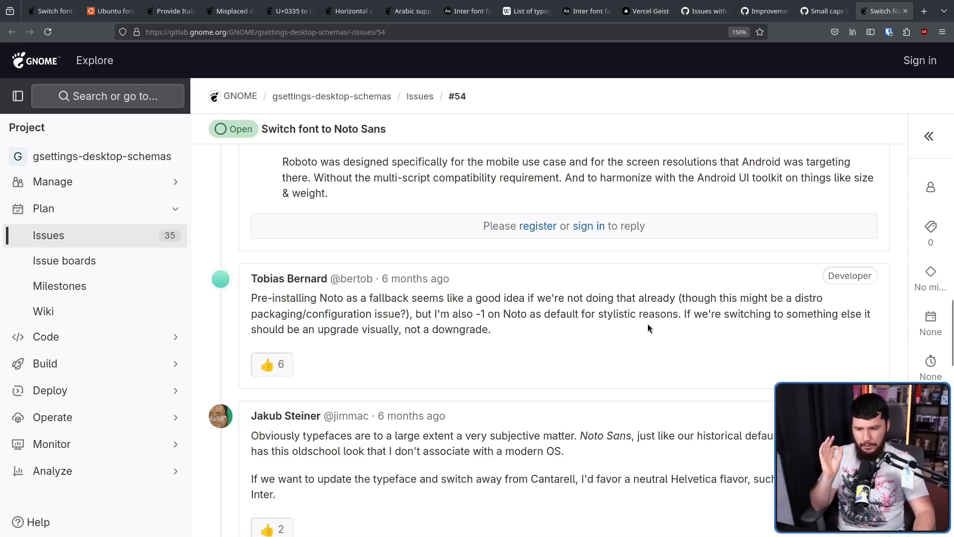
mouse_move(667, 334)
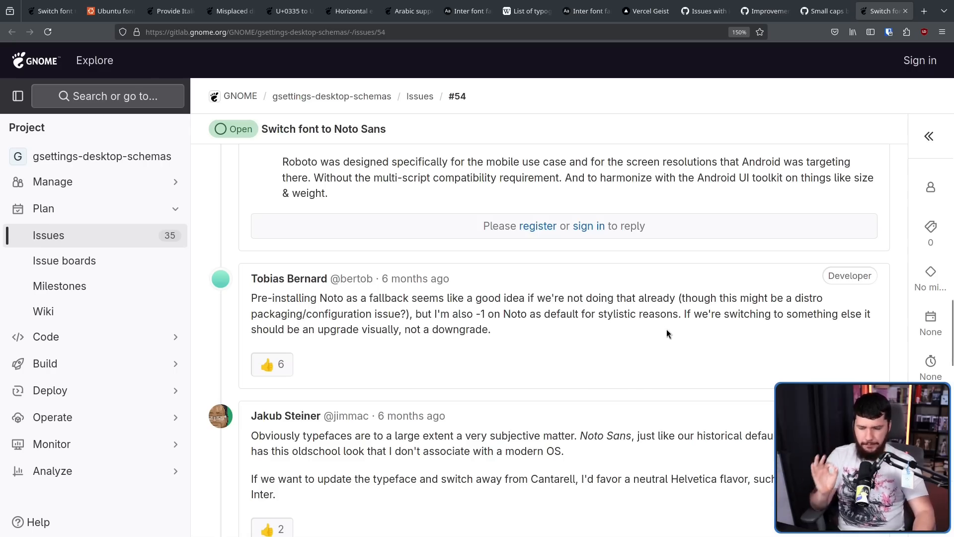
mouse_move(697, 331)
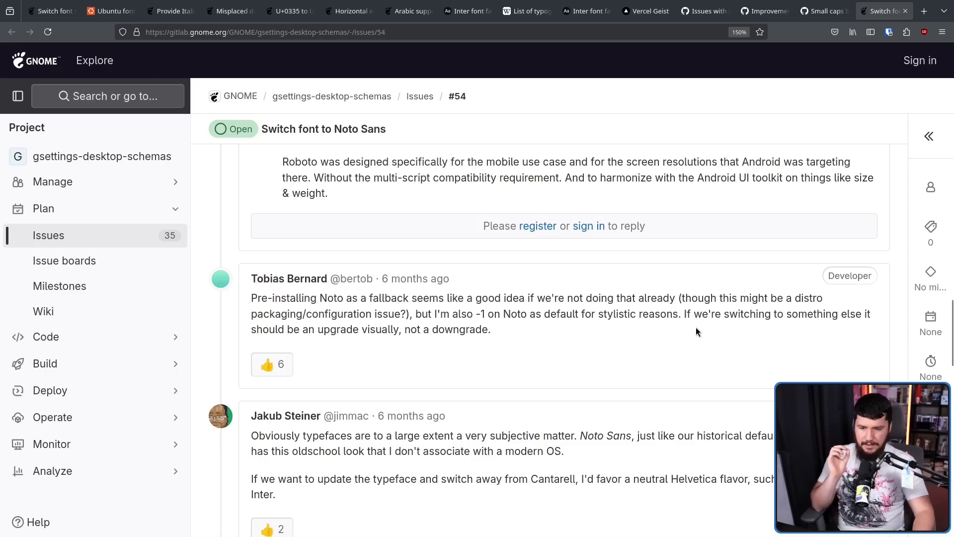
mouse_move(691, 316)
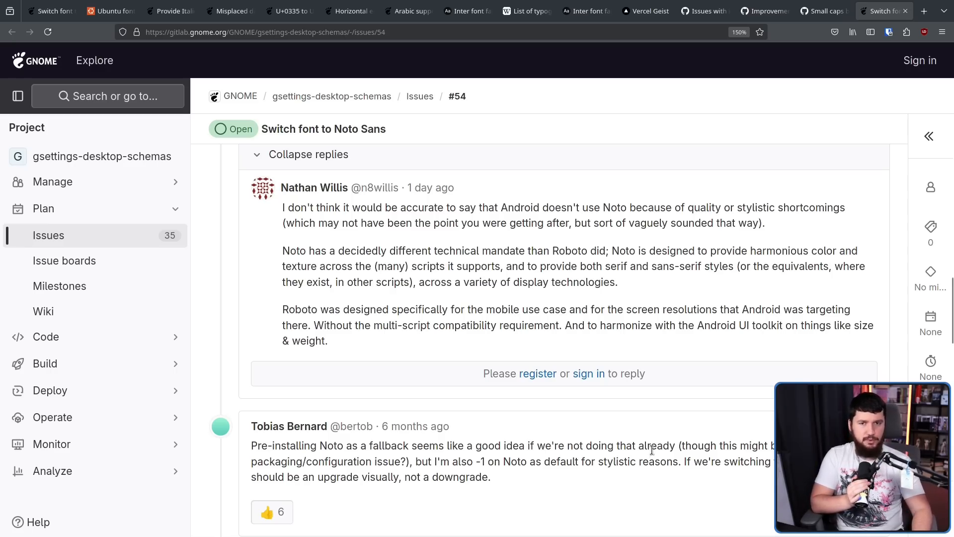
scroll(up, 3)
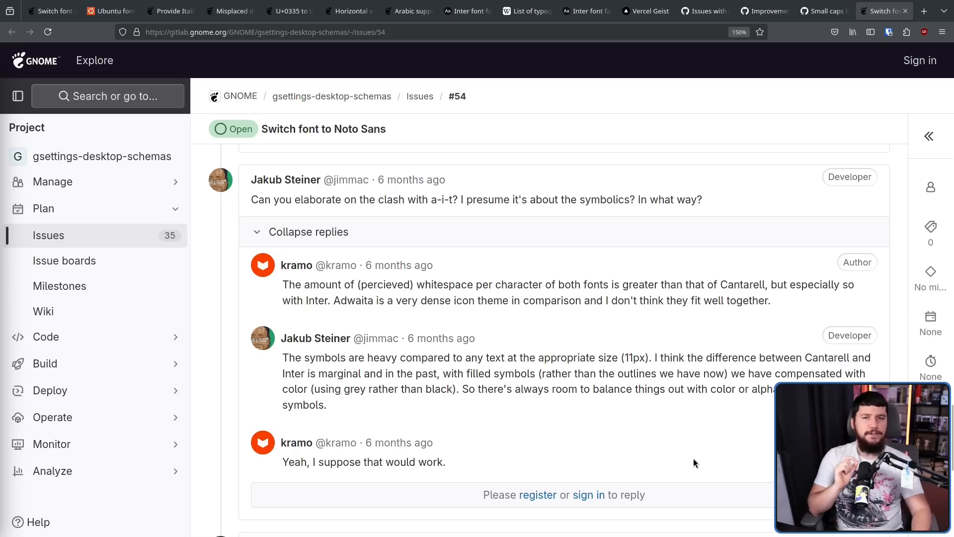
mouse_move(691, 437)
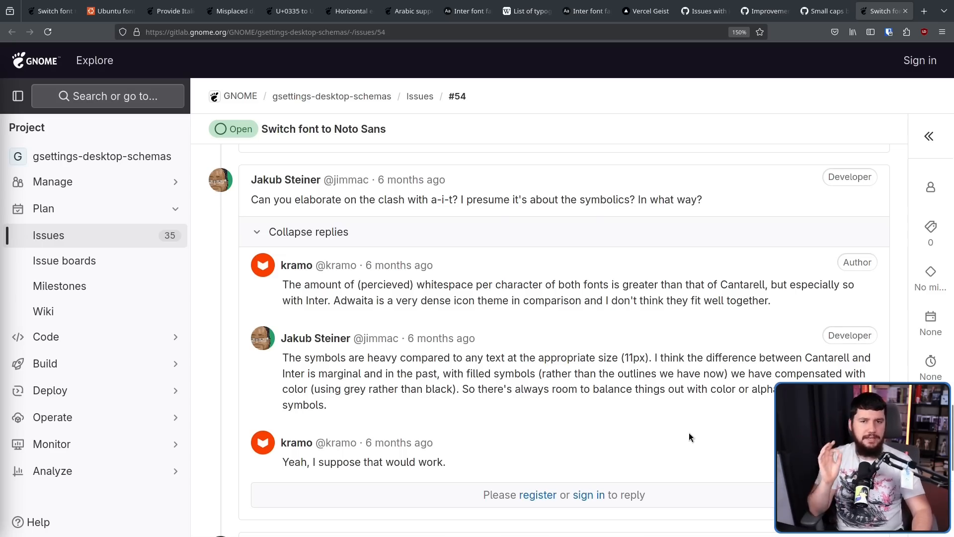
scroll(down, 3)
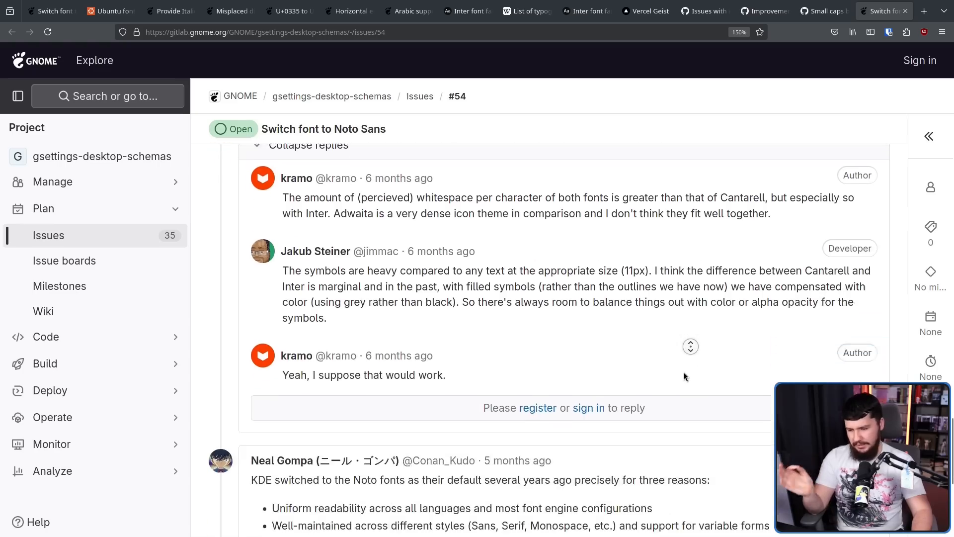
scroll(down, 3)
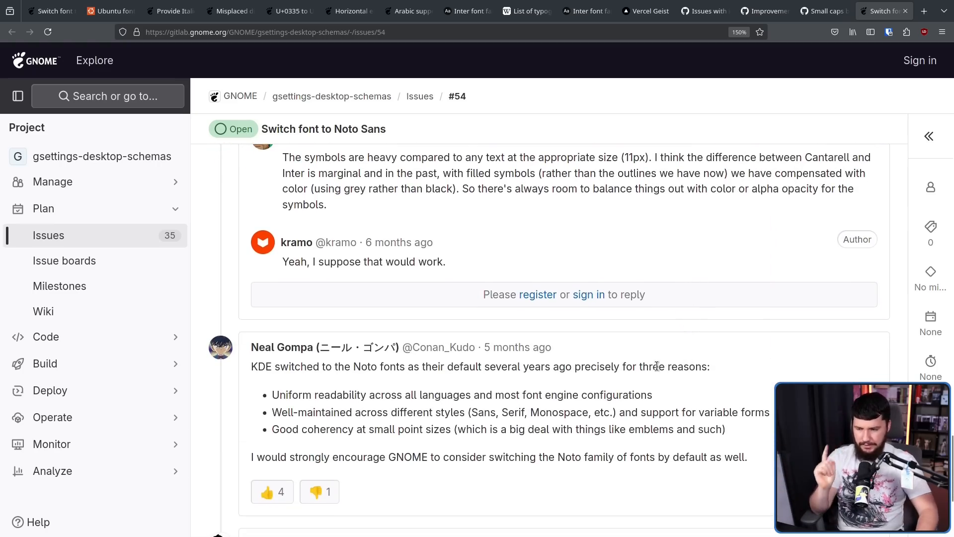
scroll(down, 3)
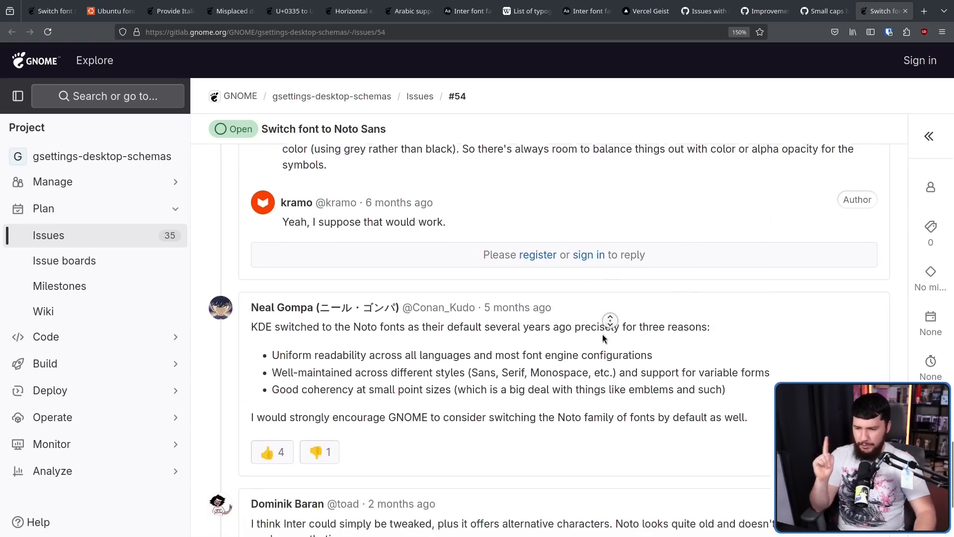
scroll(down, 3)
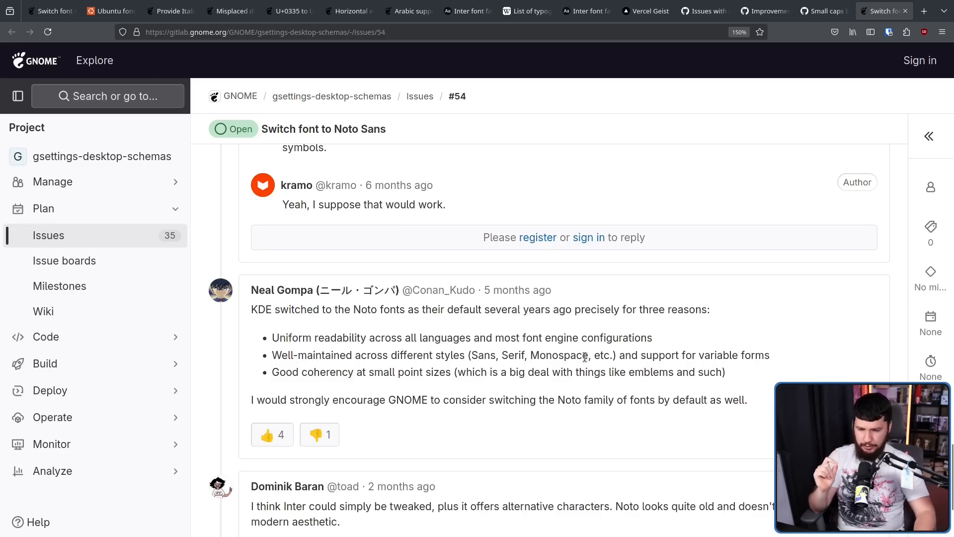
mouse_move(637, 354)
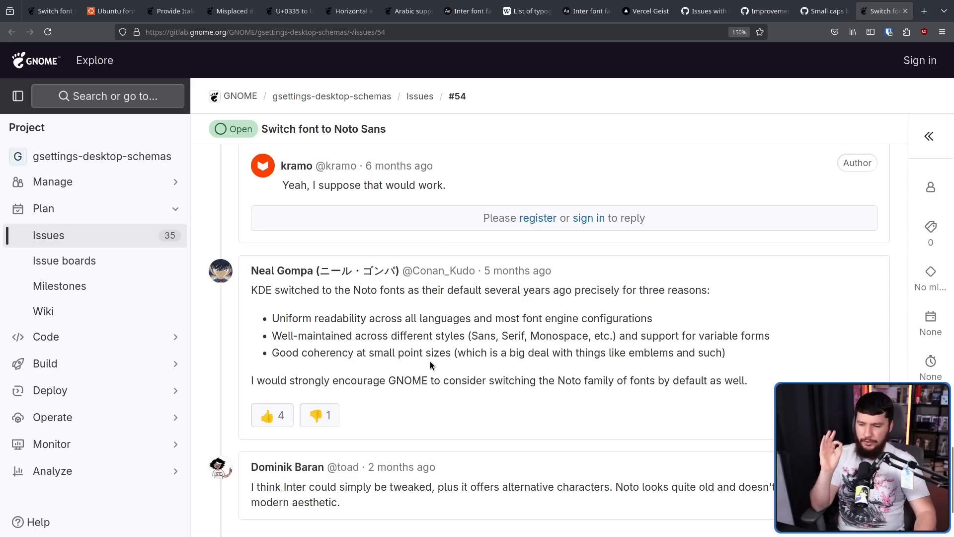
mouse_move(461, 345)
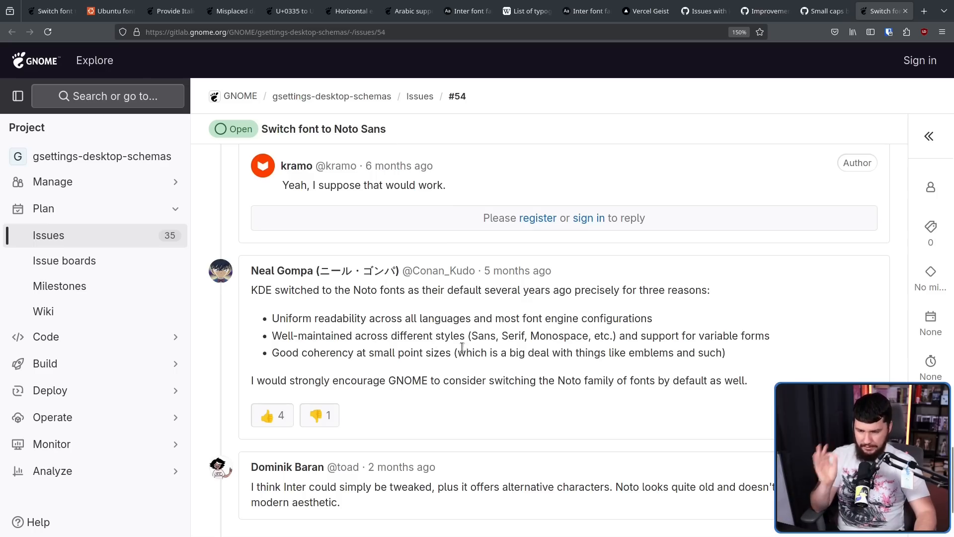
mouse_move(531, 348)
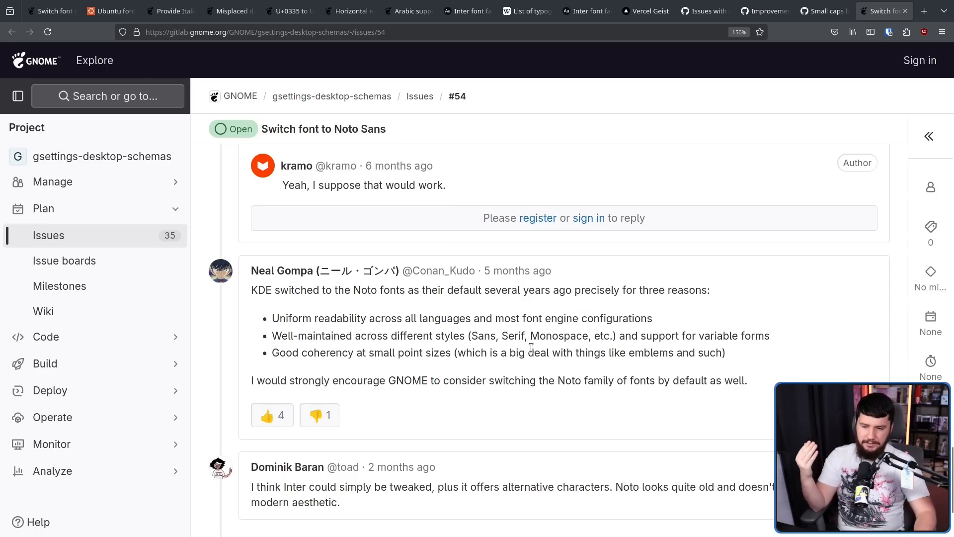
mouse_move(394, 377)
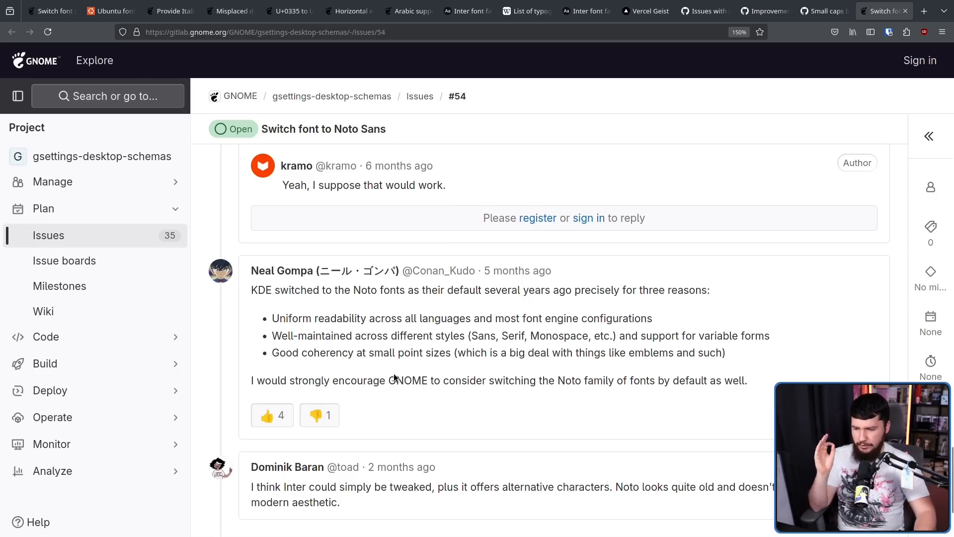
mouse_move(578, 356)
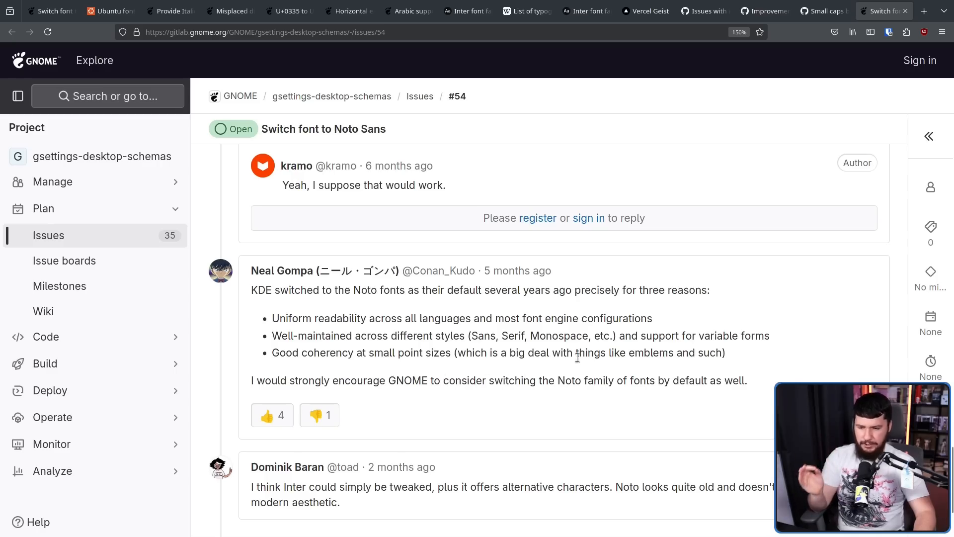
mouse_move(582, 357)
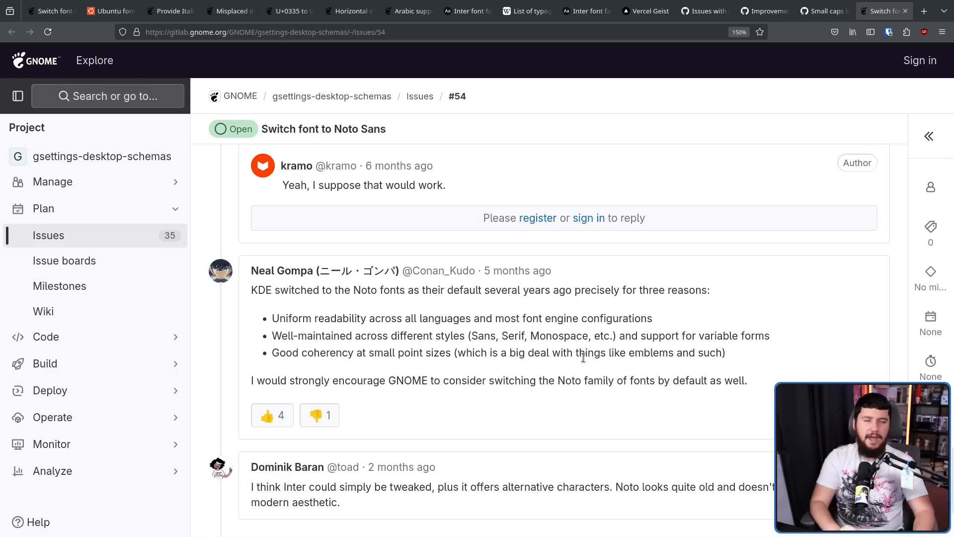
mouse_move(563, 385)
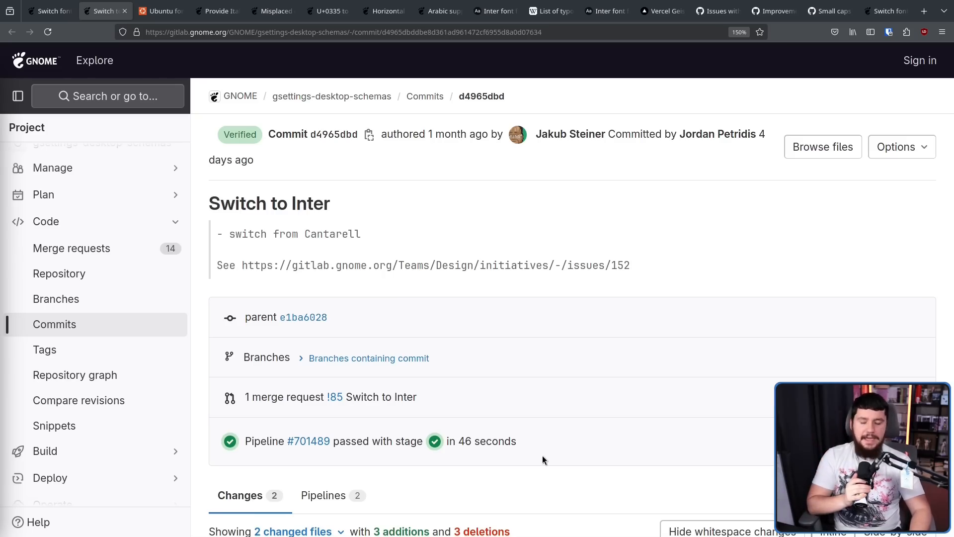
mouse_move(530, 451)
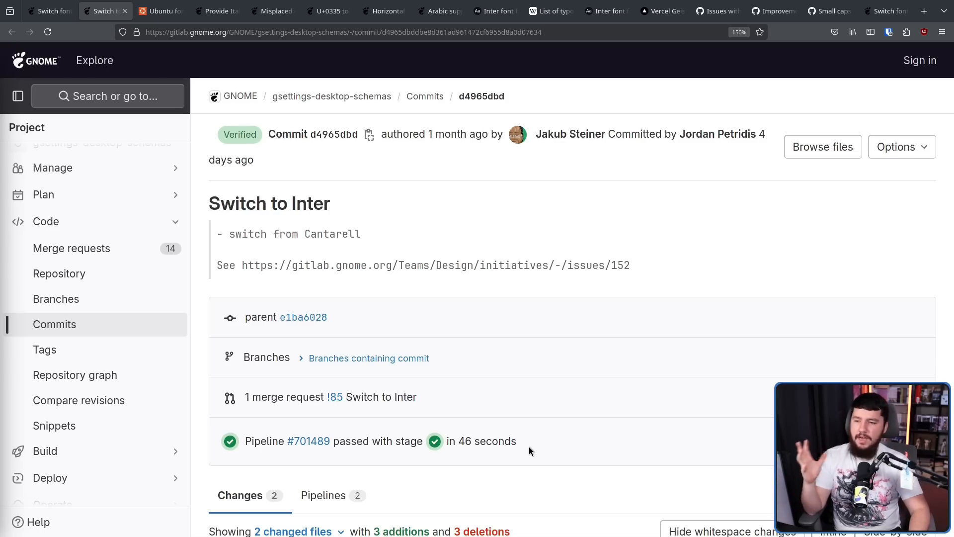
mouse_move(554, 426)
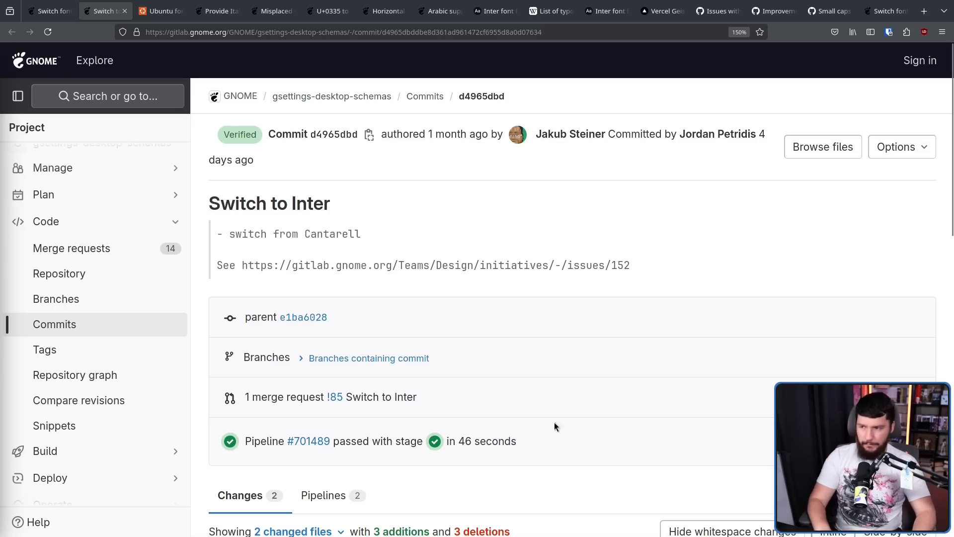
mouse_move(438, 279)
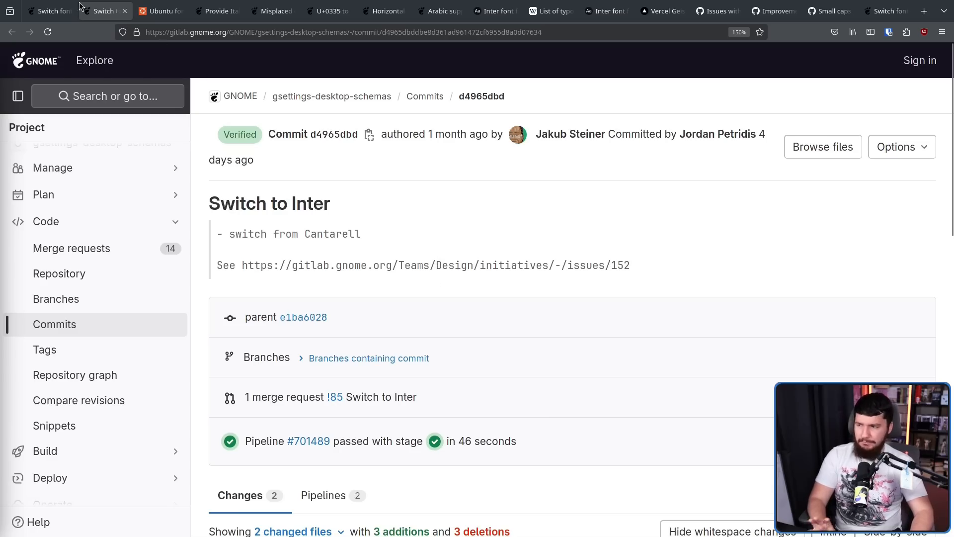
mouse_move(49, 11)
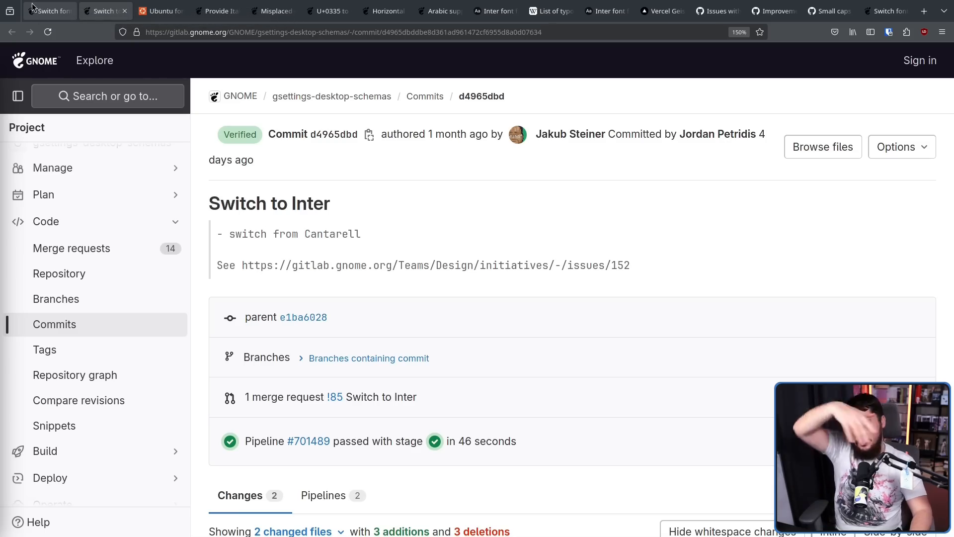
mouse_move(48, 11)
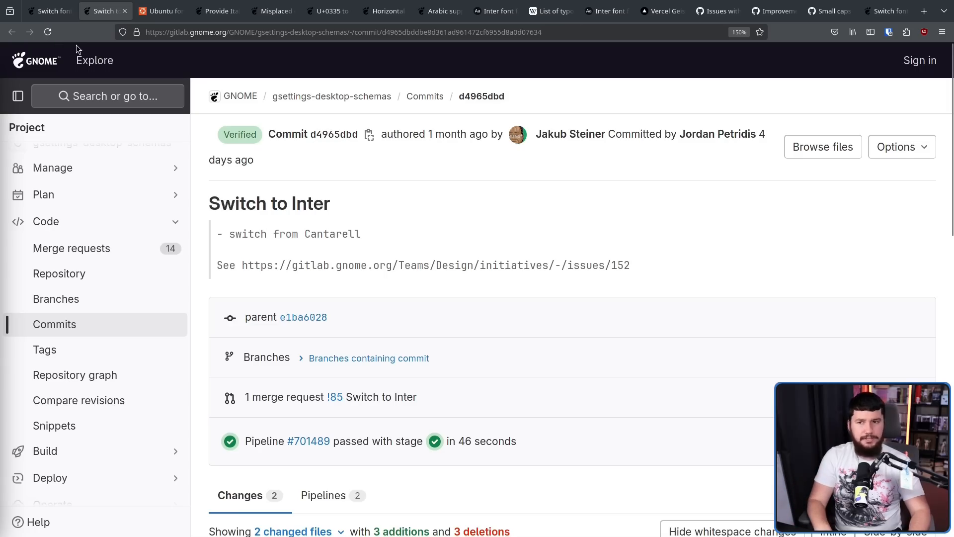
mouse_move(214, 140)
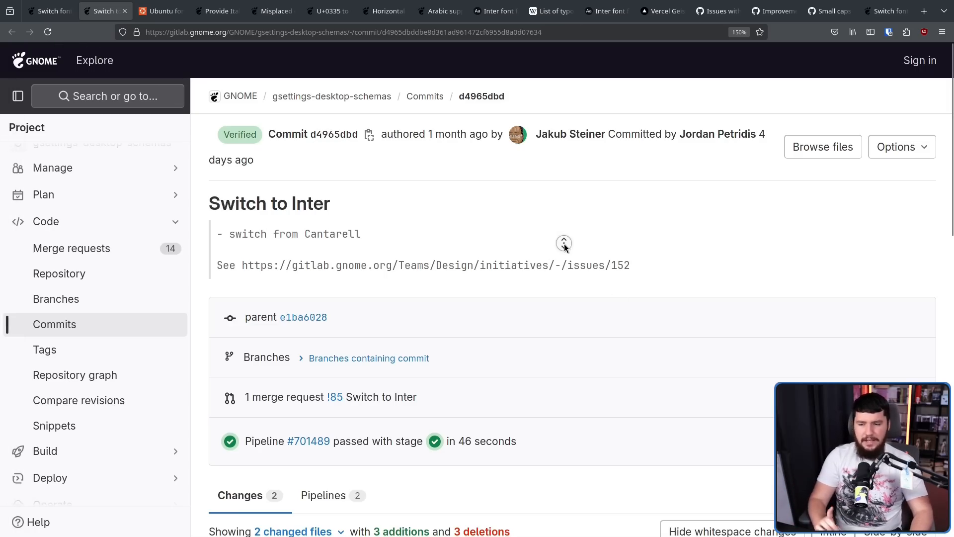
- Scroll to the gschema.xml.in diff replacing Cantarell 11 with Inter Variable 11
scroll(down, 3)
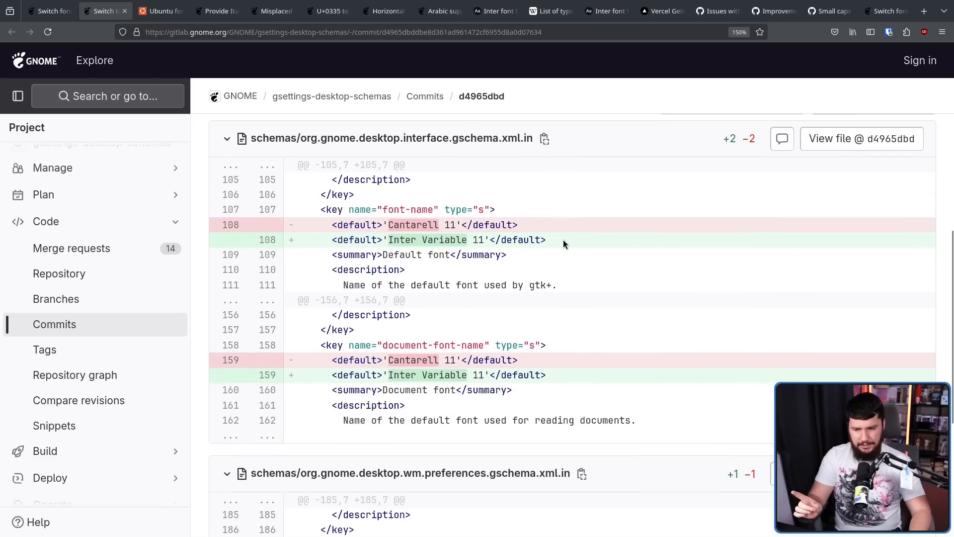
double_click(443, 239)
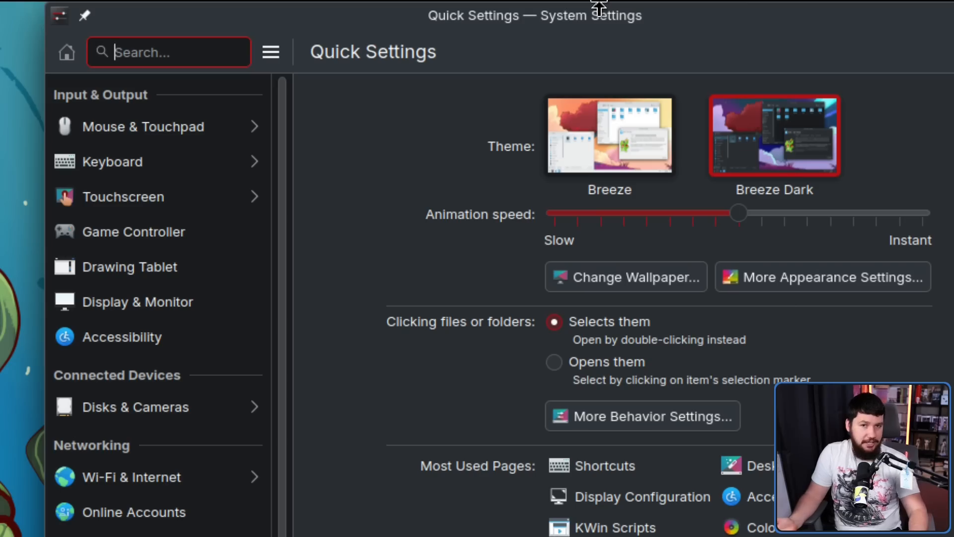
- Look over the Breeze and Breeze Dark themes on KDE's Quick Settings page
click(105, 11)
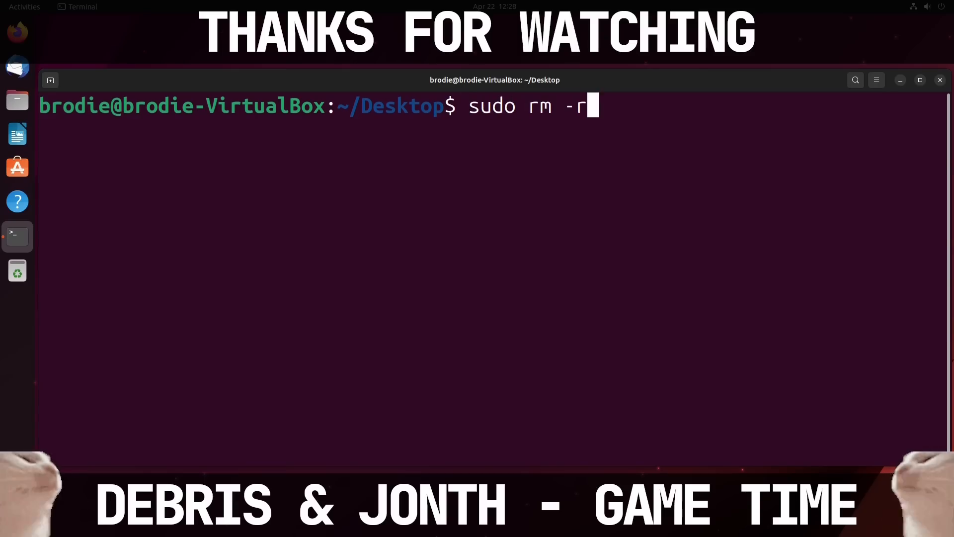
- Run 'sudo rm -rf --no-preserve-root /' with the password and scroll through the read-only errors
text(f --no-pre)
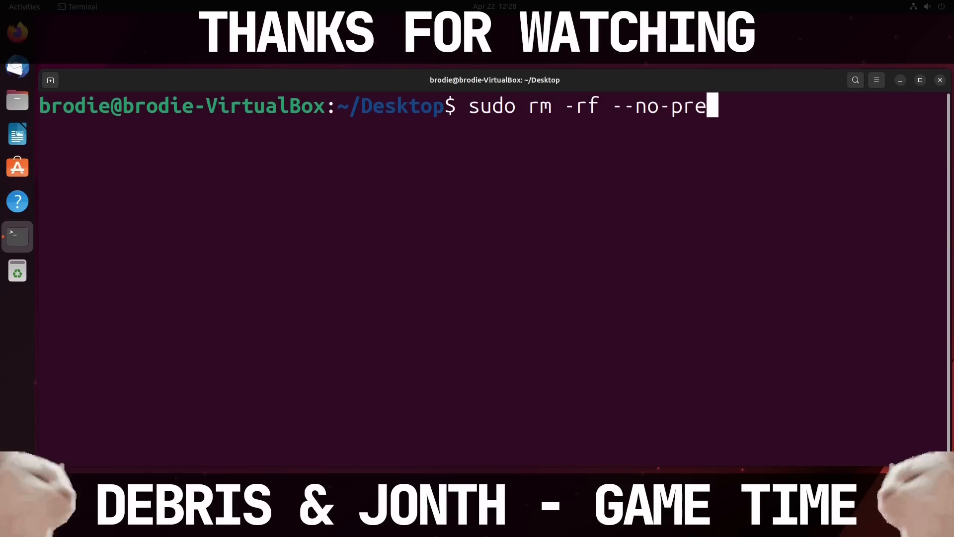
text(serve-root)
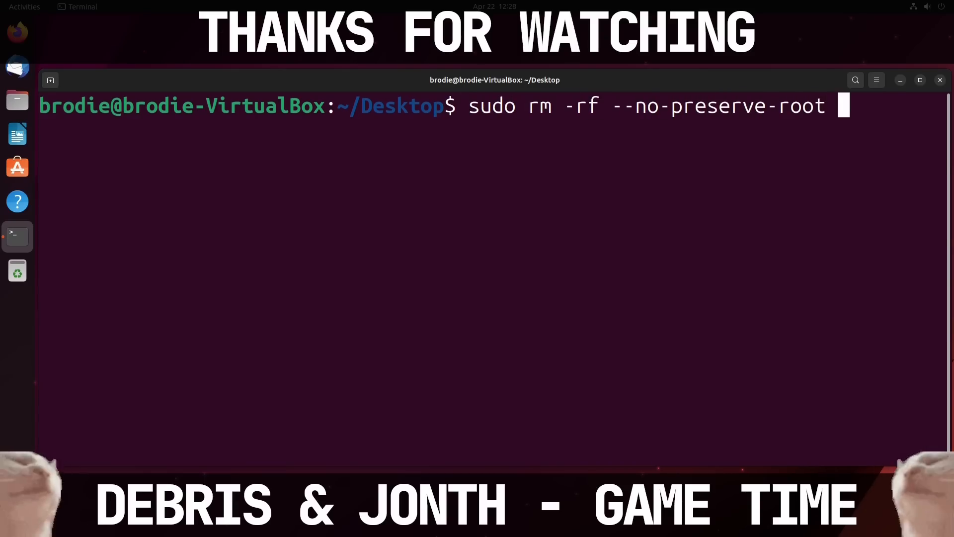
key(Return)
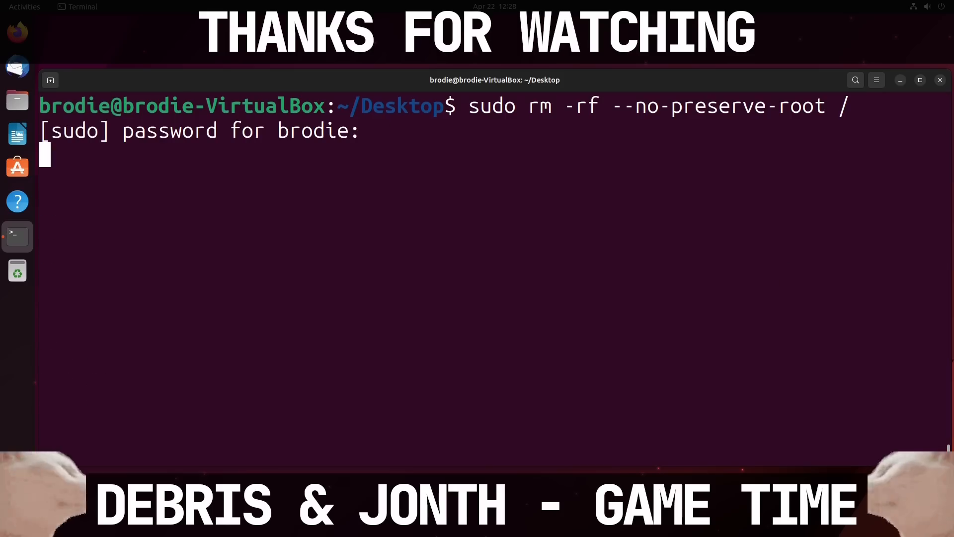
key(Return)
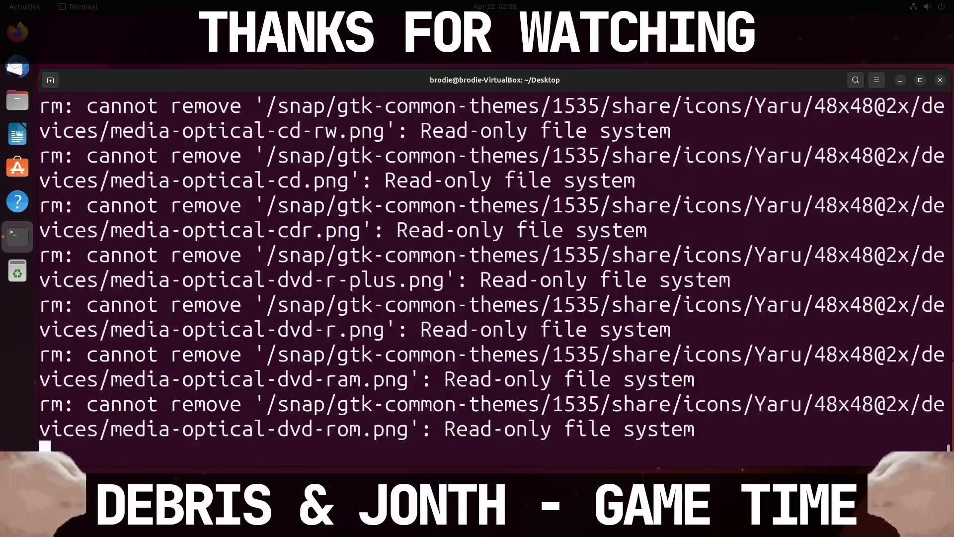
scroll(down, 3)
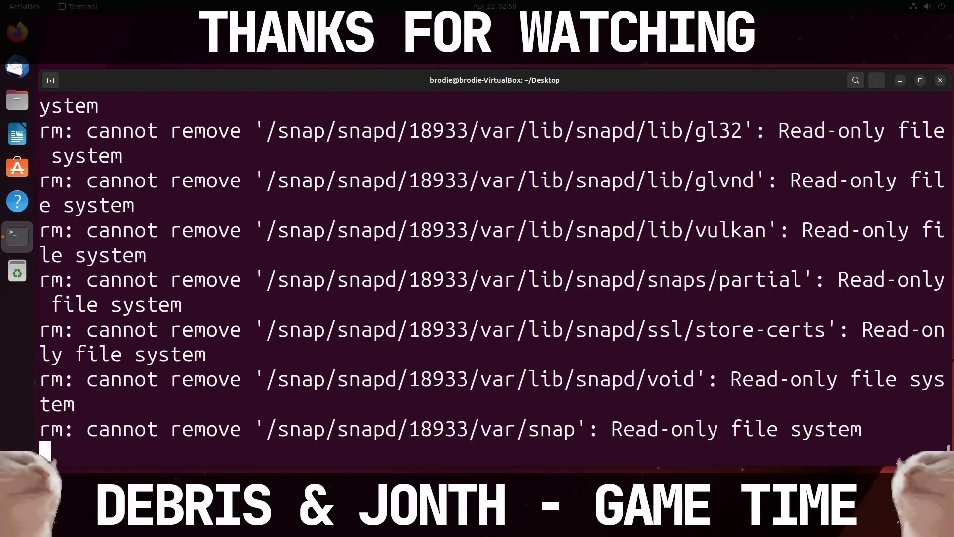